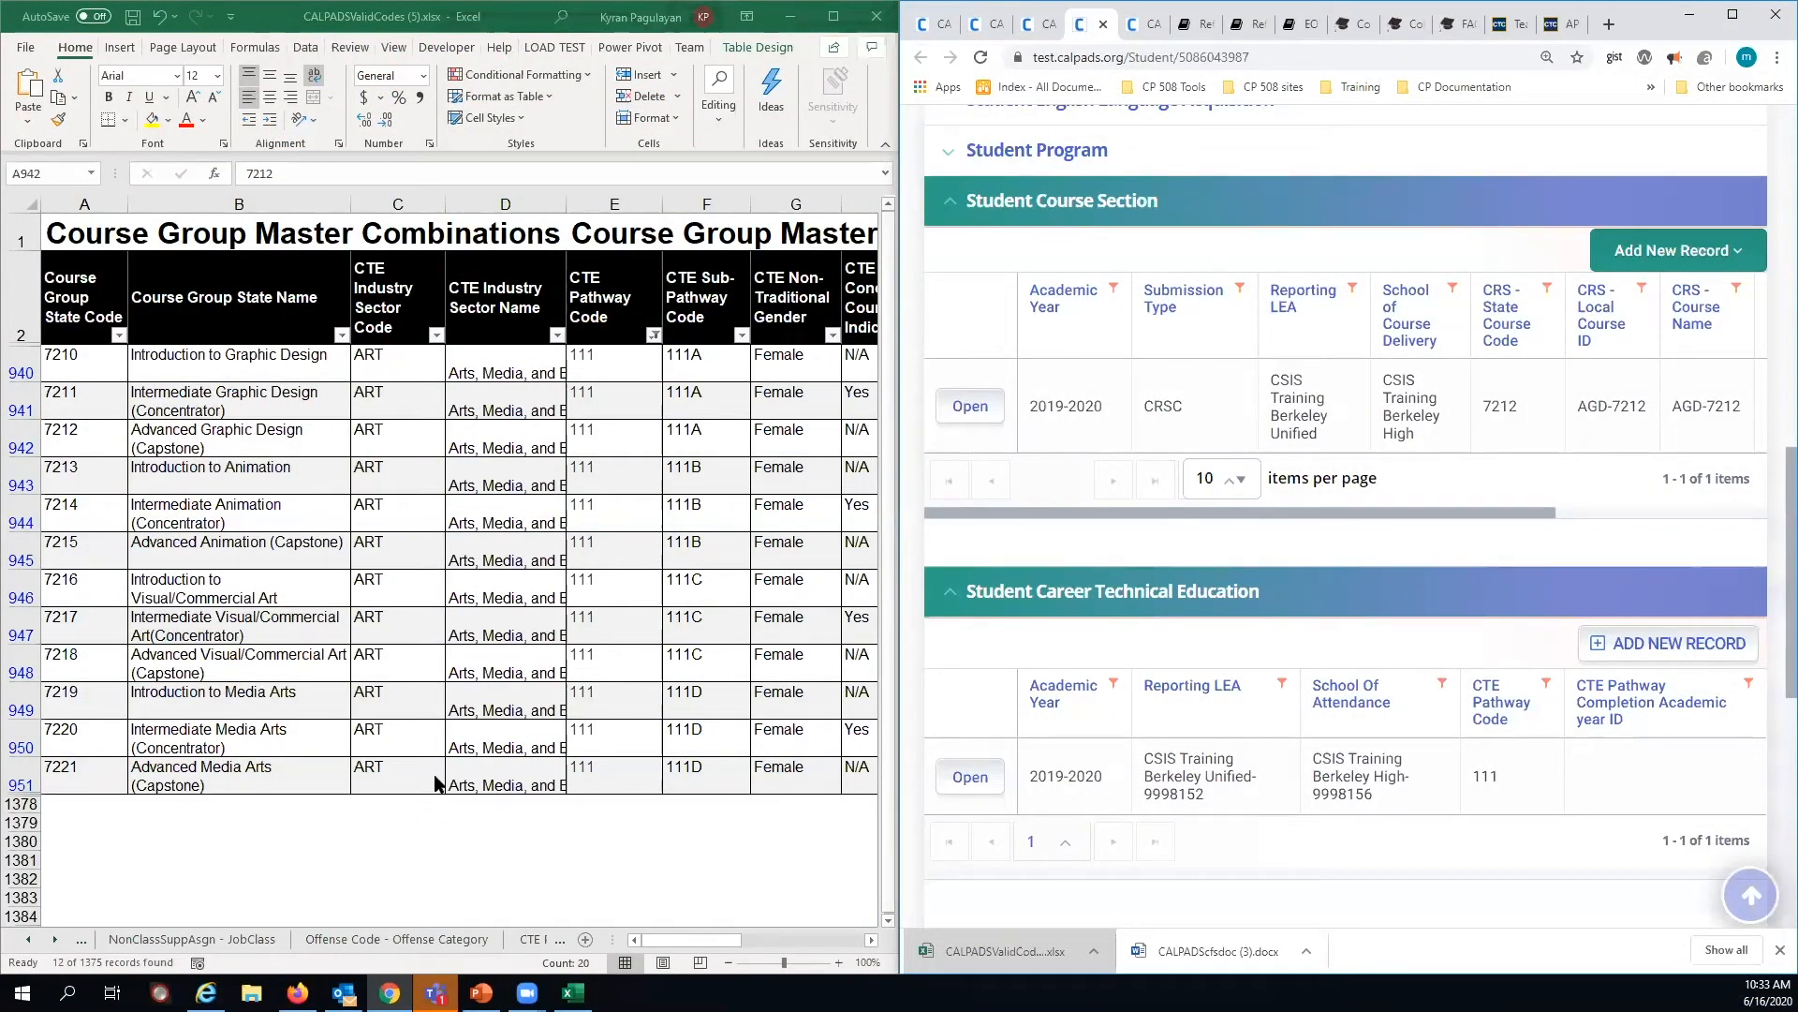
{"action": "mouse_move", "coordinate": [425, 827]}
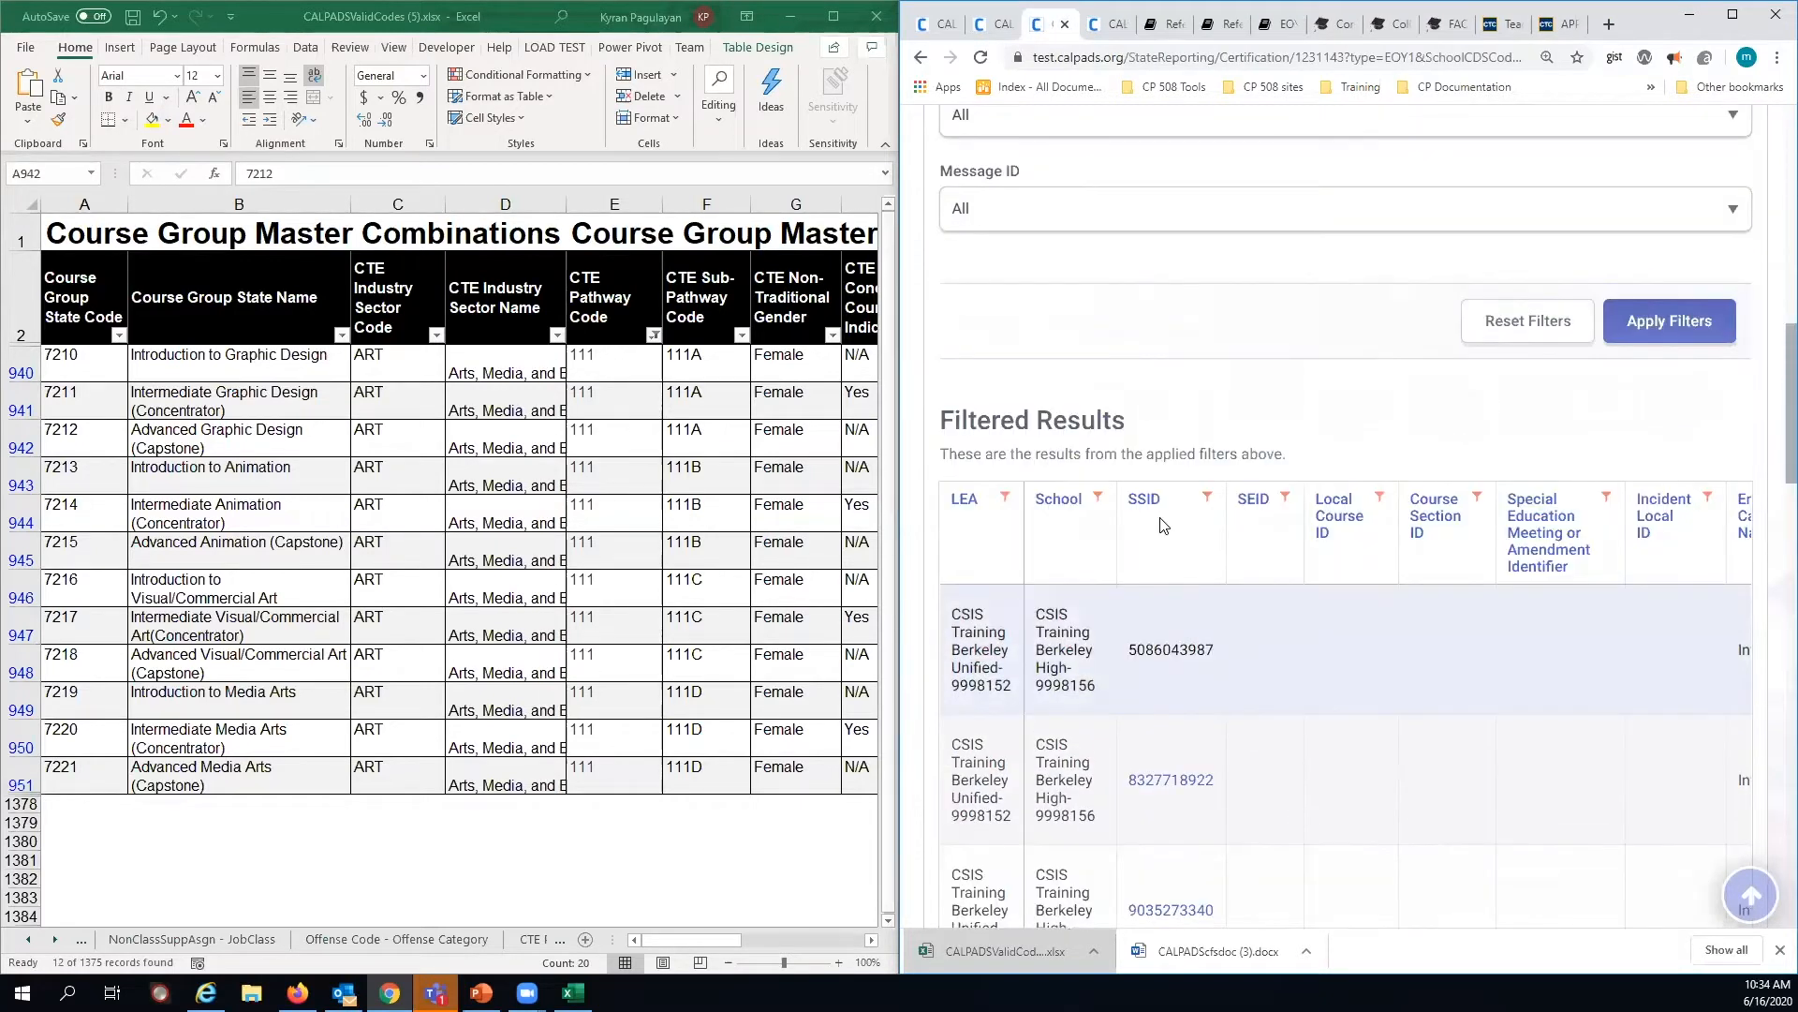
- Expand the Certification Fatal Summary and list the students flagged by the CERT123 CTE completer error
{"action": "scroll", "scroll_direction": "up", "scroll_amount": 3}
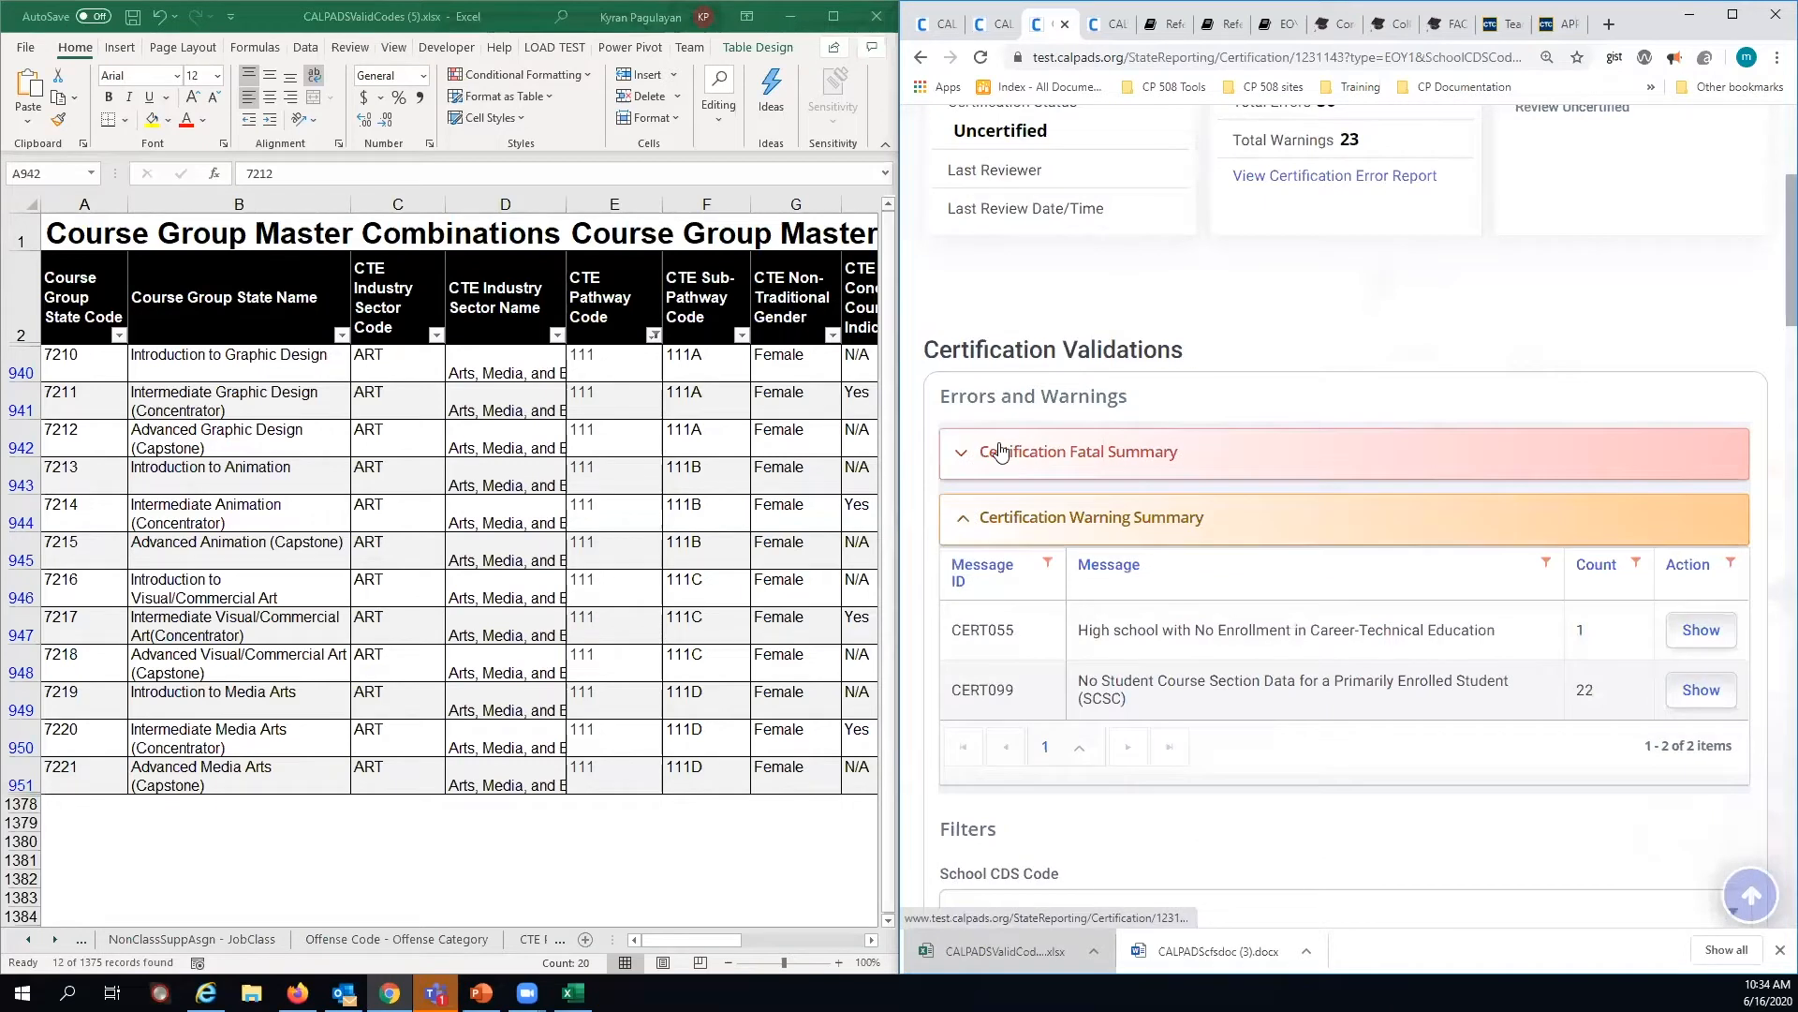
{"action": "left_click", "coordinate": [1076, 450]}
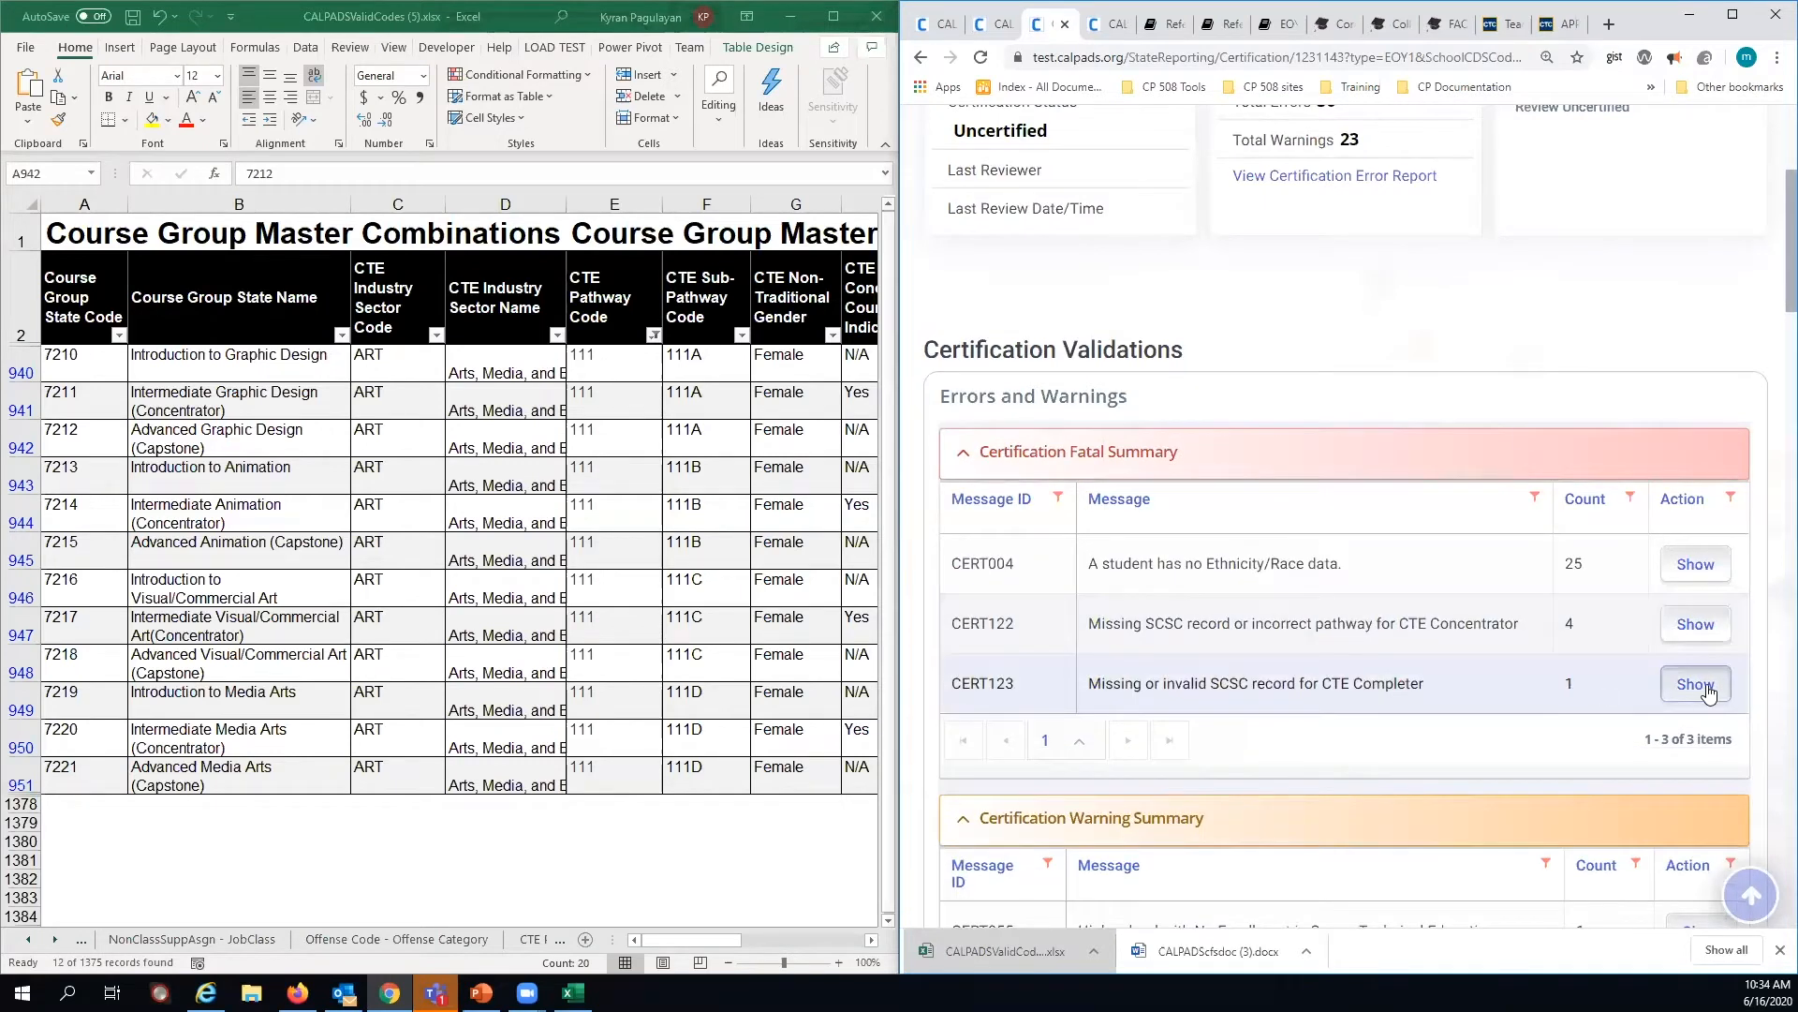
{"action": "left_click", "coordinate": [1695, 683]}
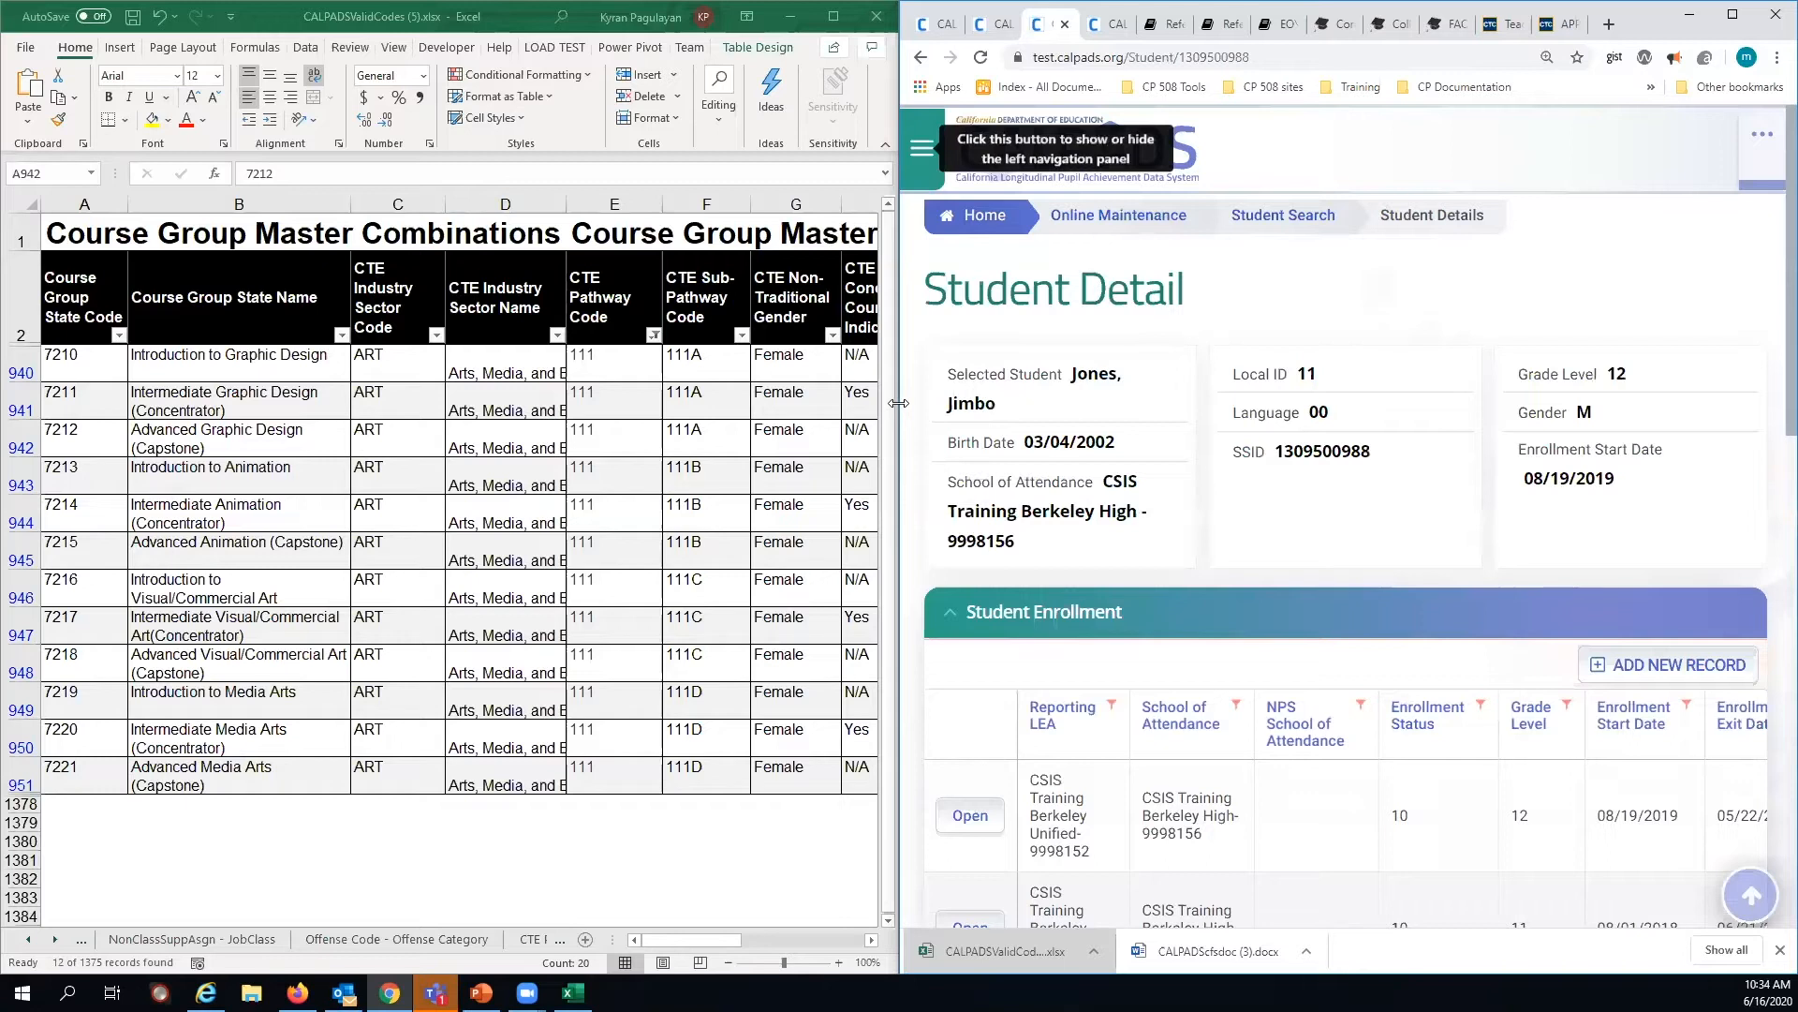
- Maximize Student Detail and expand Career Technical Education, showing 2019-2020 pathways 102, 196 and 213
{"action": "left_click", "coordinate": [470, 149]}
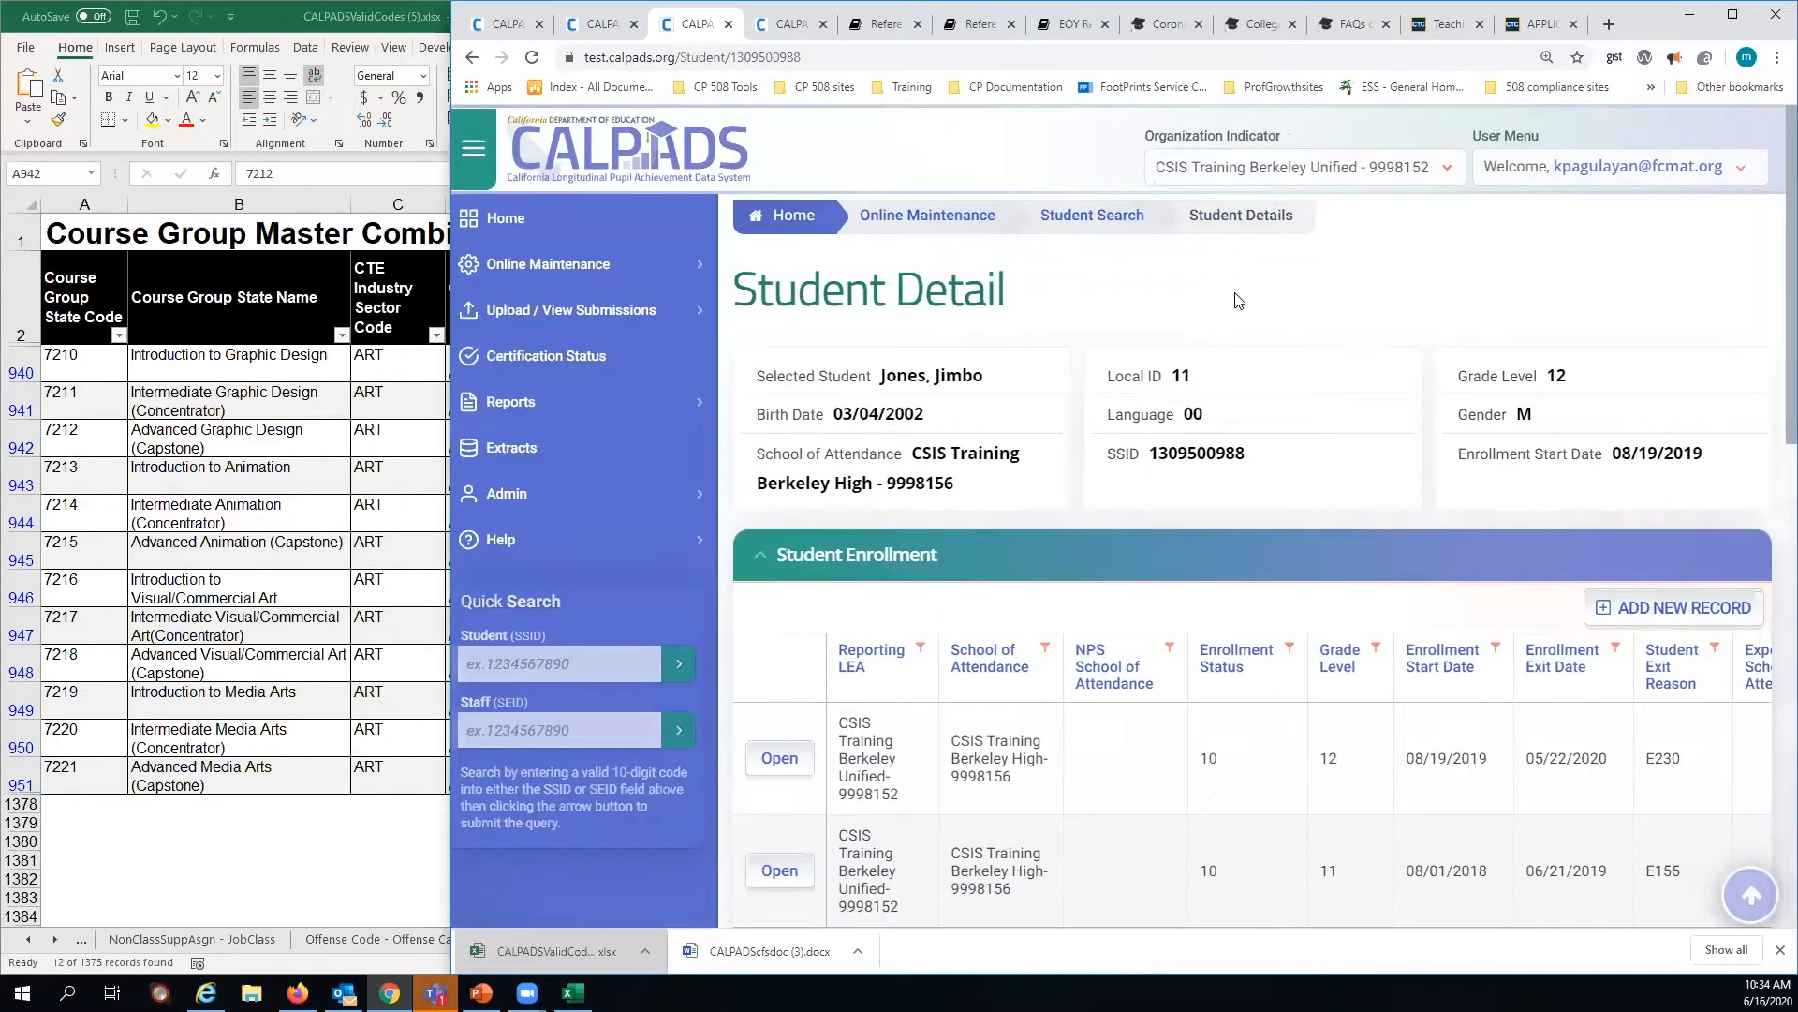
{"action": "scroll", "scroll_direction": "down", "scroll_amount": 3}
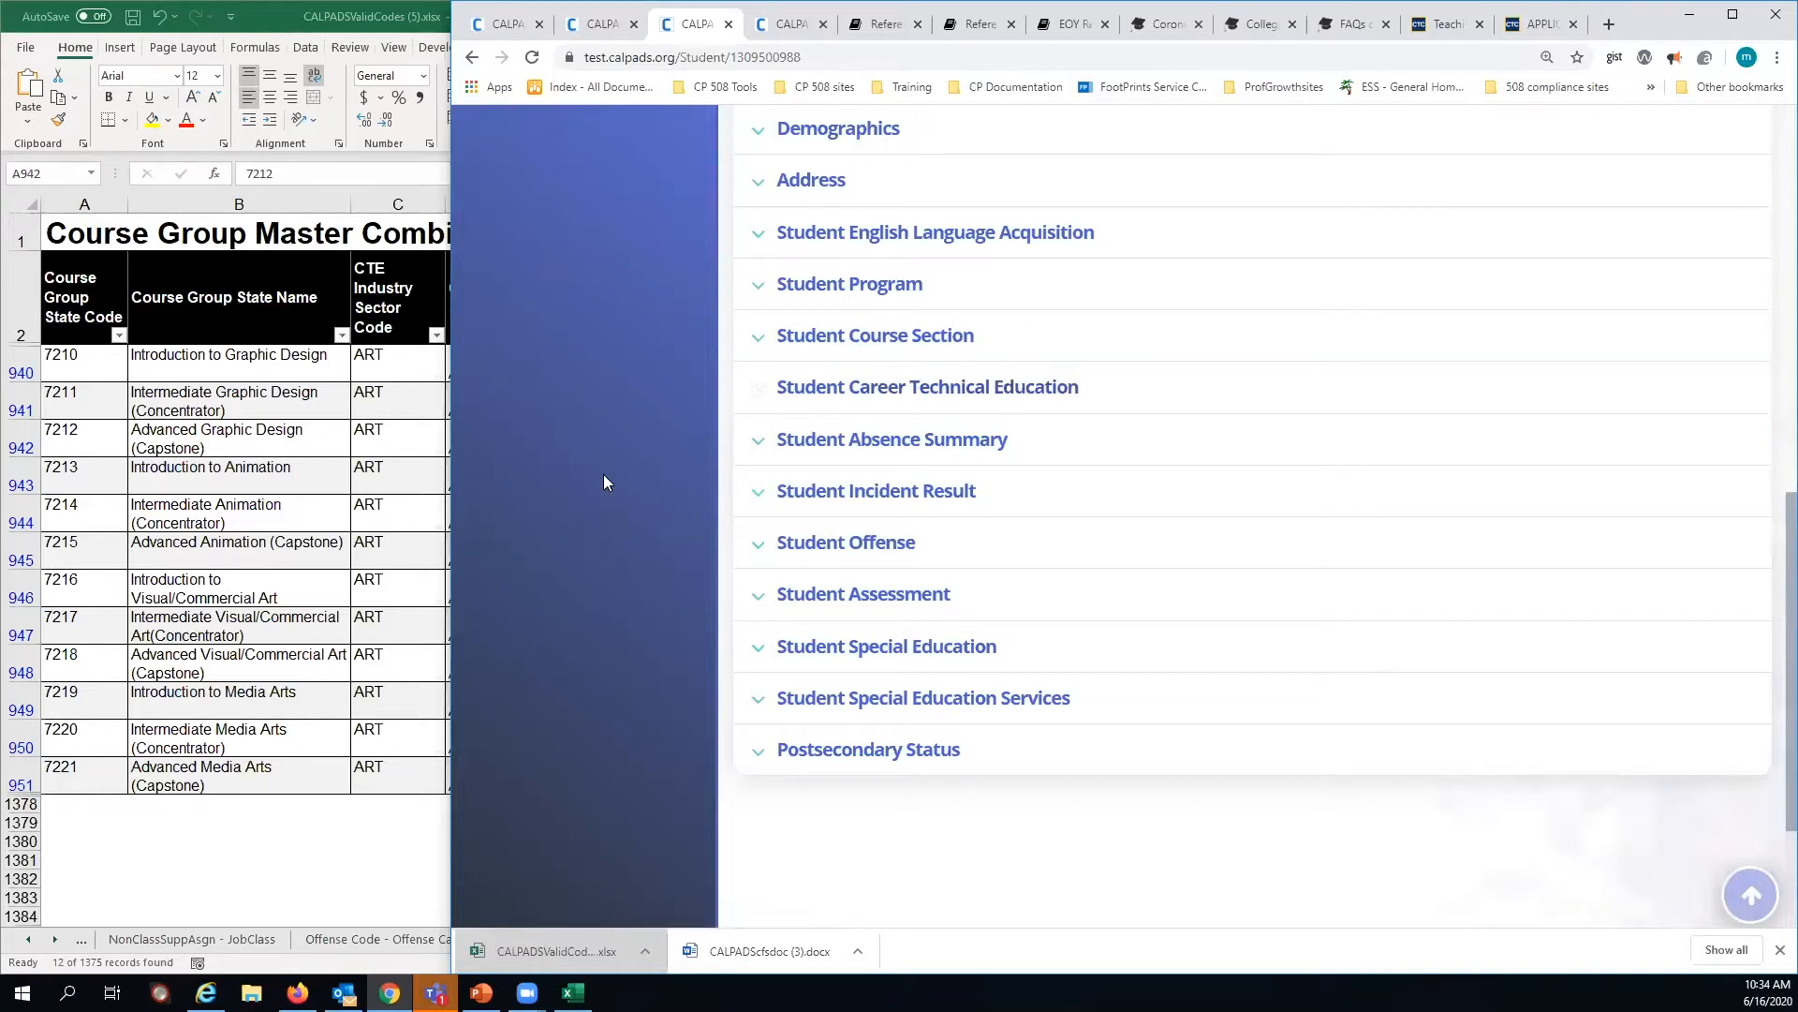
{"action": "left_click", "coordinate": [926, 387]}
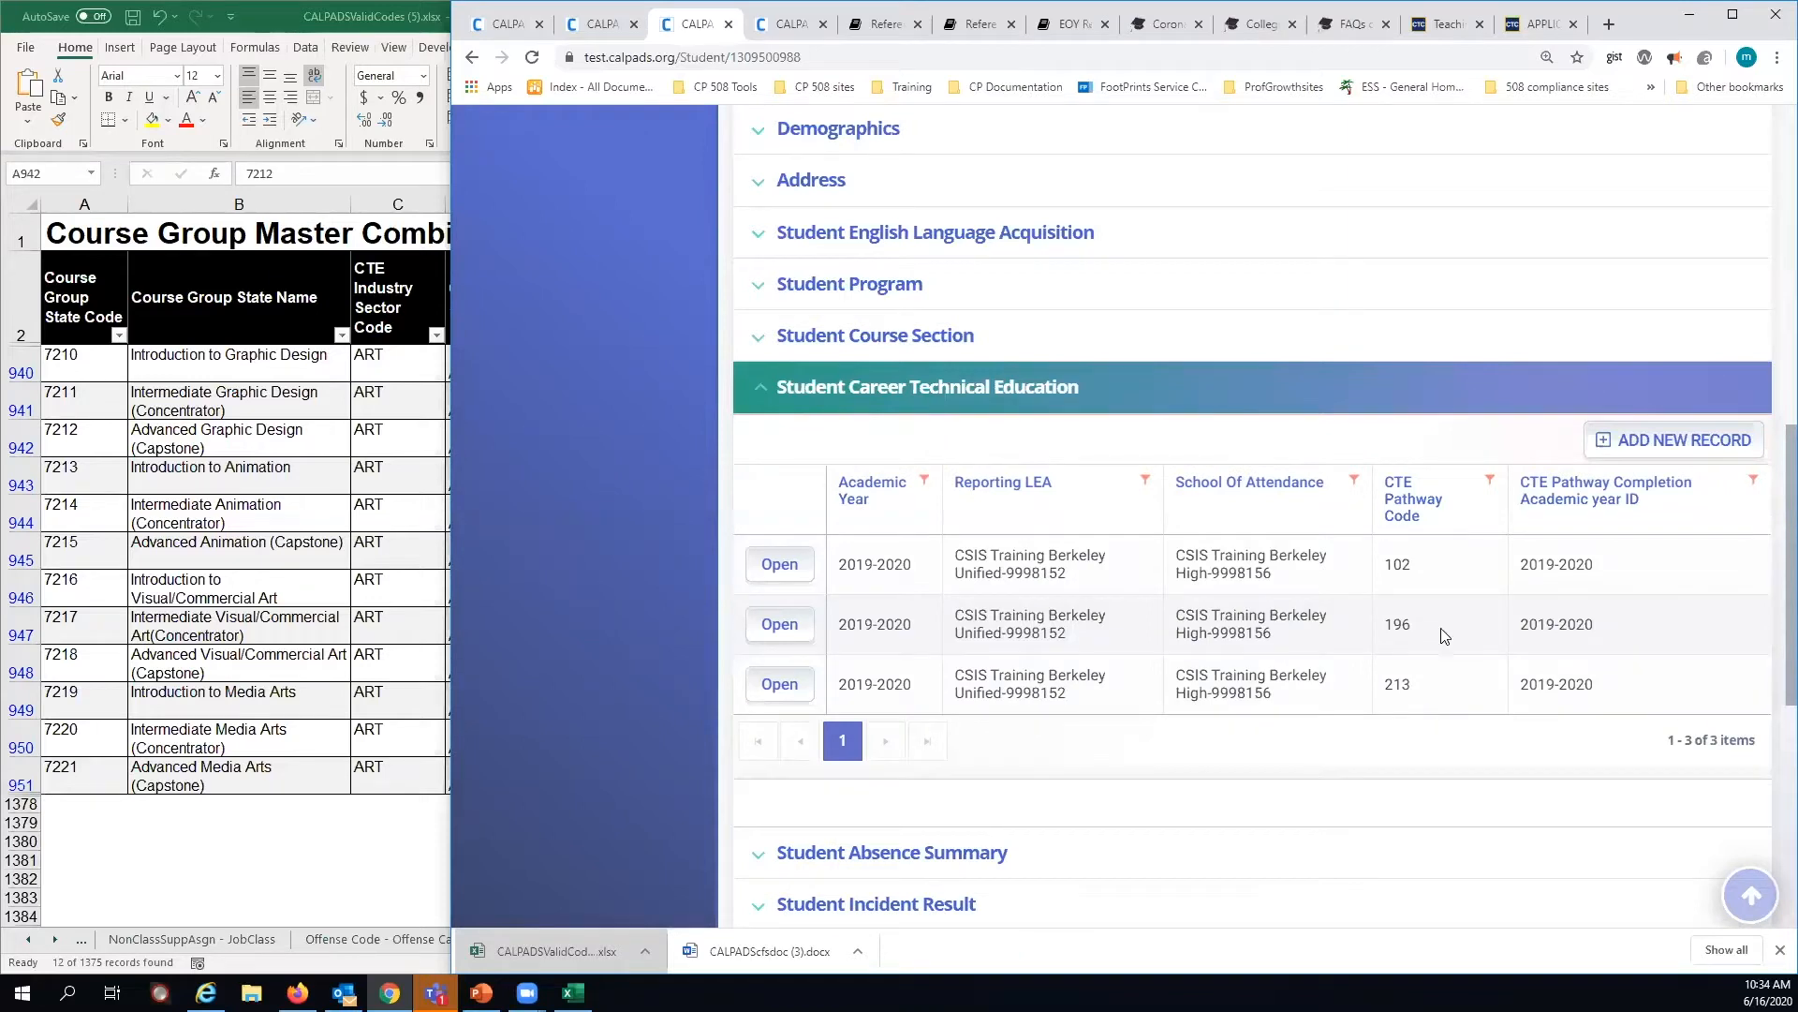
{"action": "mouse_move", "coordinate": [1548, 684]}
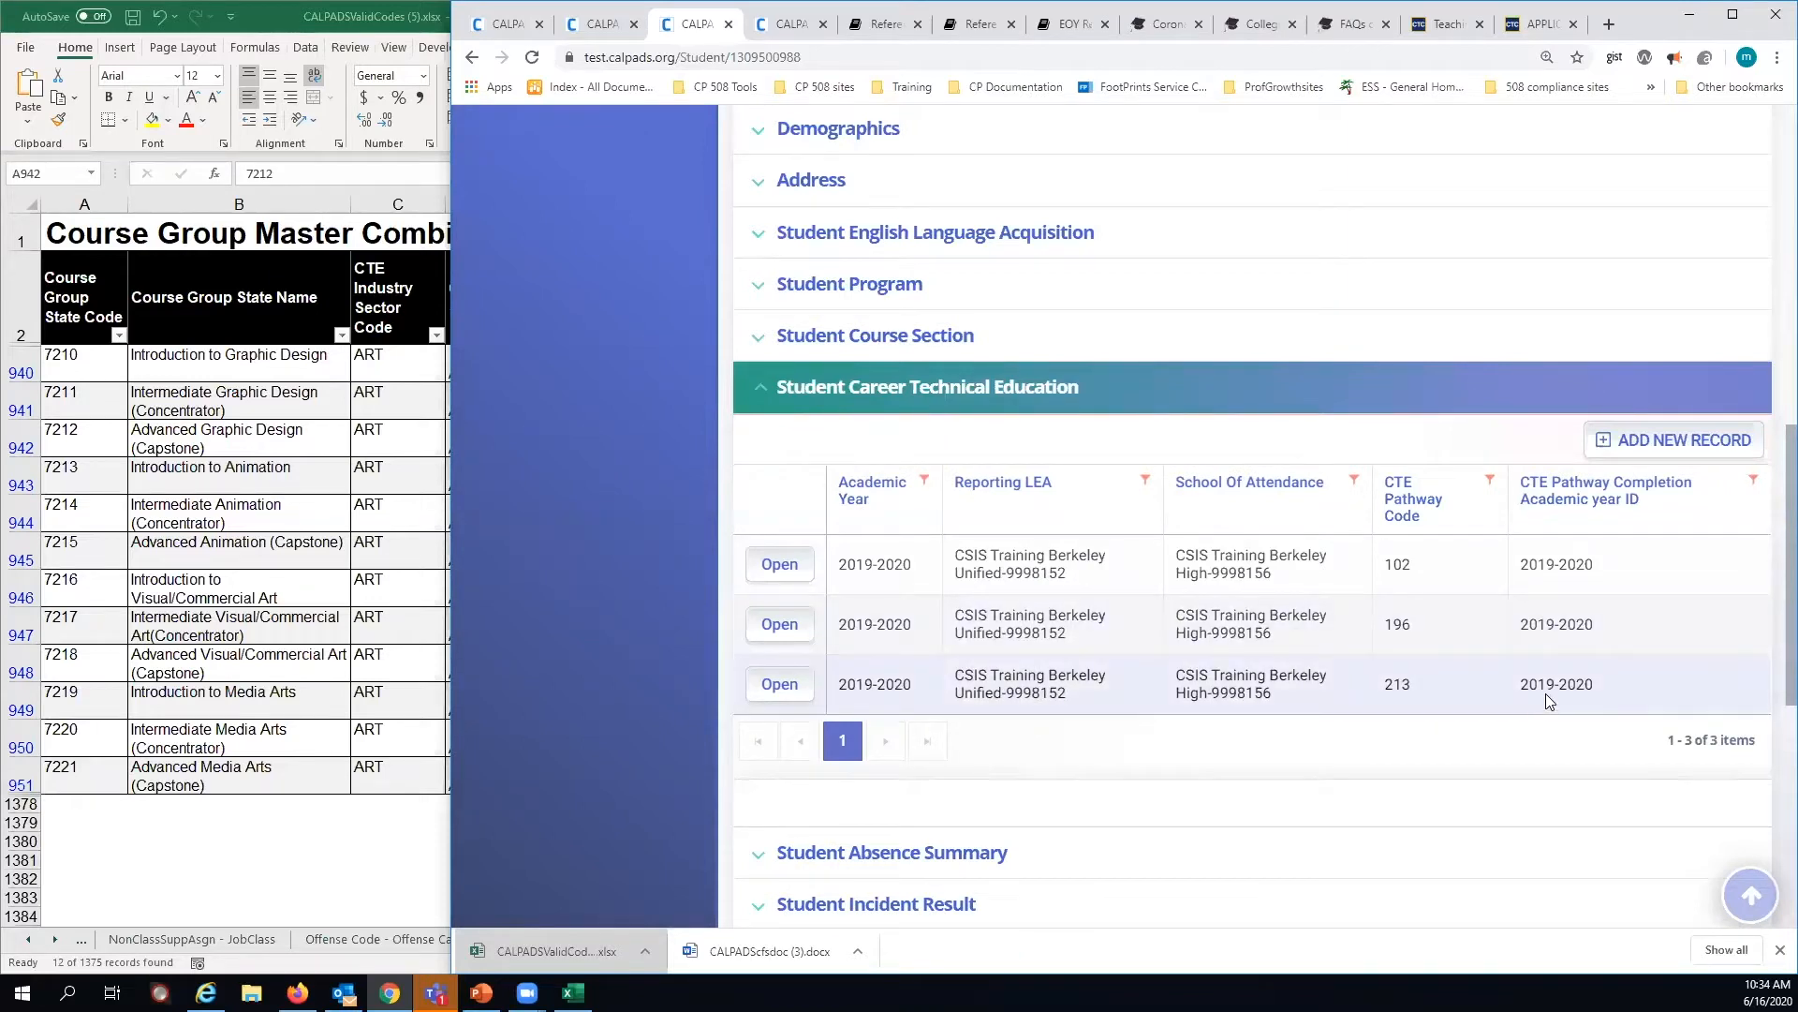
{"action": "mouse_move", "coordinate": [1416, 704]}
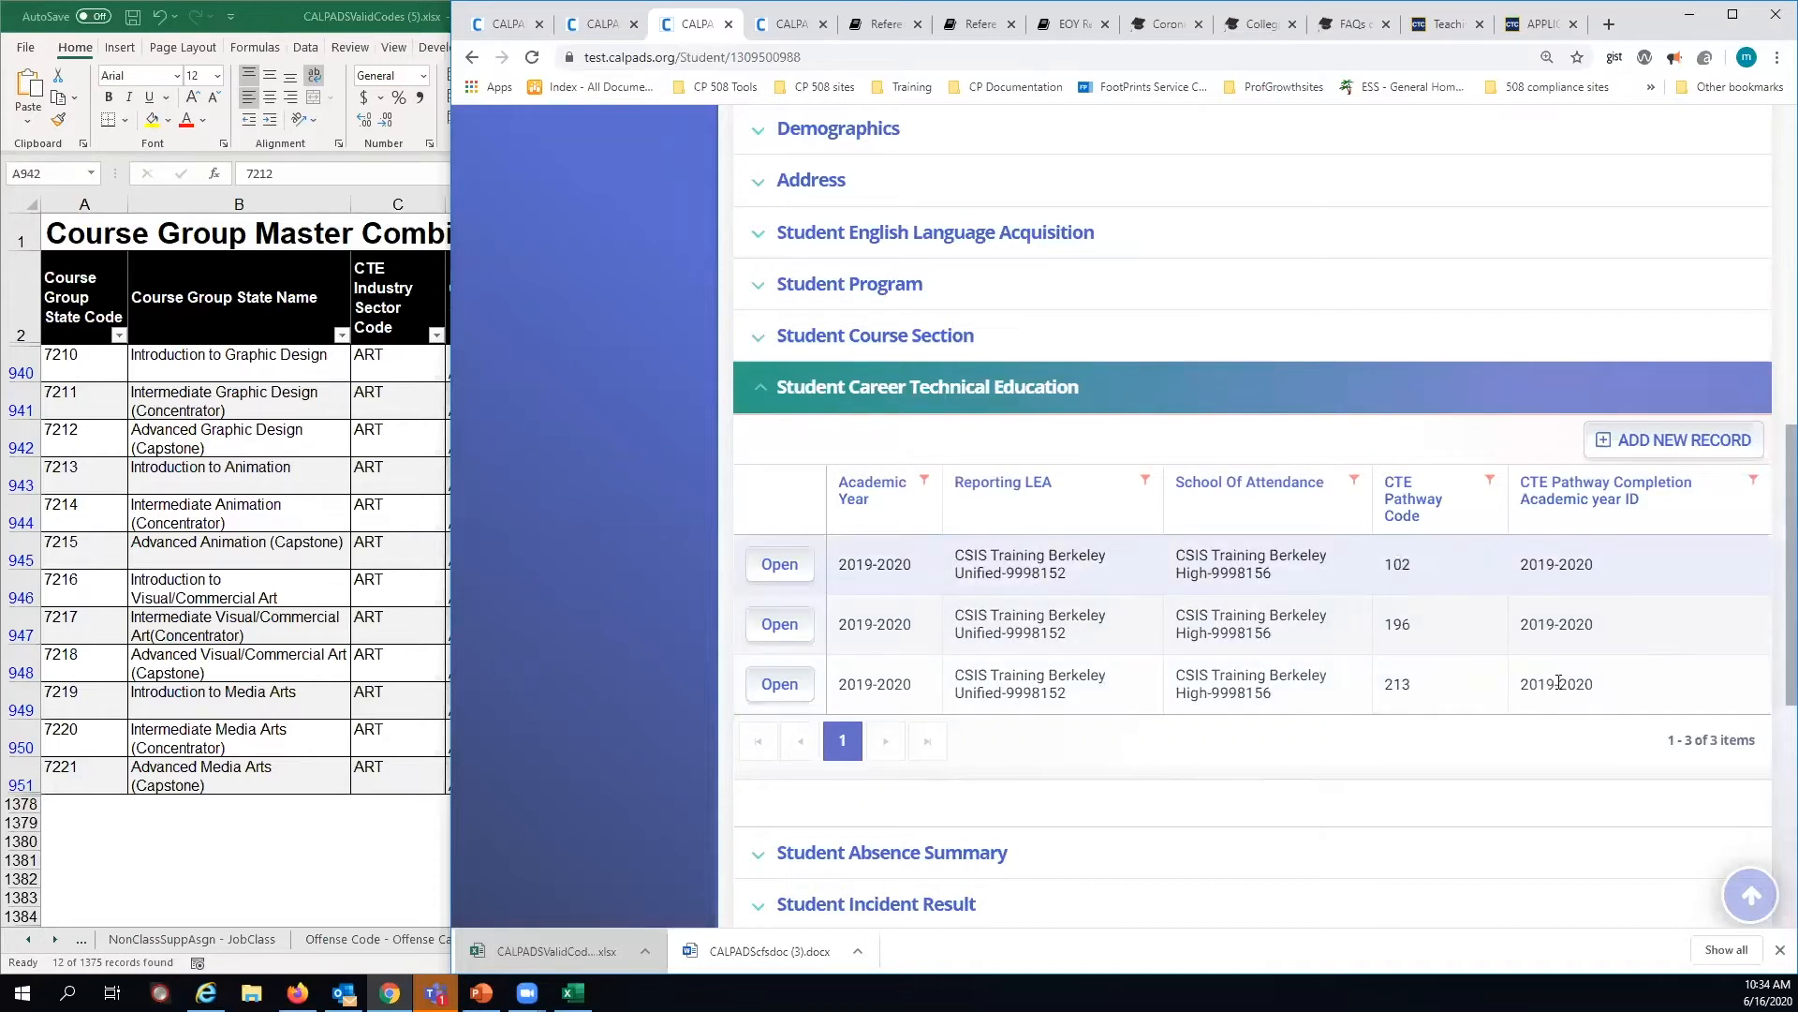
{"action": "mouse_move", "coordinate": [734, 355]}
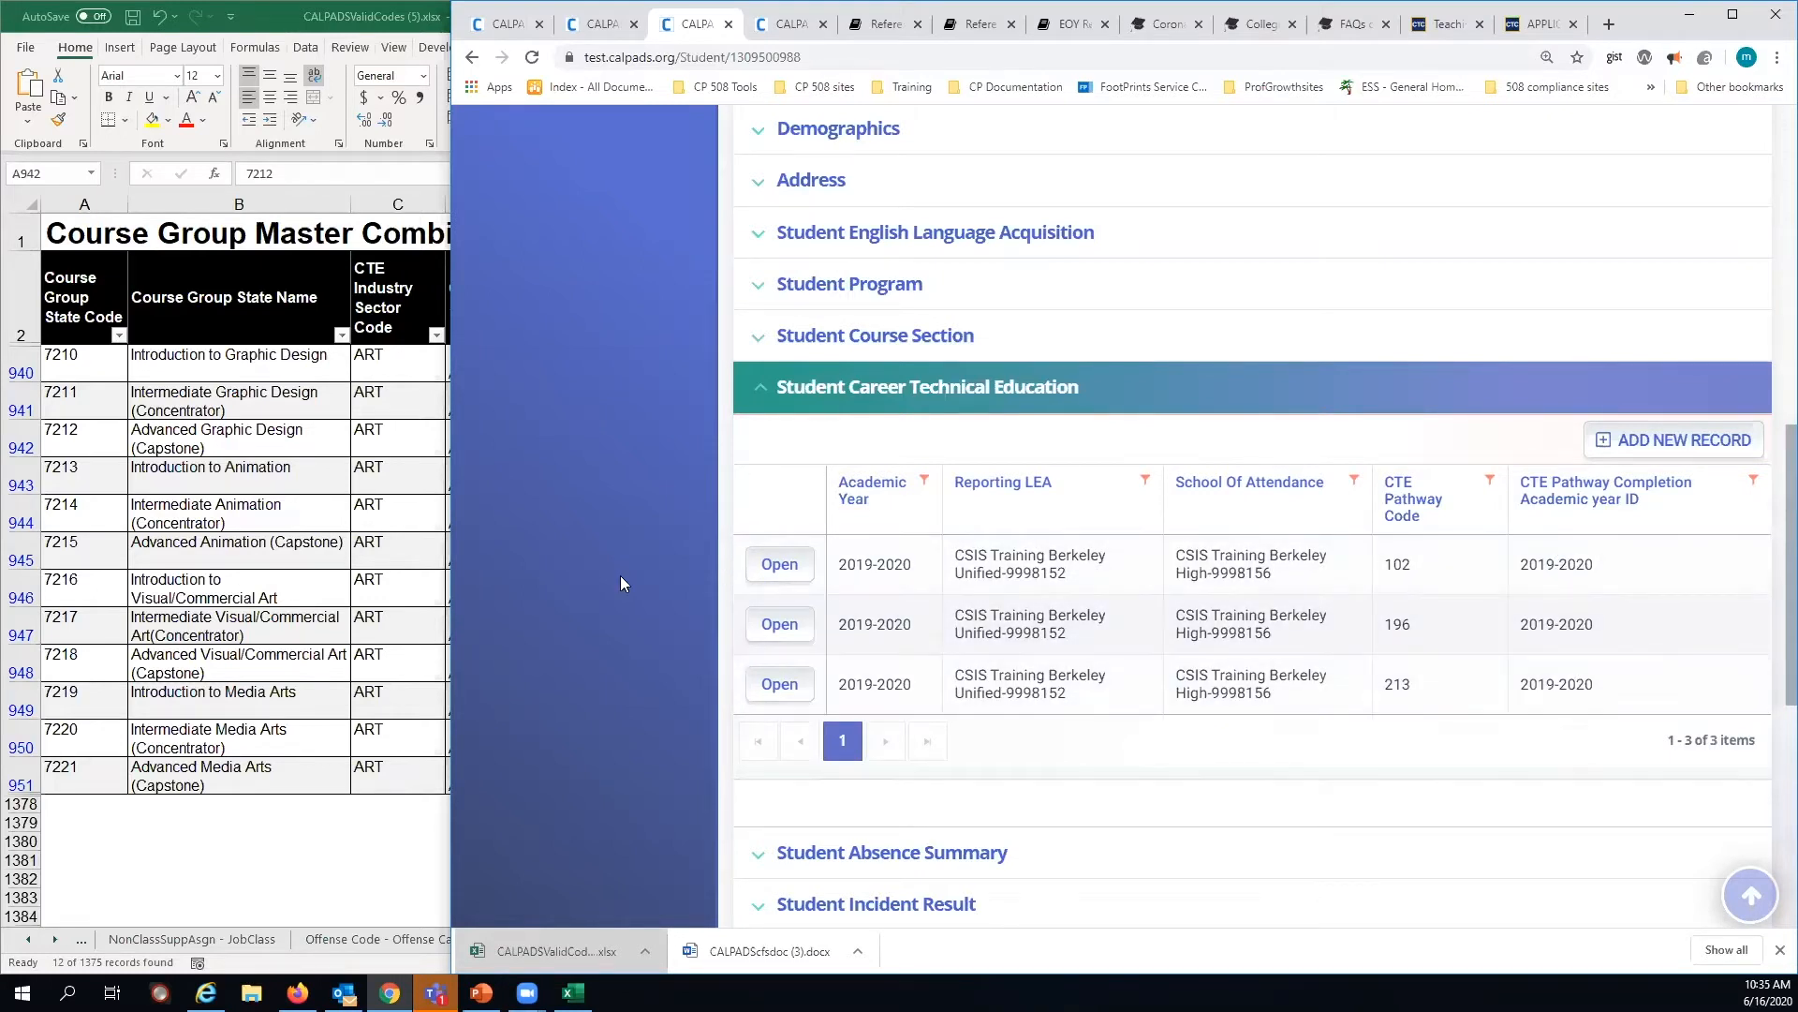
{"action": "mouse_move", "coordinate": [607, 577]}
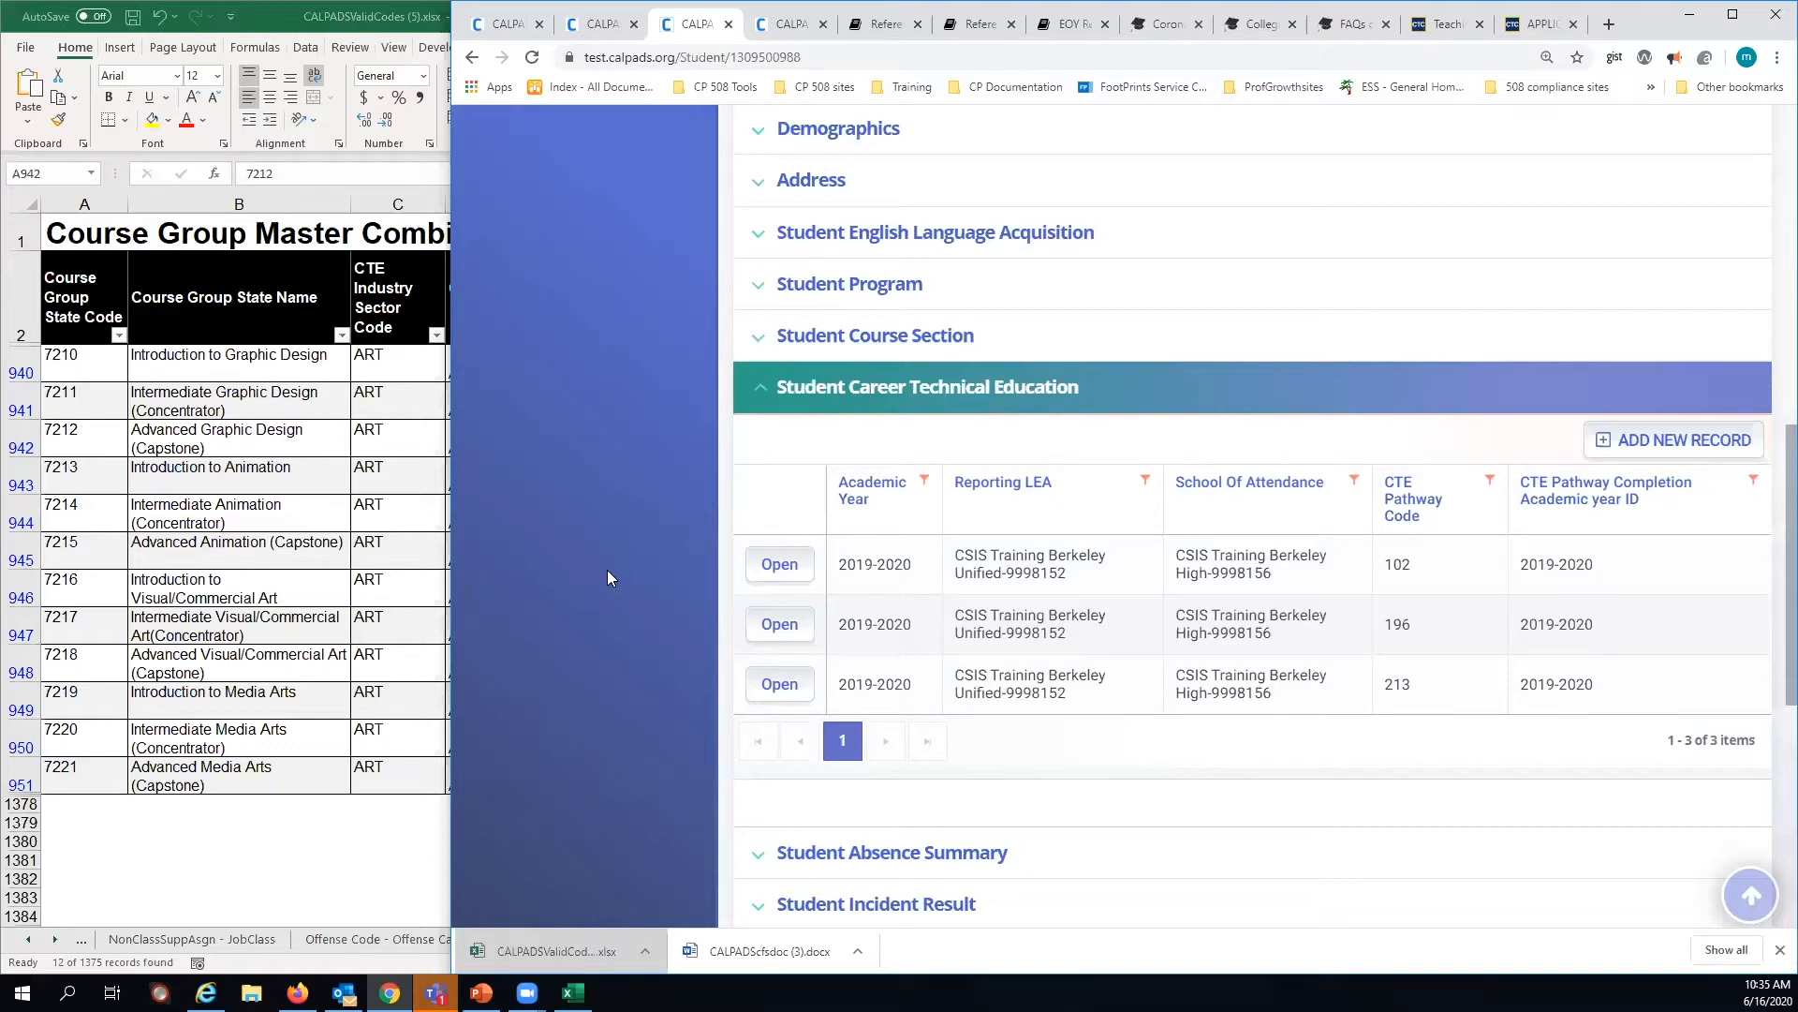
{"action": "mouse_move", "coordinate": [781, 373]}
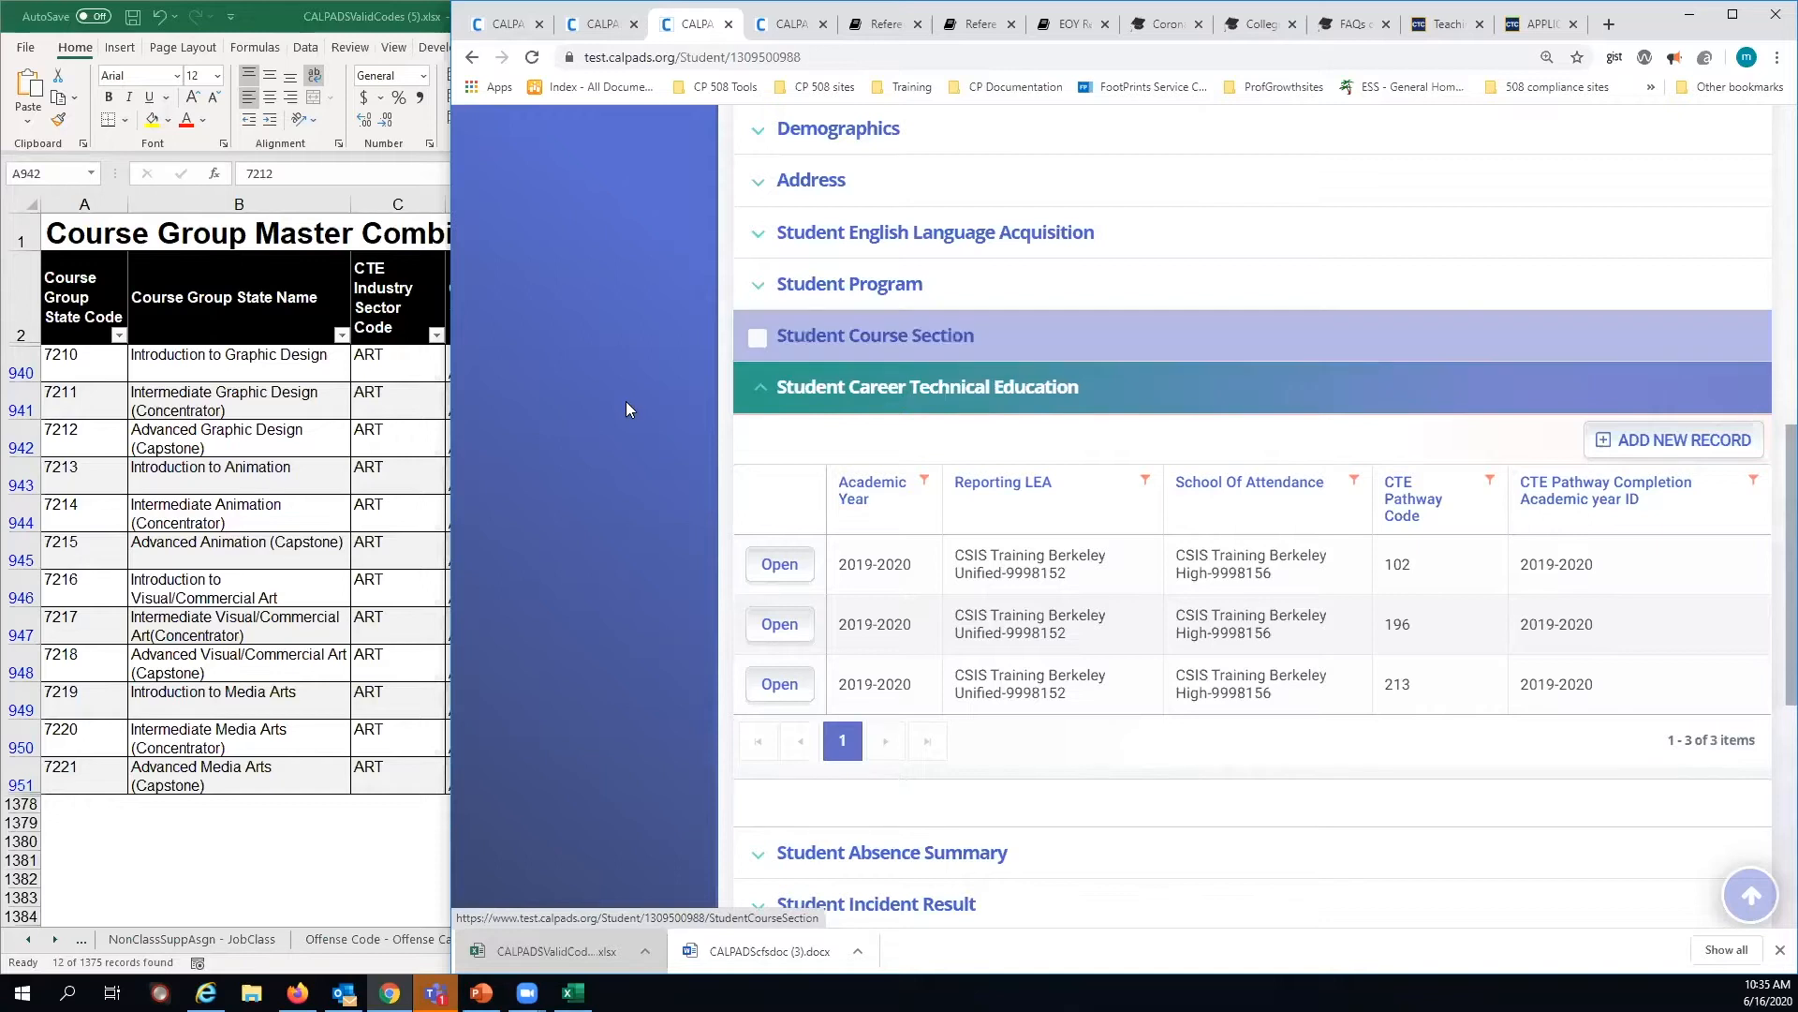
- Expand the Student Course Section panel and scroll through its six course records
{"action": "left_click", "coordinate": [874, 336]}
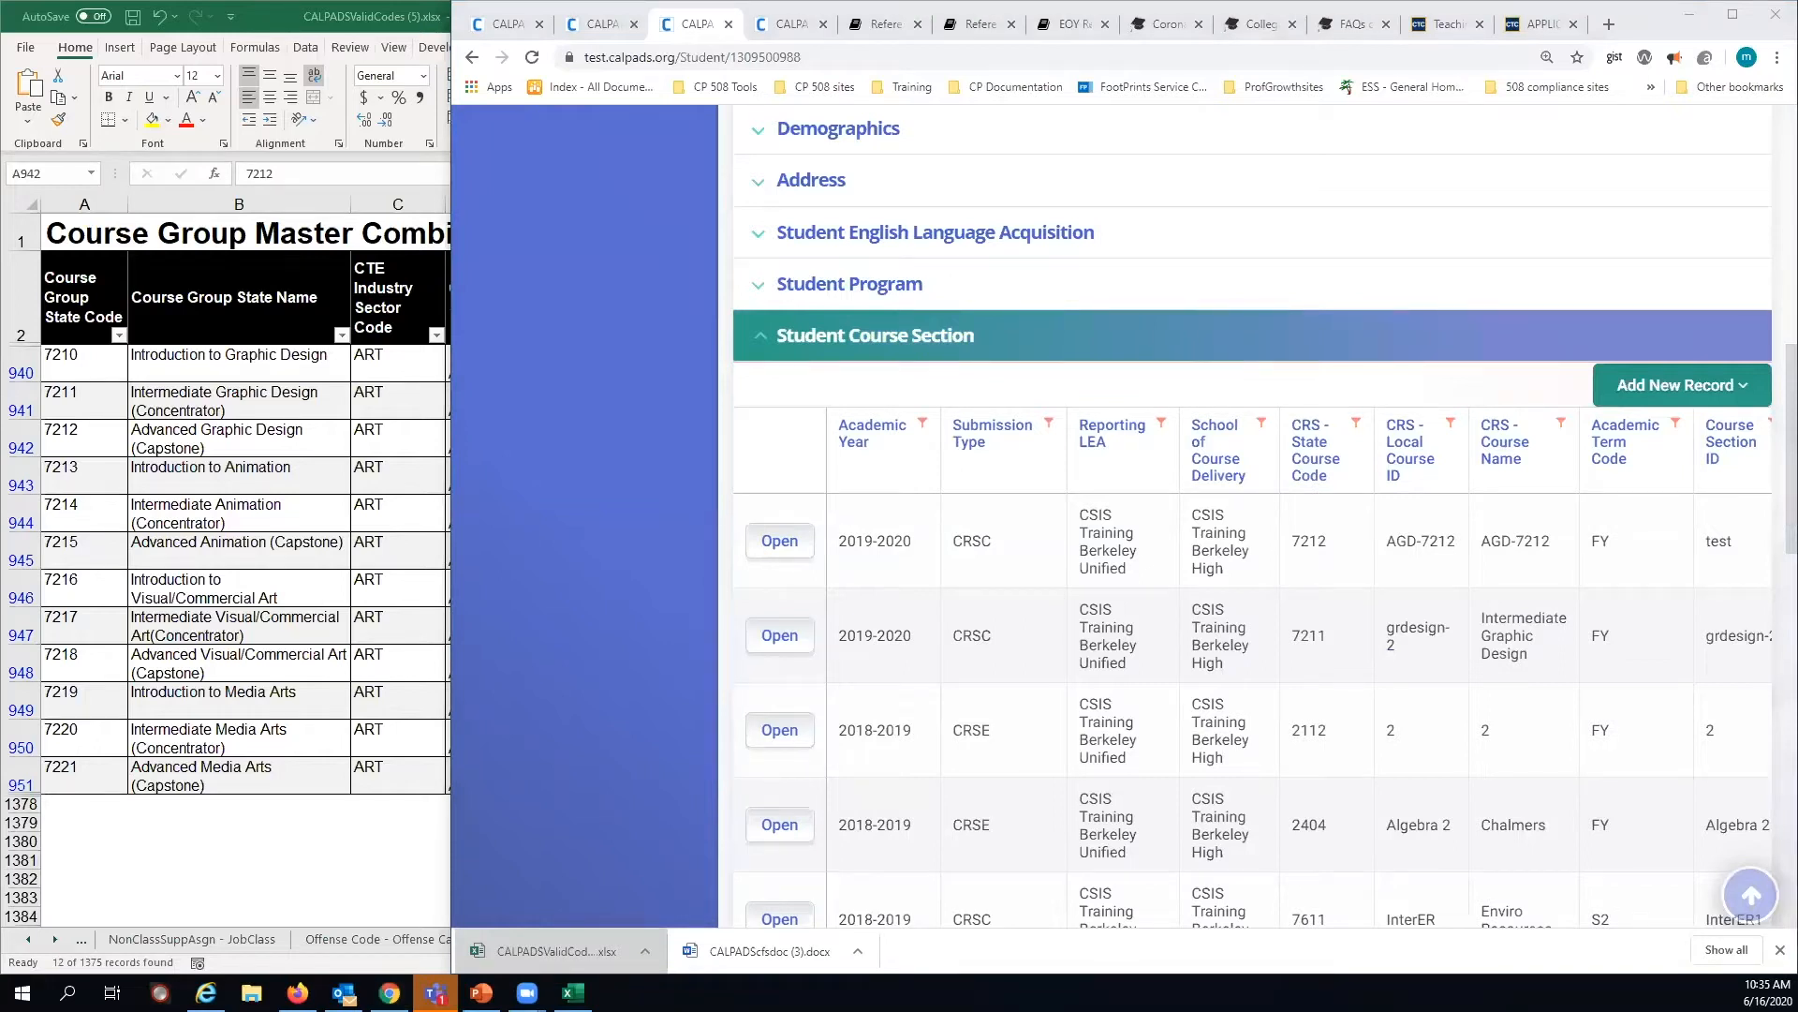
{"action": "scroll", "scroll_direction": "down", "scroll_amount": 3}
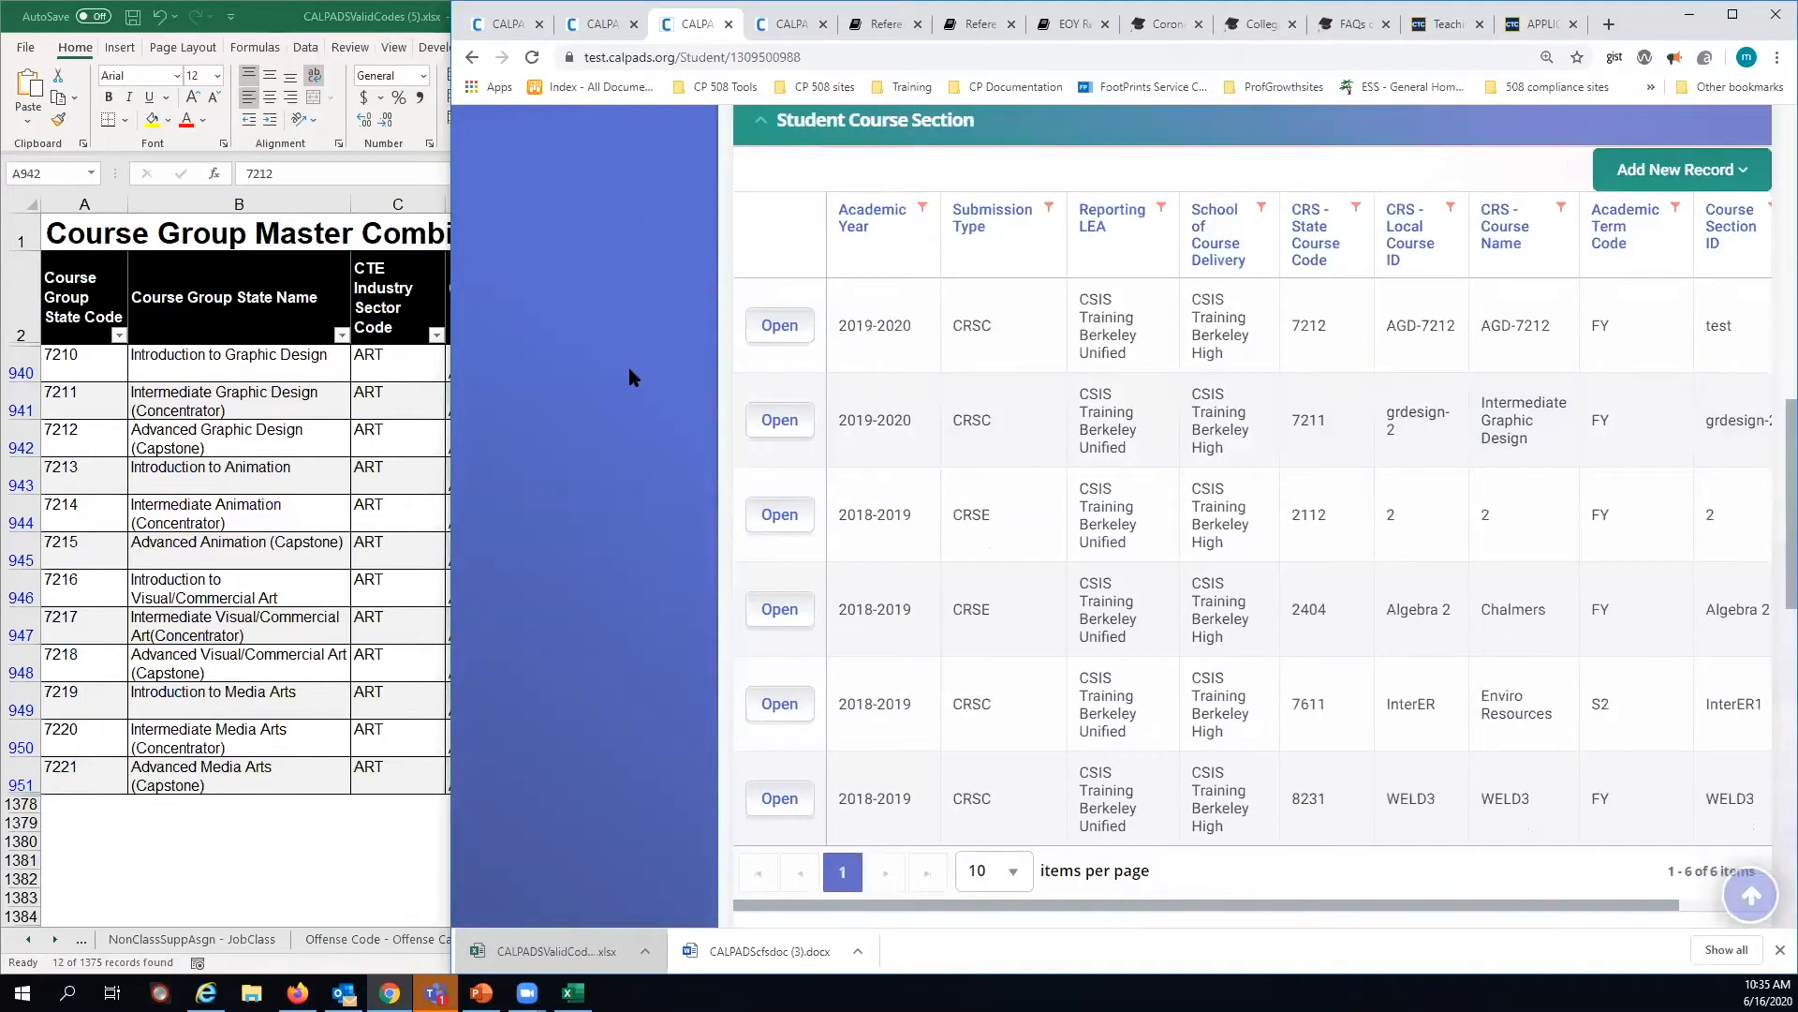
{"action": "scroll", "scroll_direction": "down", "scroll_amount": 3}
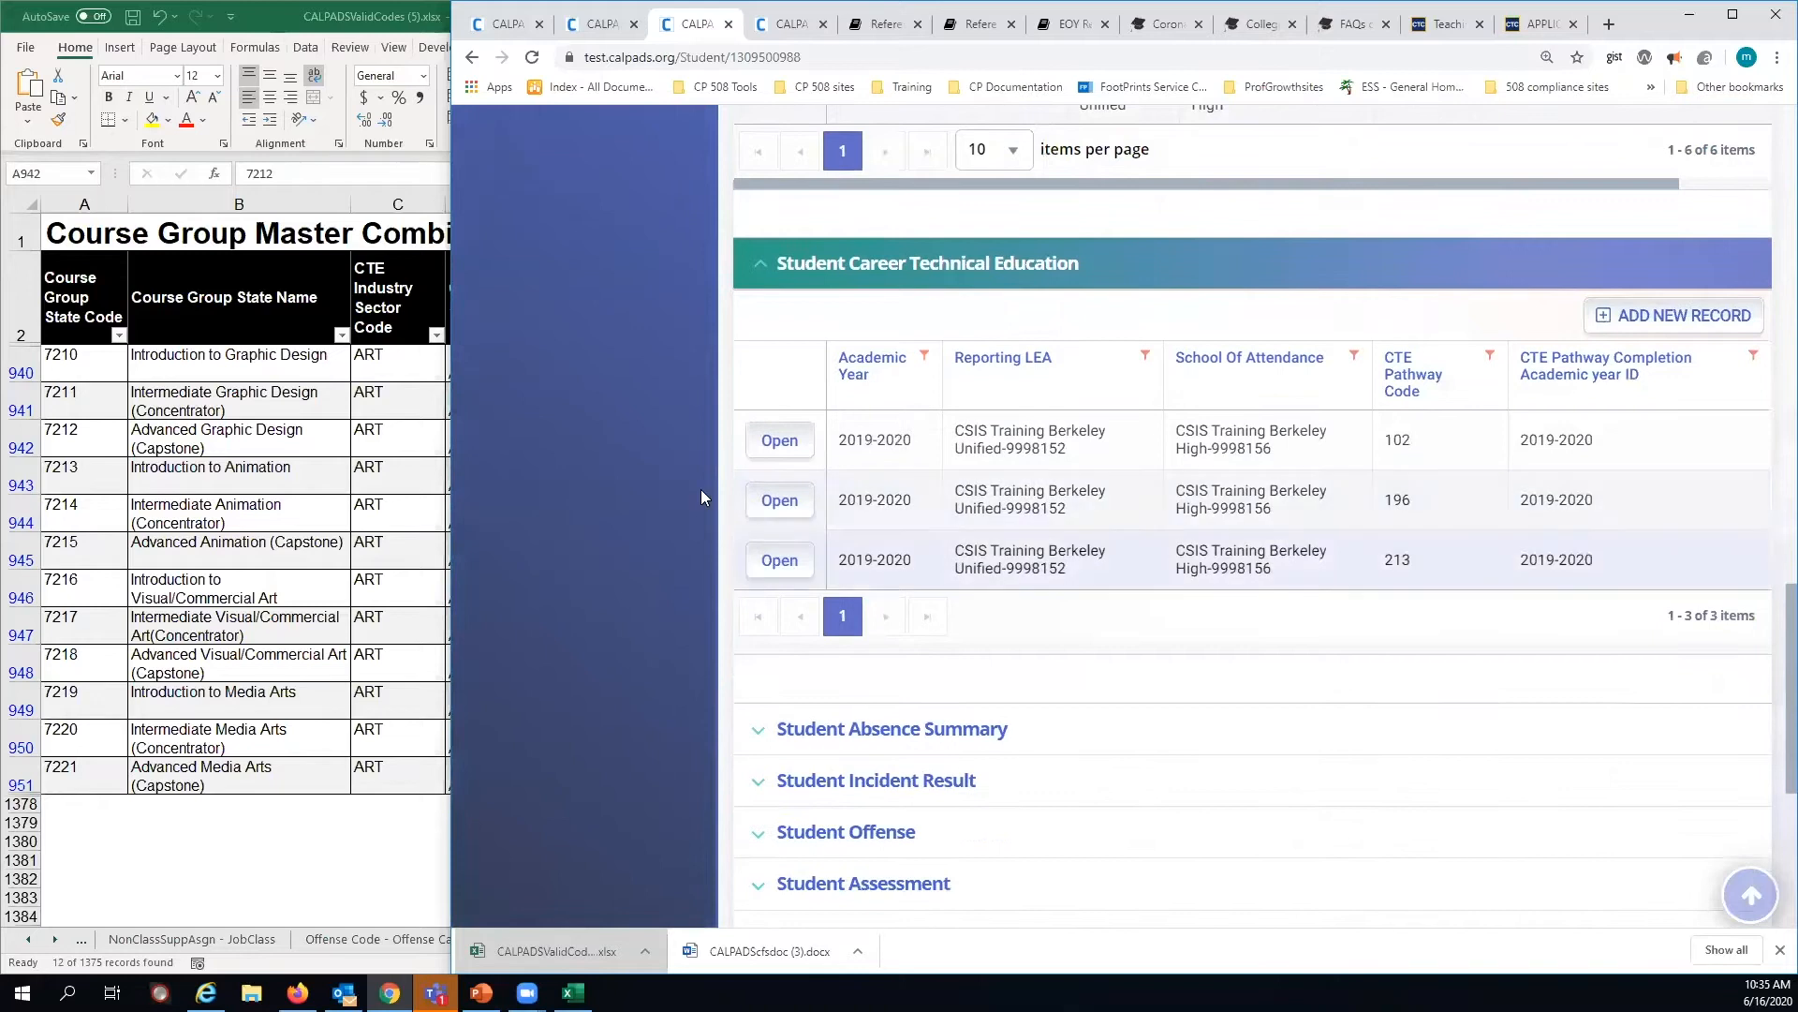
{"action": "scroll", "scroll_direction": "down", "scroll_amount": 3}
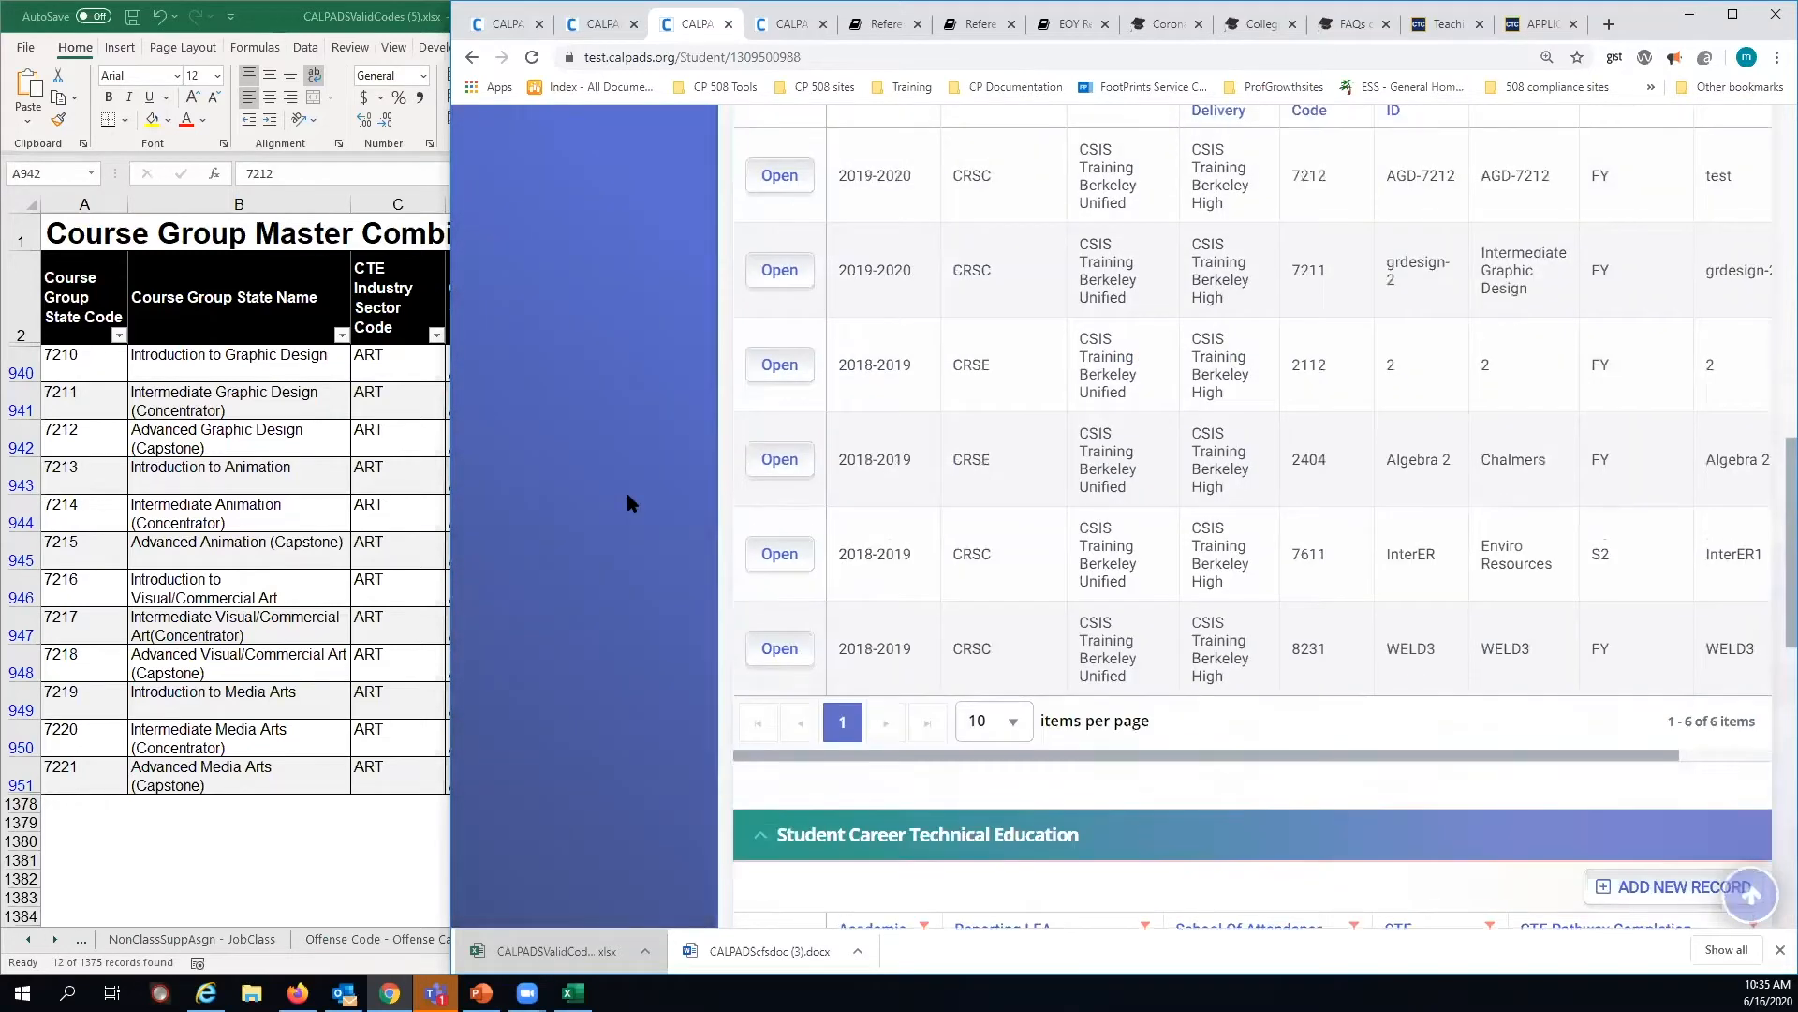
{"action": "scroll", "scroll_direction": "up", "scroll_amount": 3}
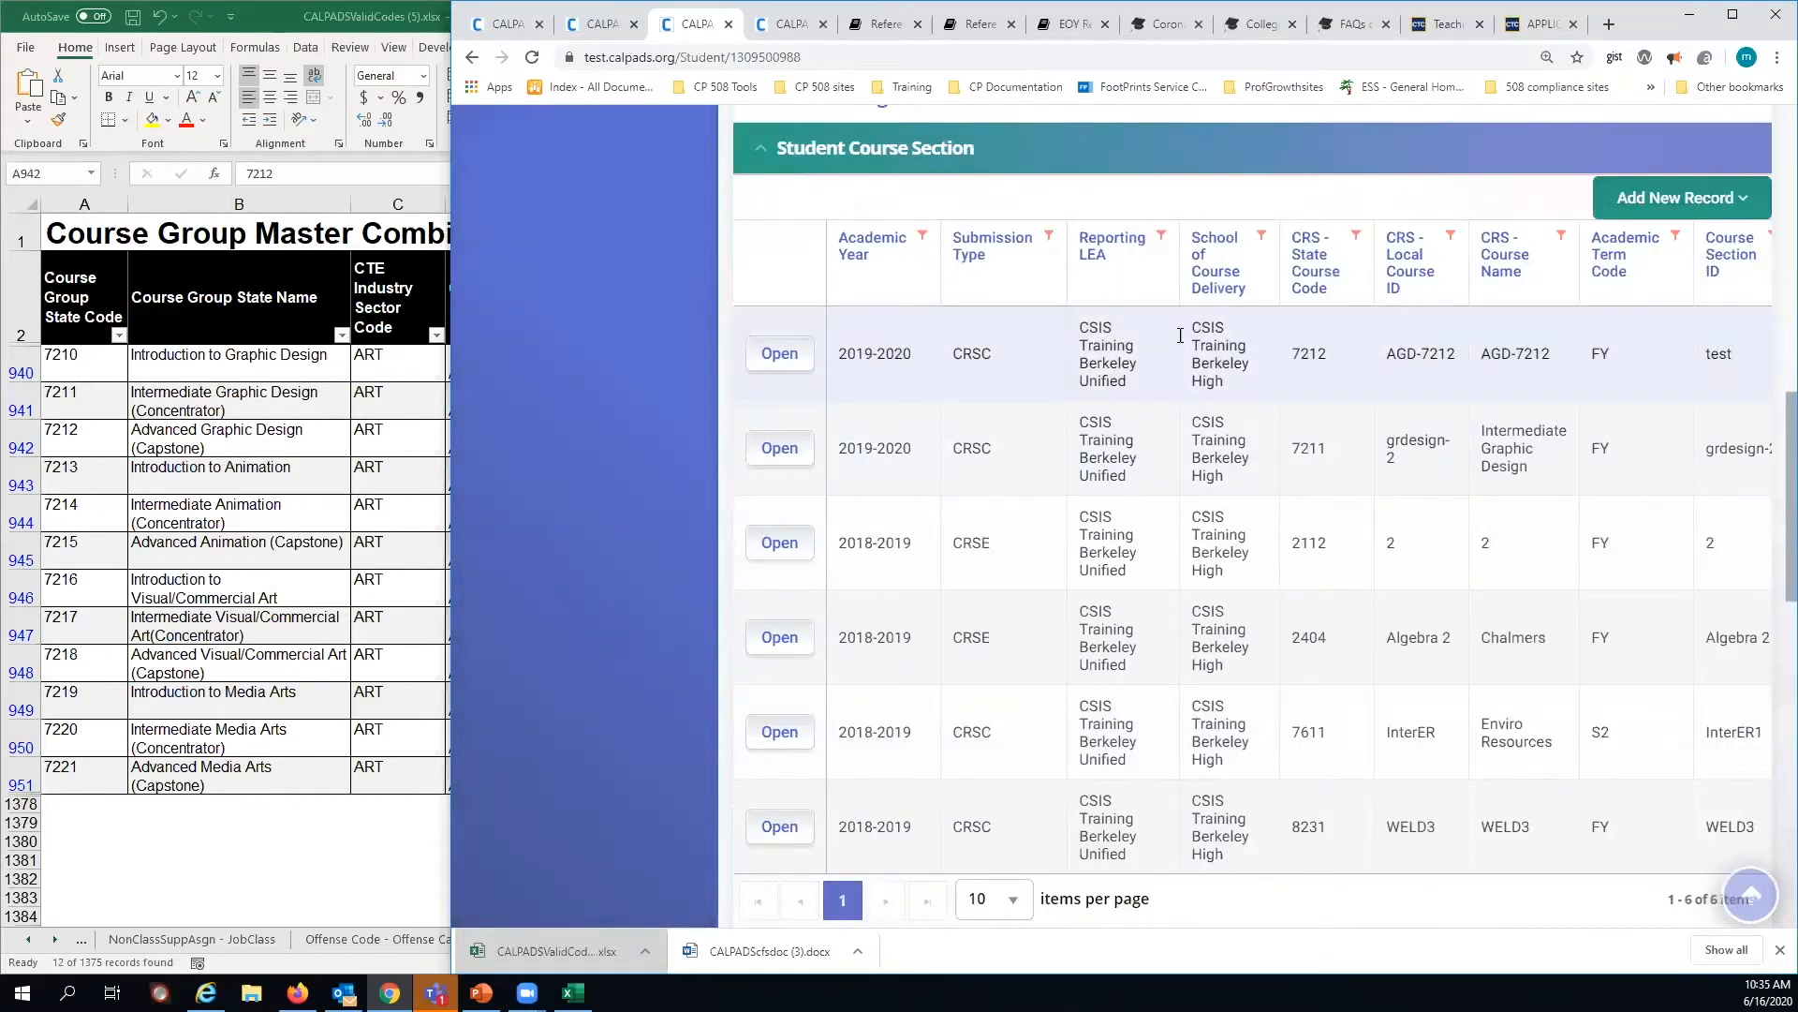
{"action": "mouse_move", "coordinate": [545, 514]}
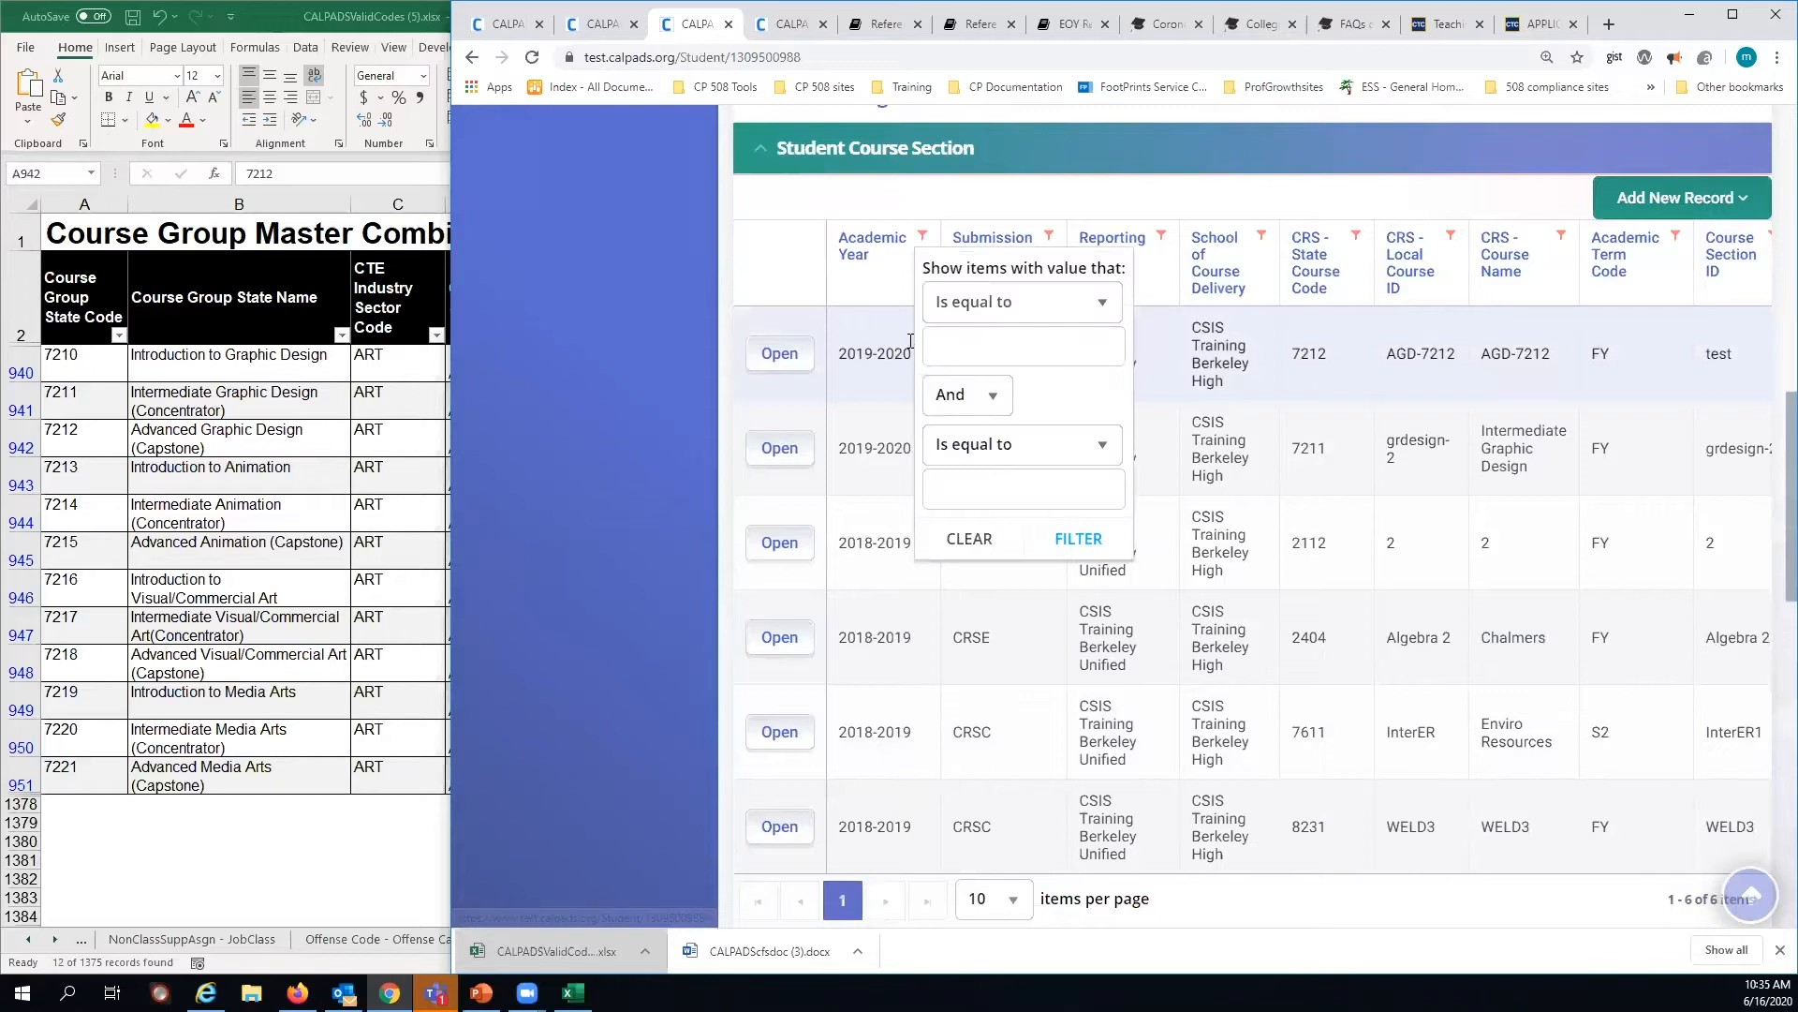
- Filter course sections to academic year 2019-2020, leaving courses 7212 and 7211
{"action": "type", "text": "2019-2020"}
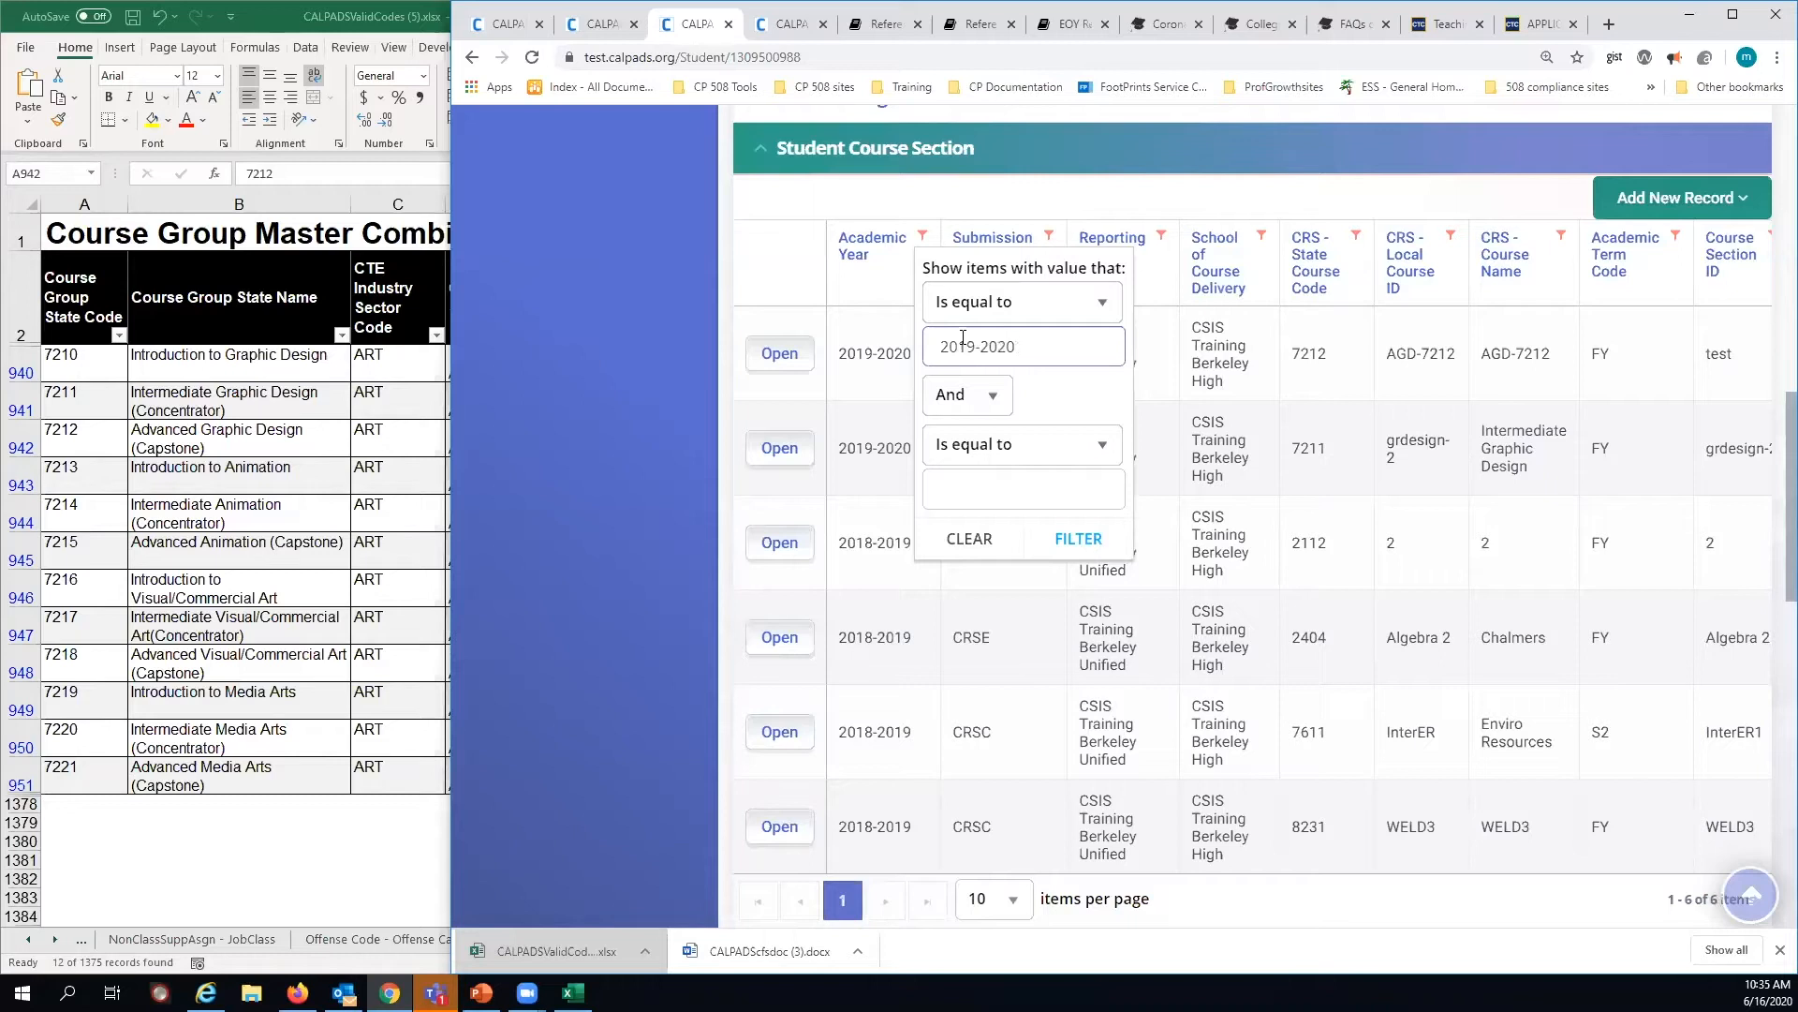
{"action": "left_click", "coordinate": [1076, 538]}
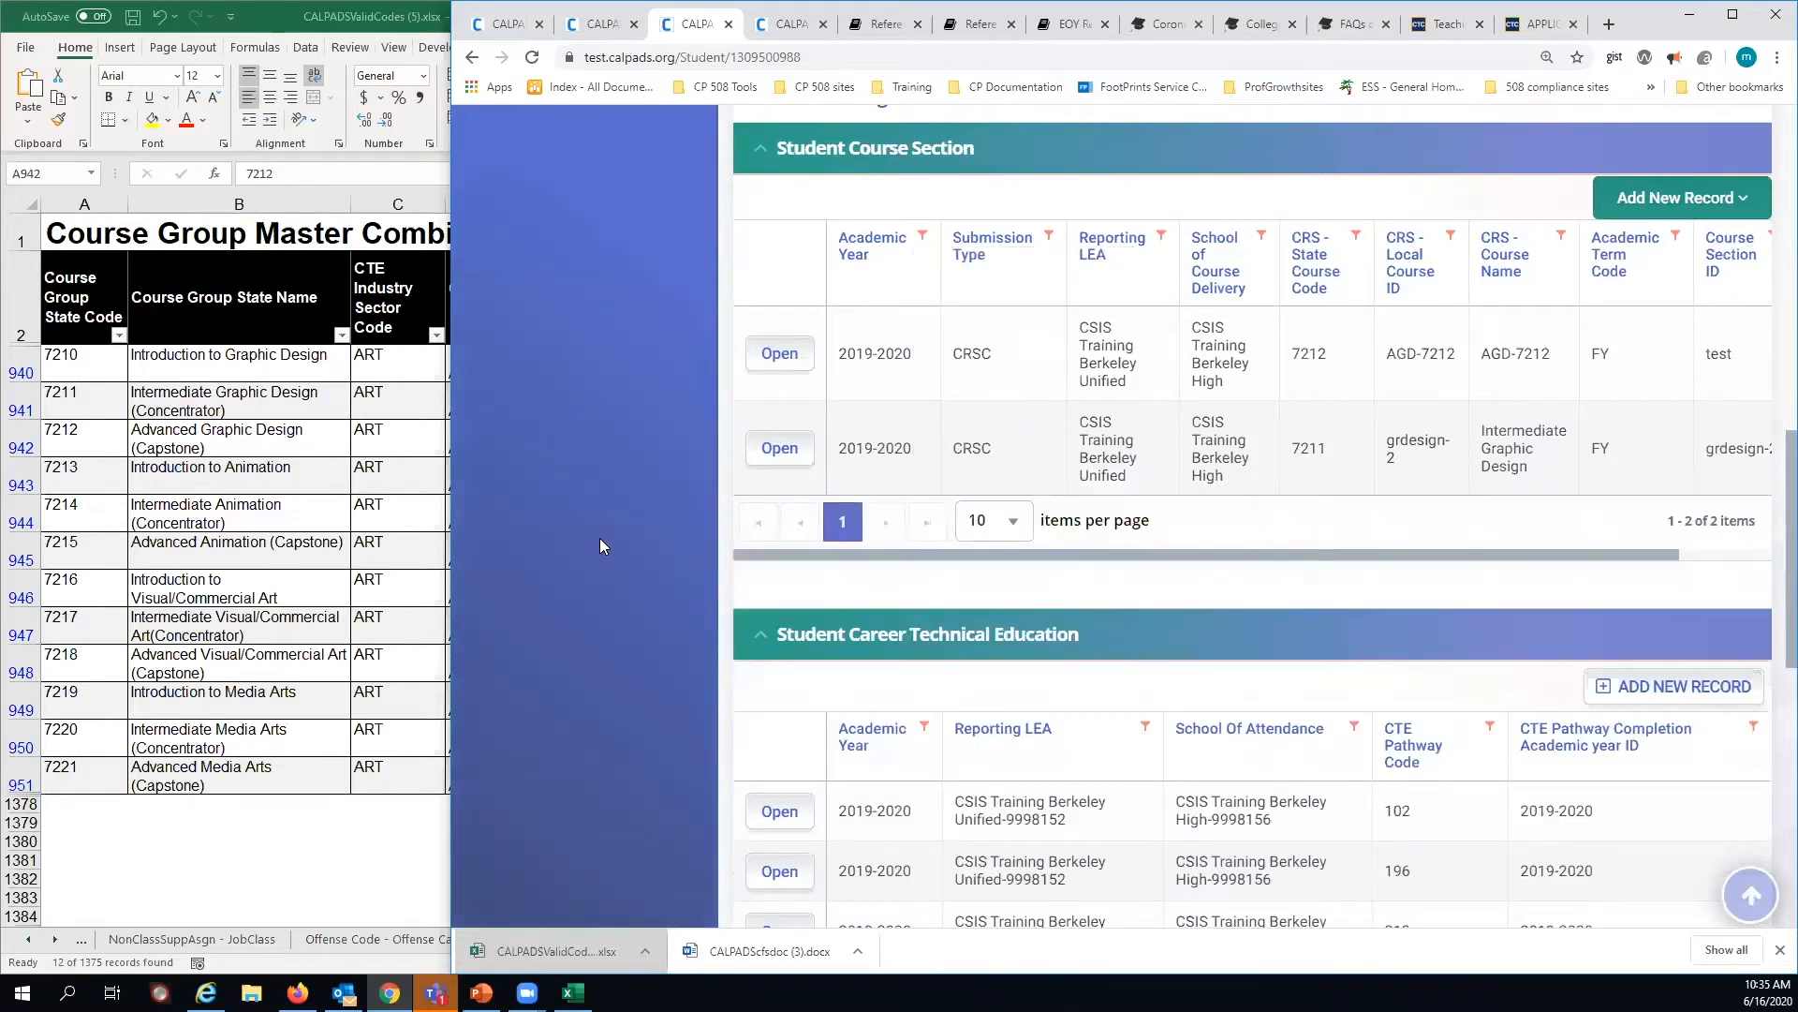
{"action": "scroll", "scroll_direction": "down", "scroll_amount": 3}
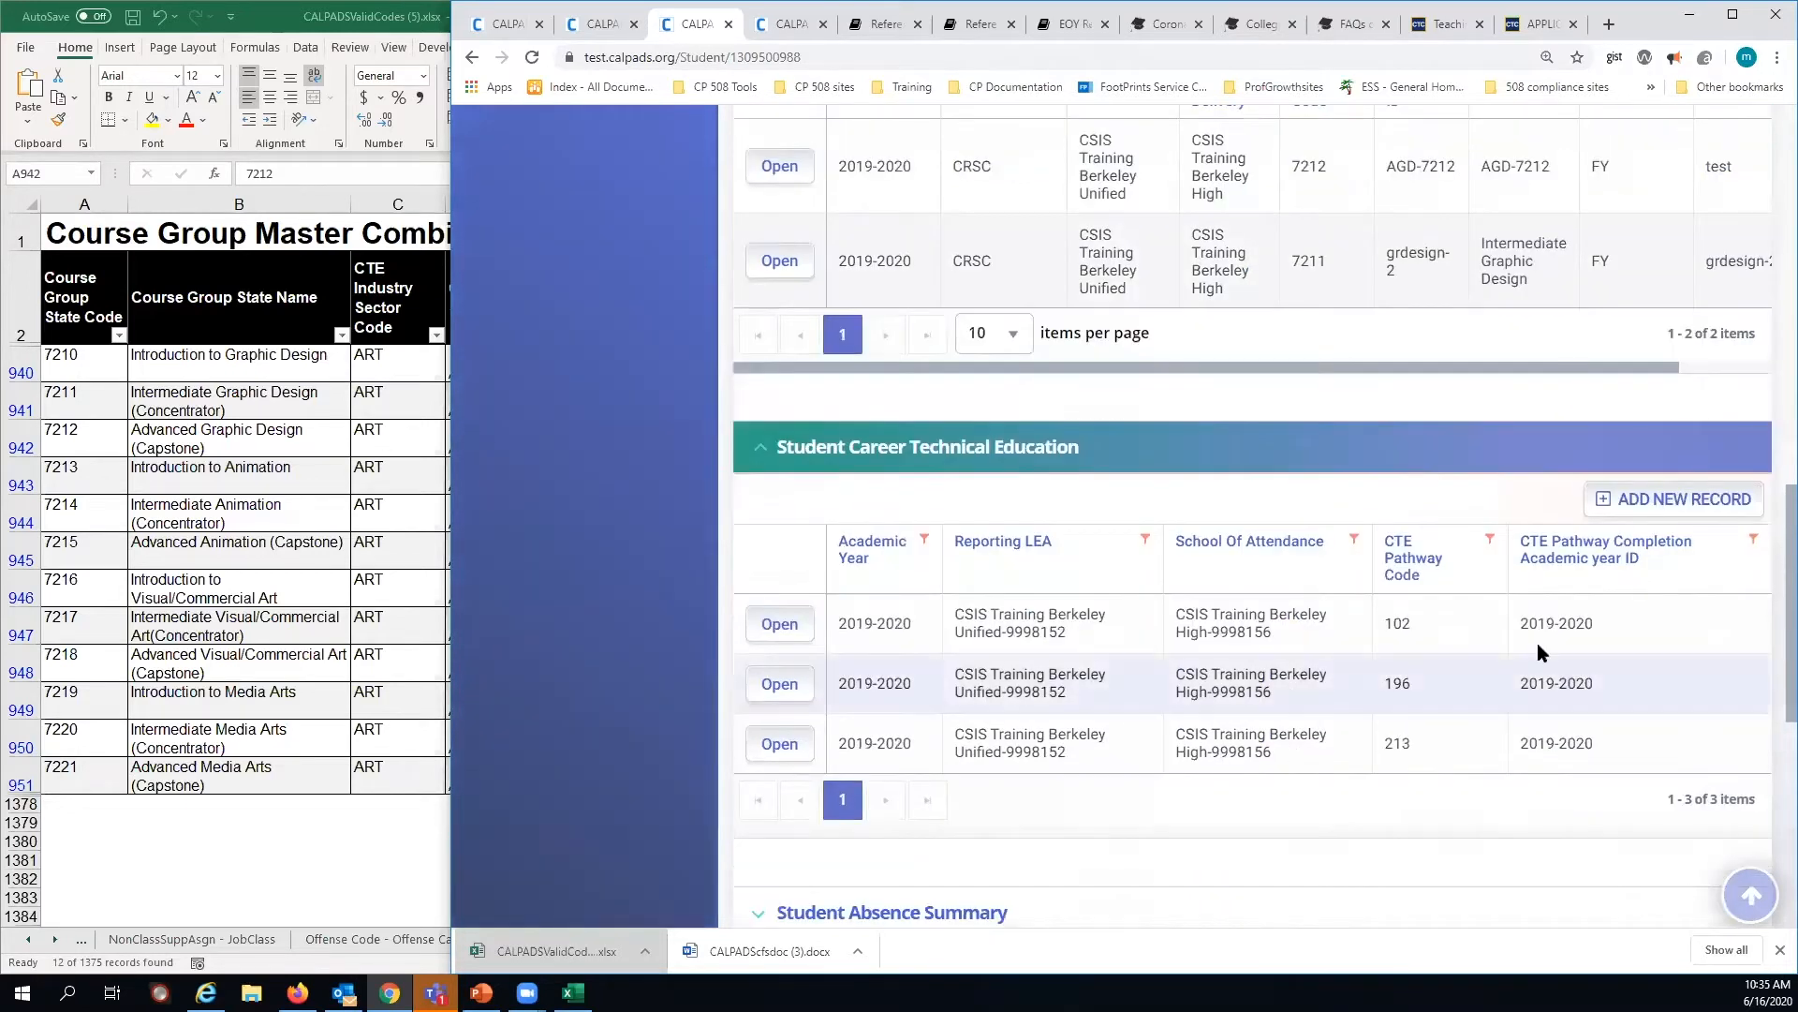
{"action": "mouse_move", "coordinate": [688, 624]}
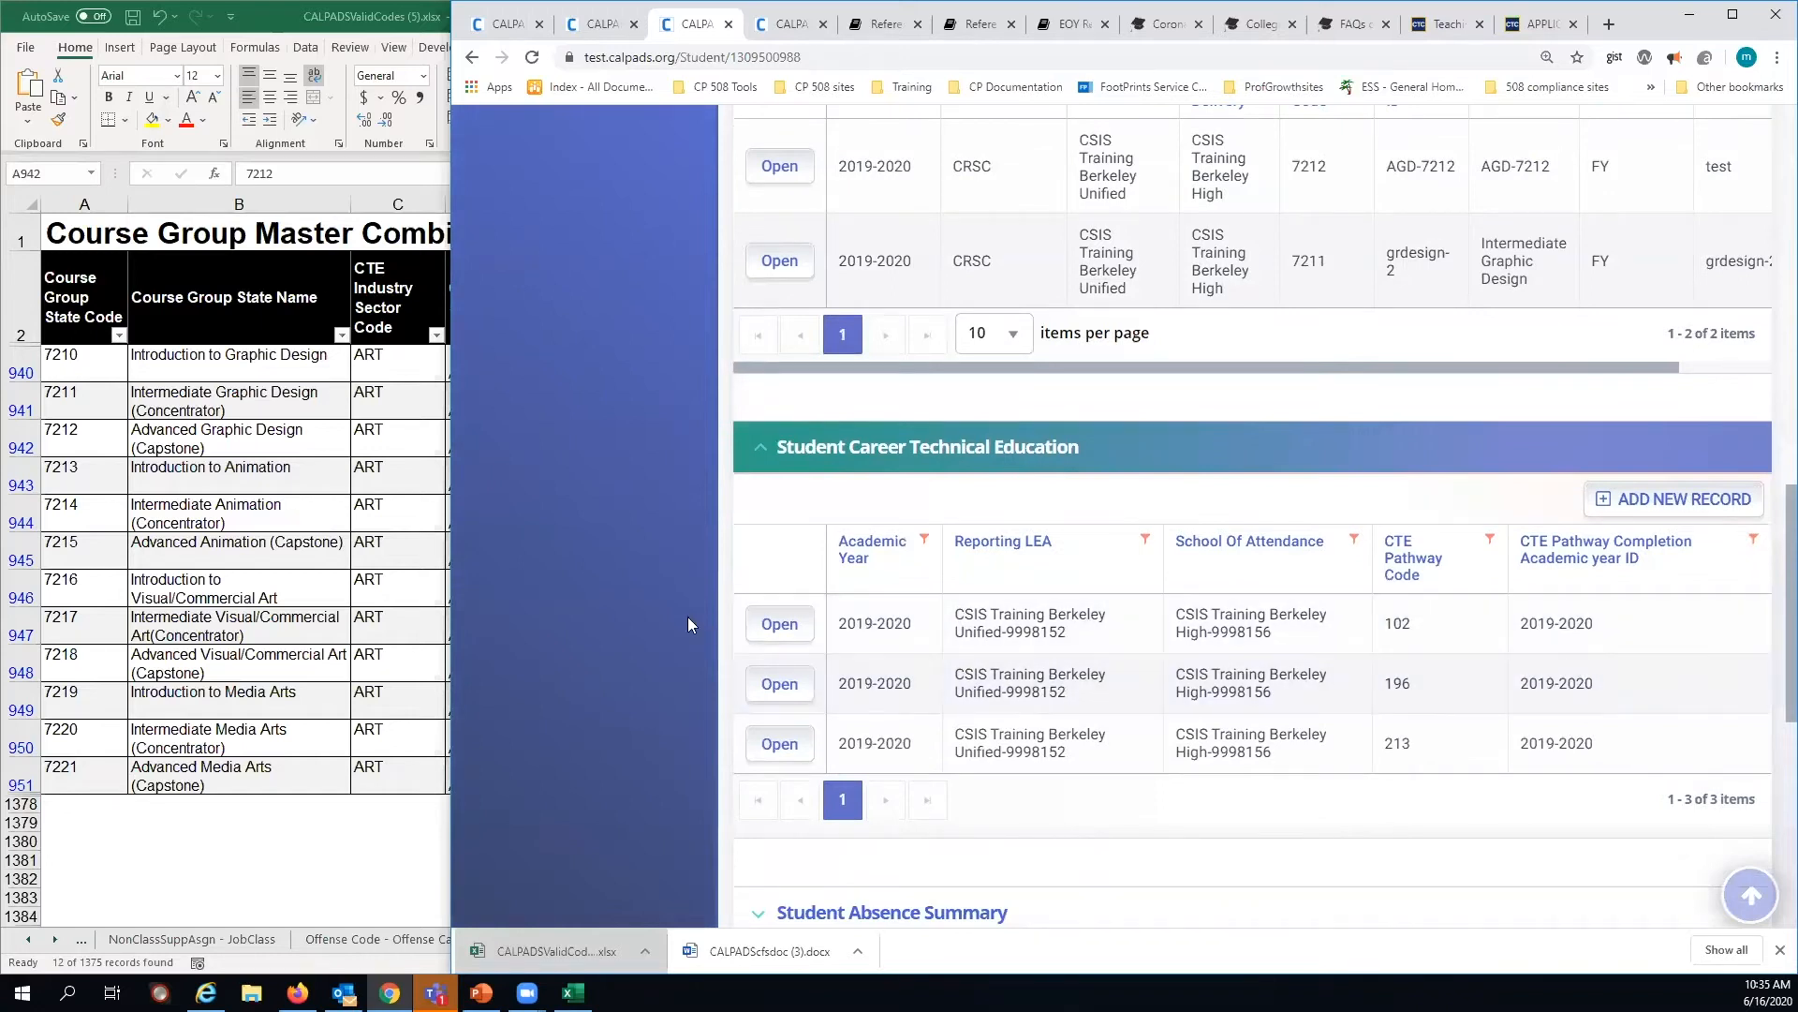
{"action": "scroll", "scroll_direction": "up", "scroll_amount": 3}
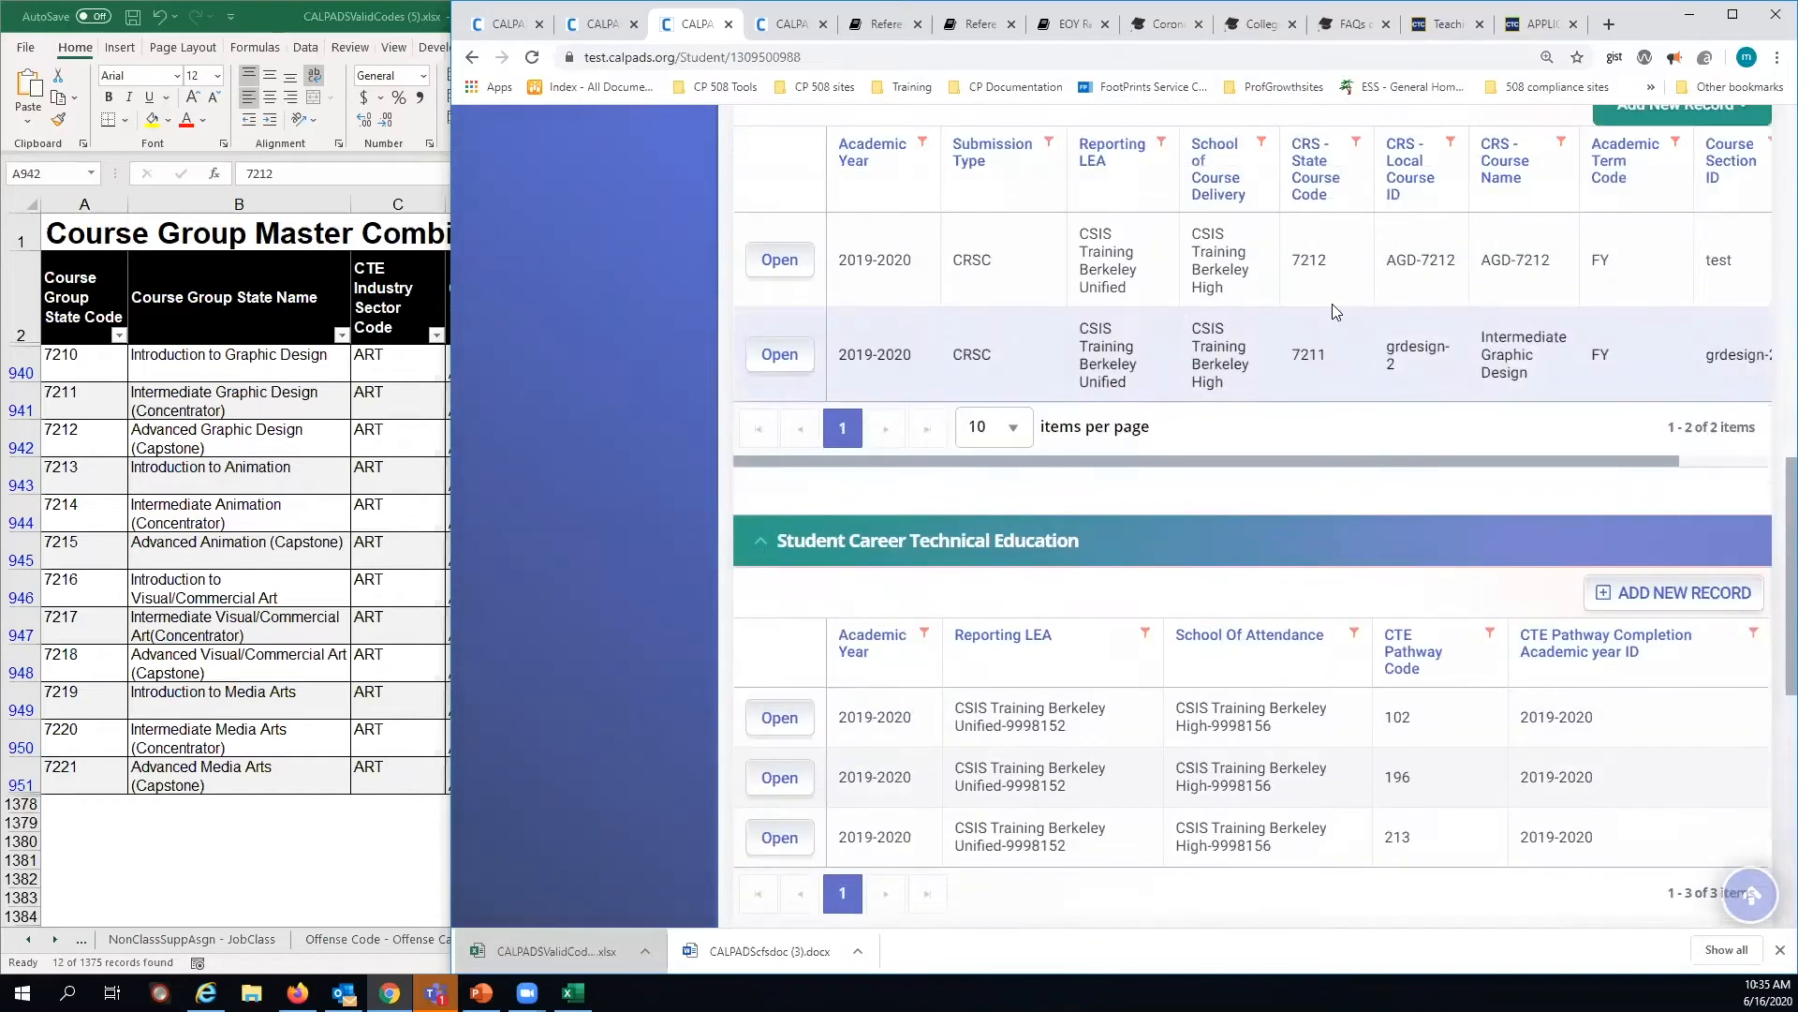
{"action": "mouse_move", "coordinate": [1322, 378]}
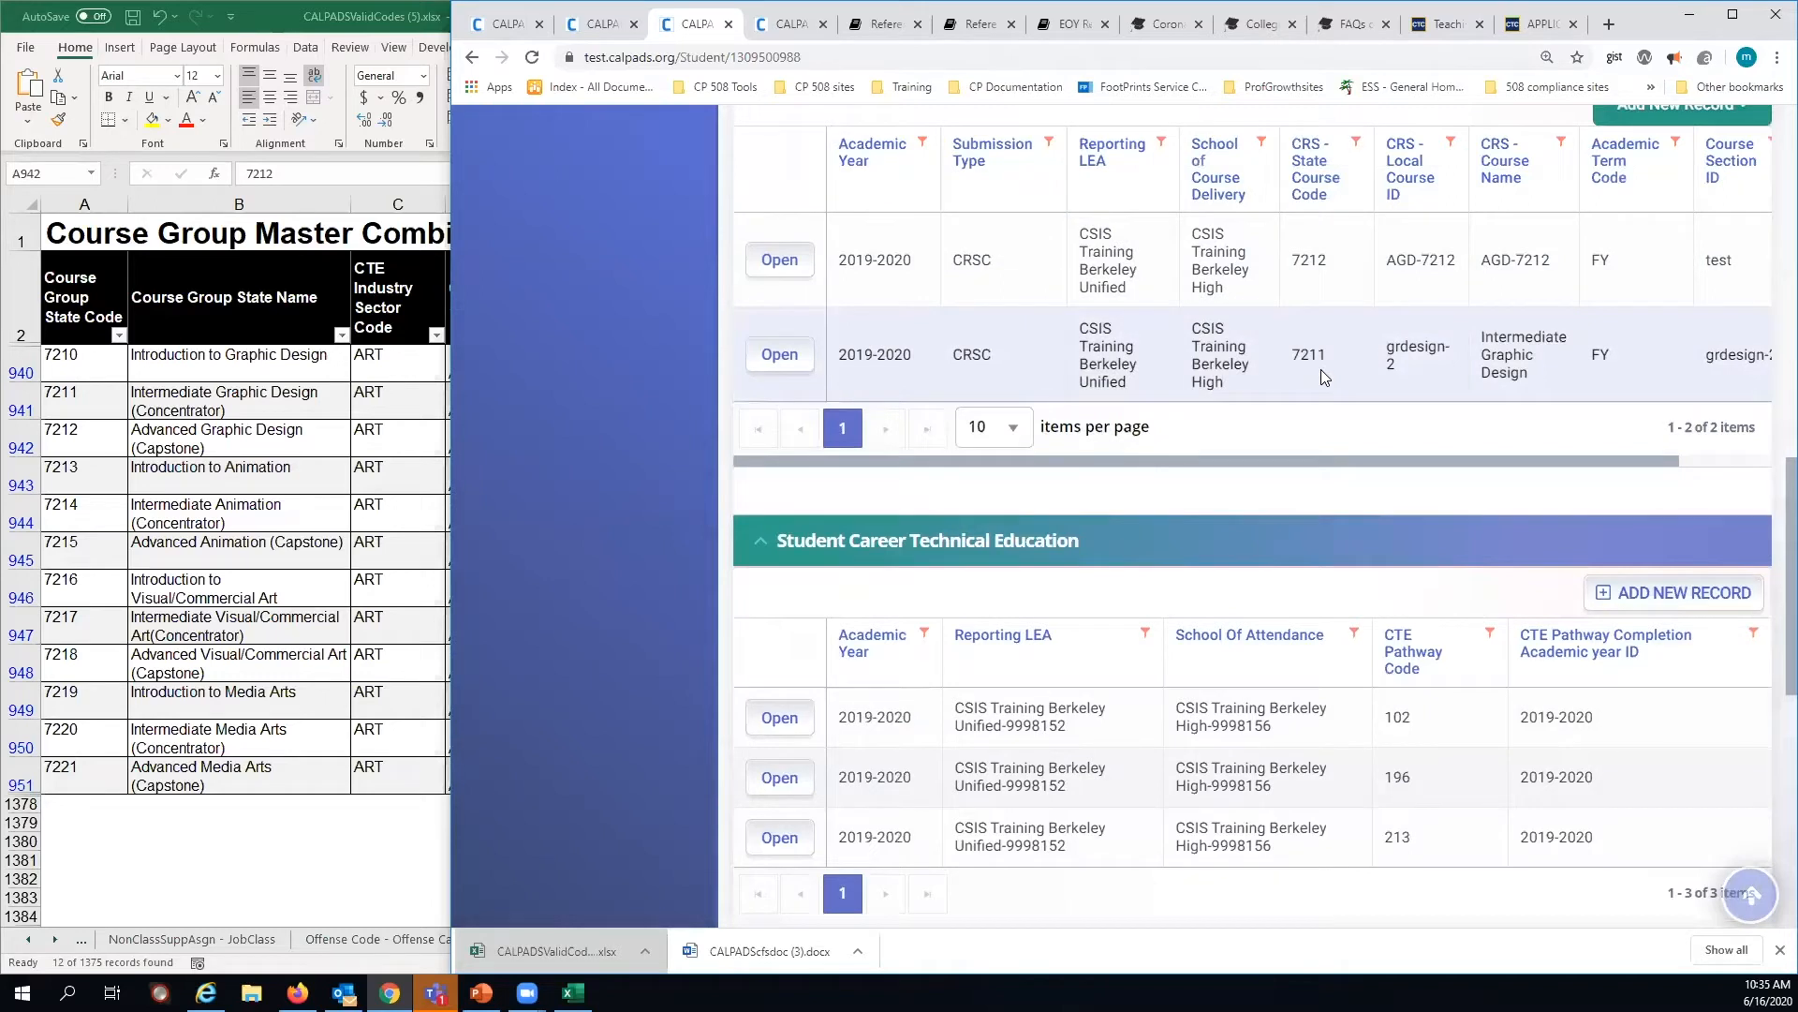
{"action": "mouse_move", "coordinate": [1330, 916]}
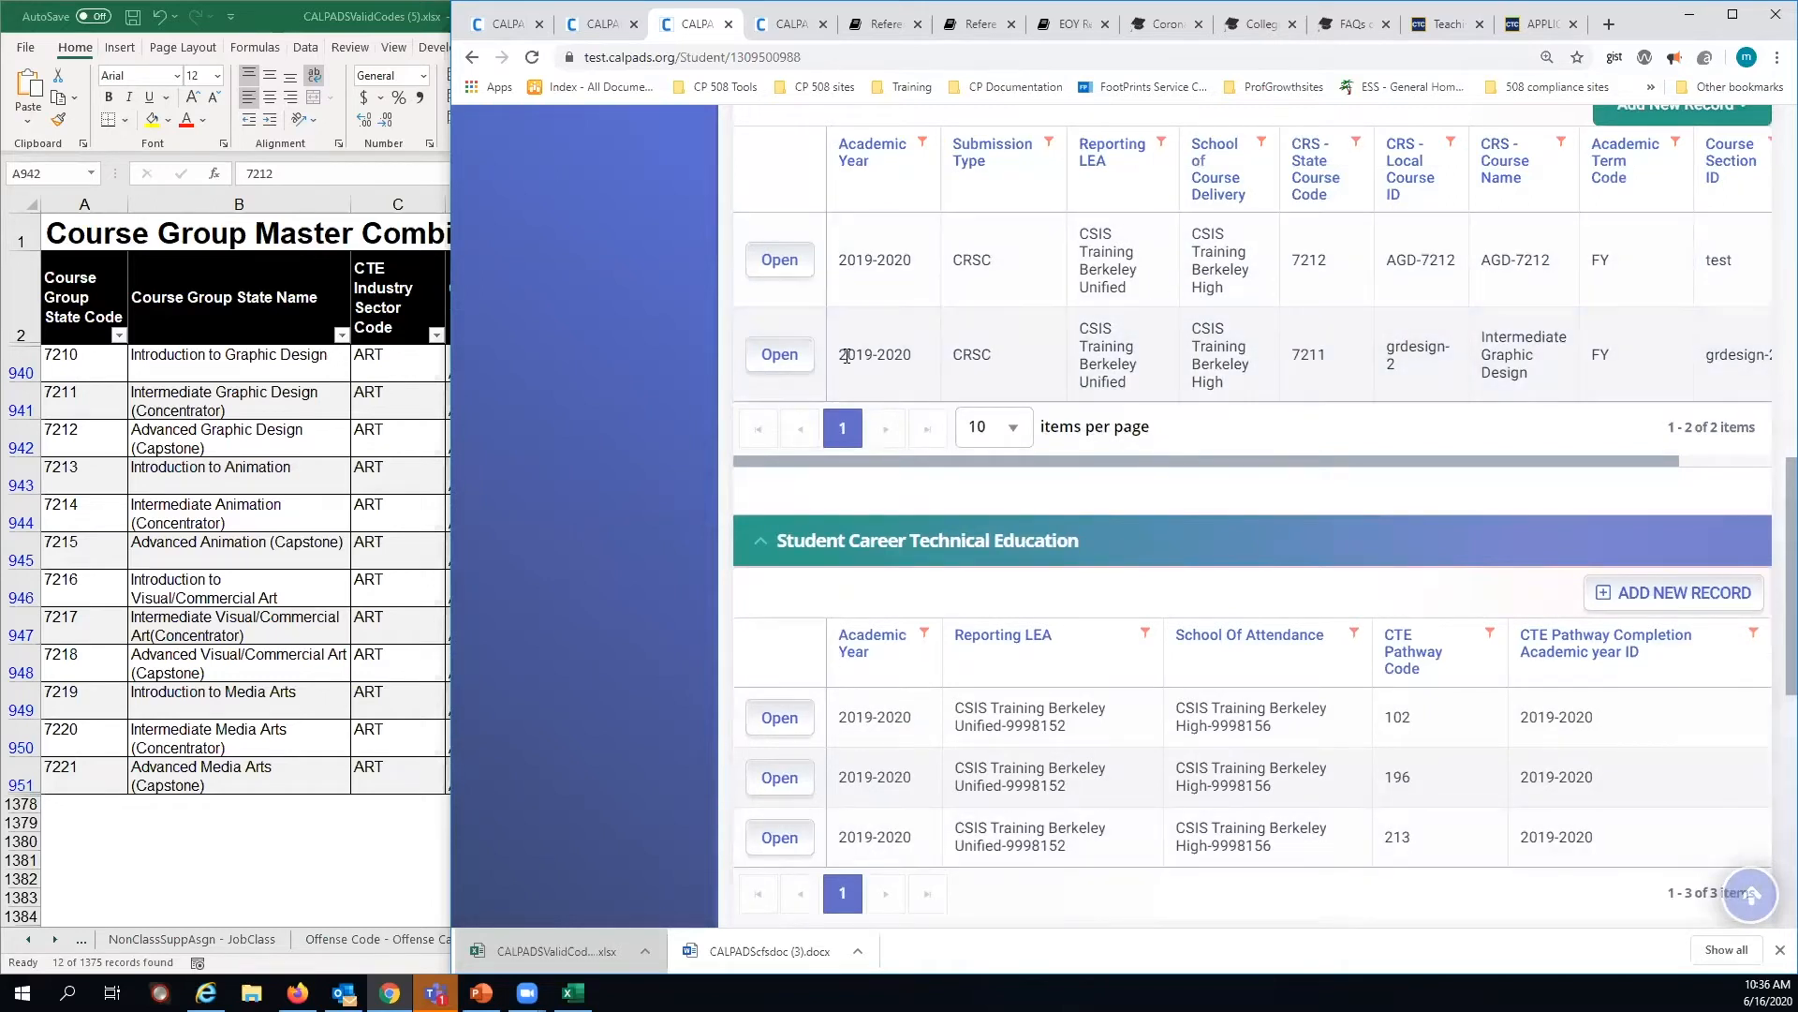
{"action": "mouse_move", "coordinate": [1187, 266]}
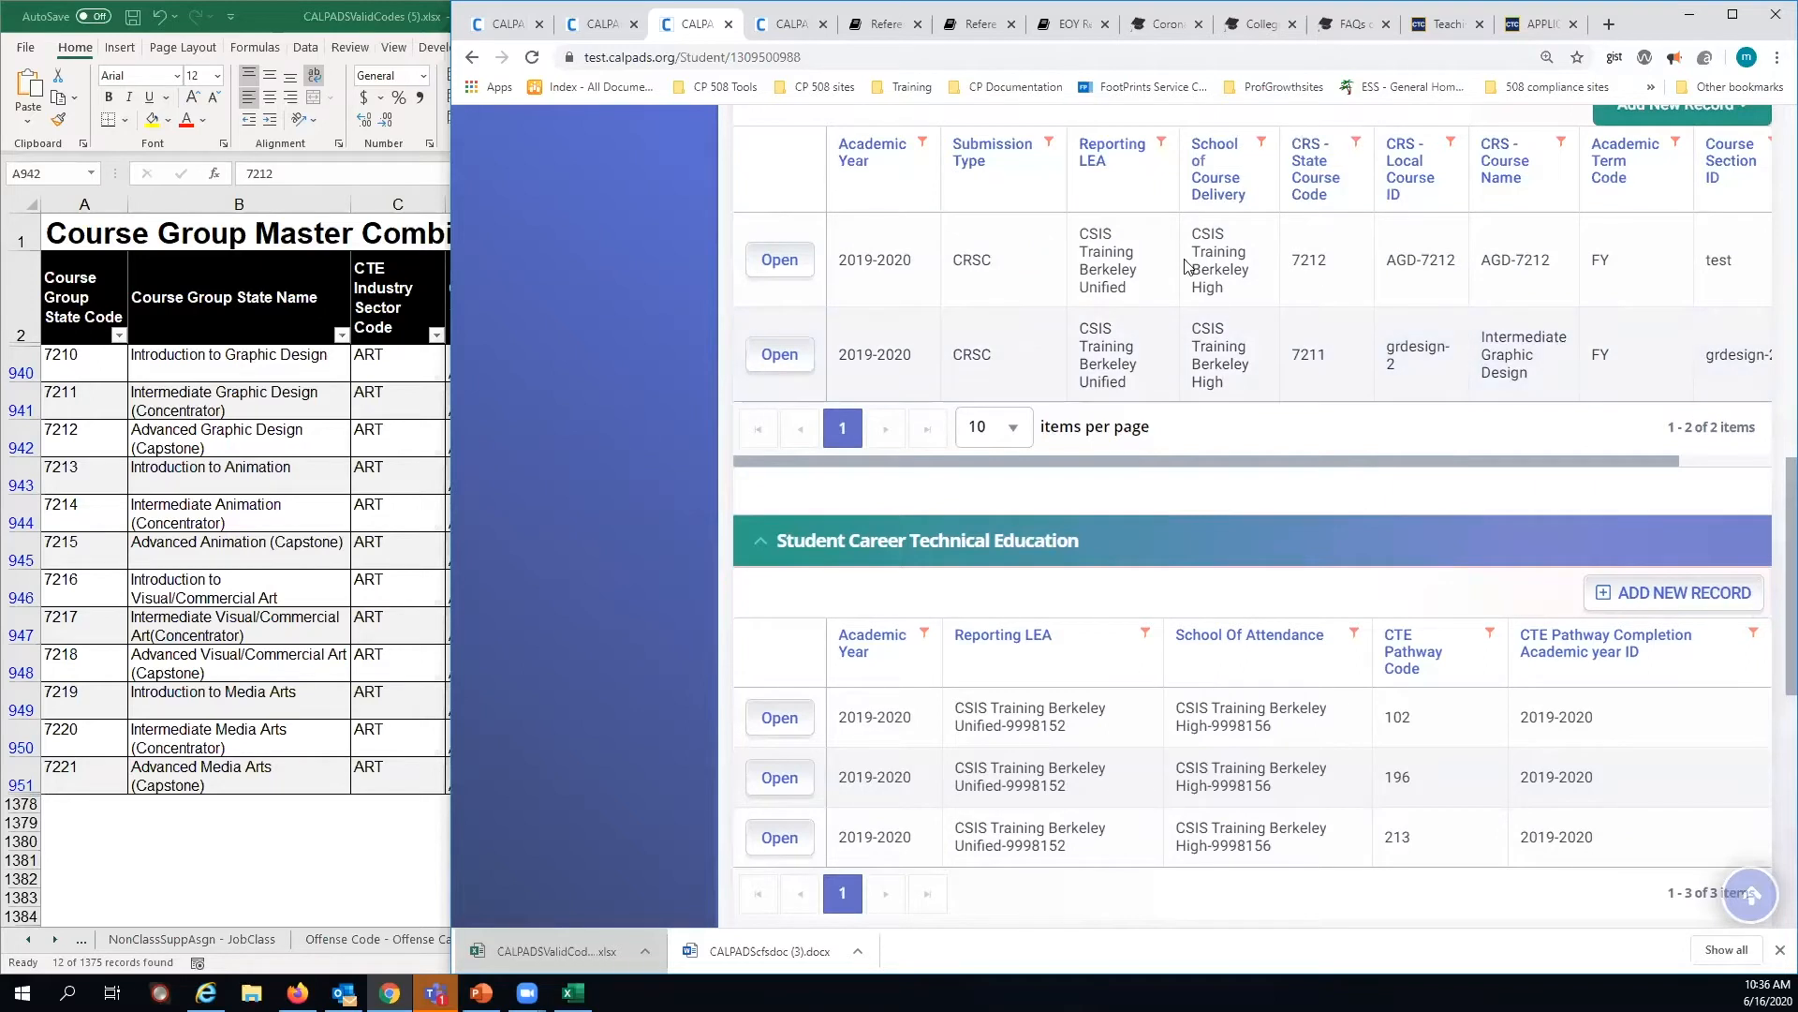
{"action": "mouse_move", "coordinate": [652, 342]}
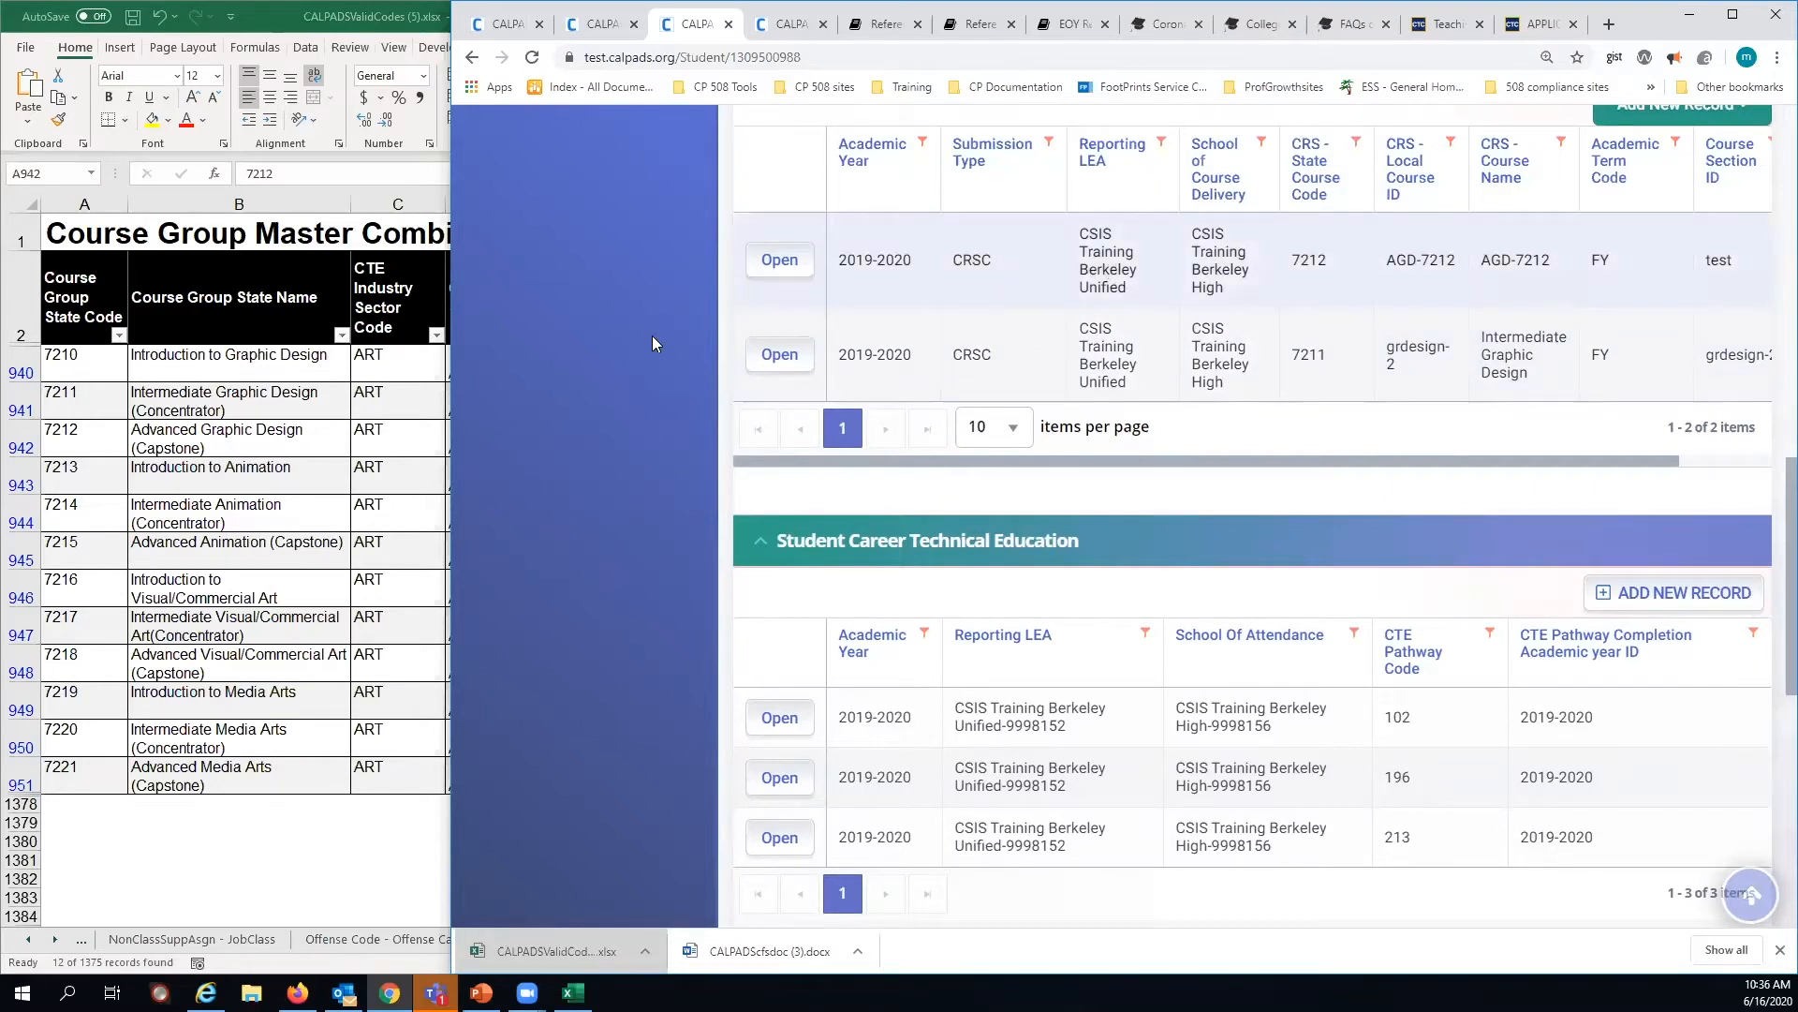
{"action": "mouse_move", "coordinate": [562, 398]}
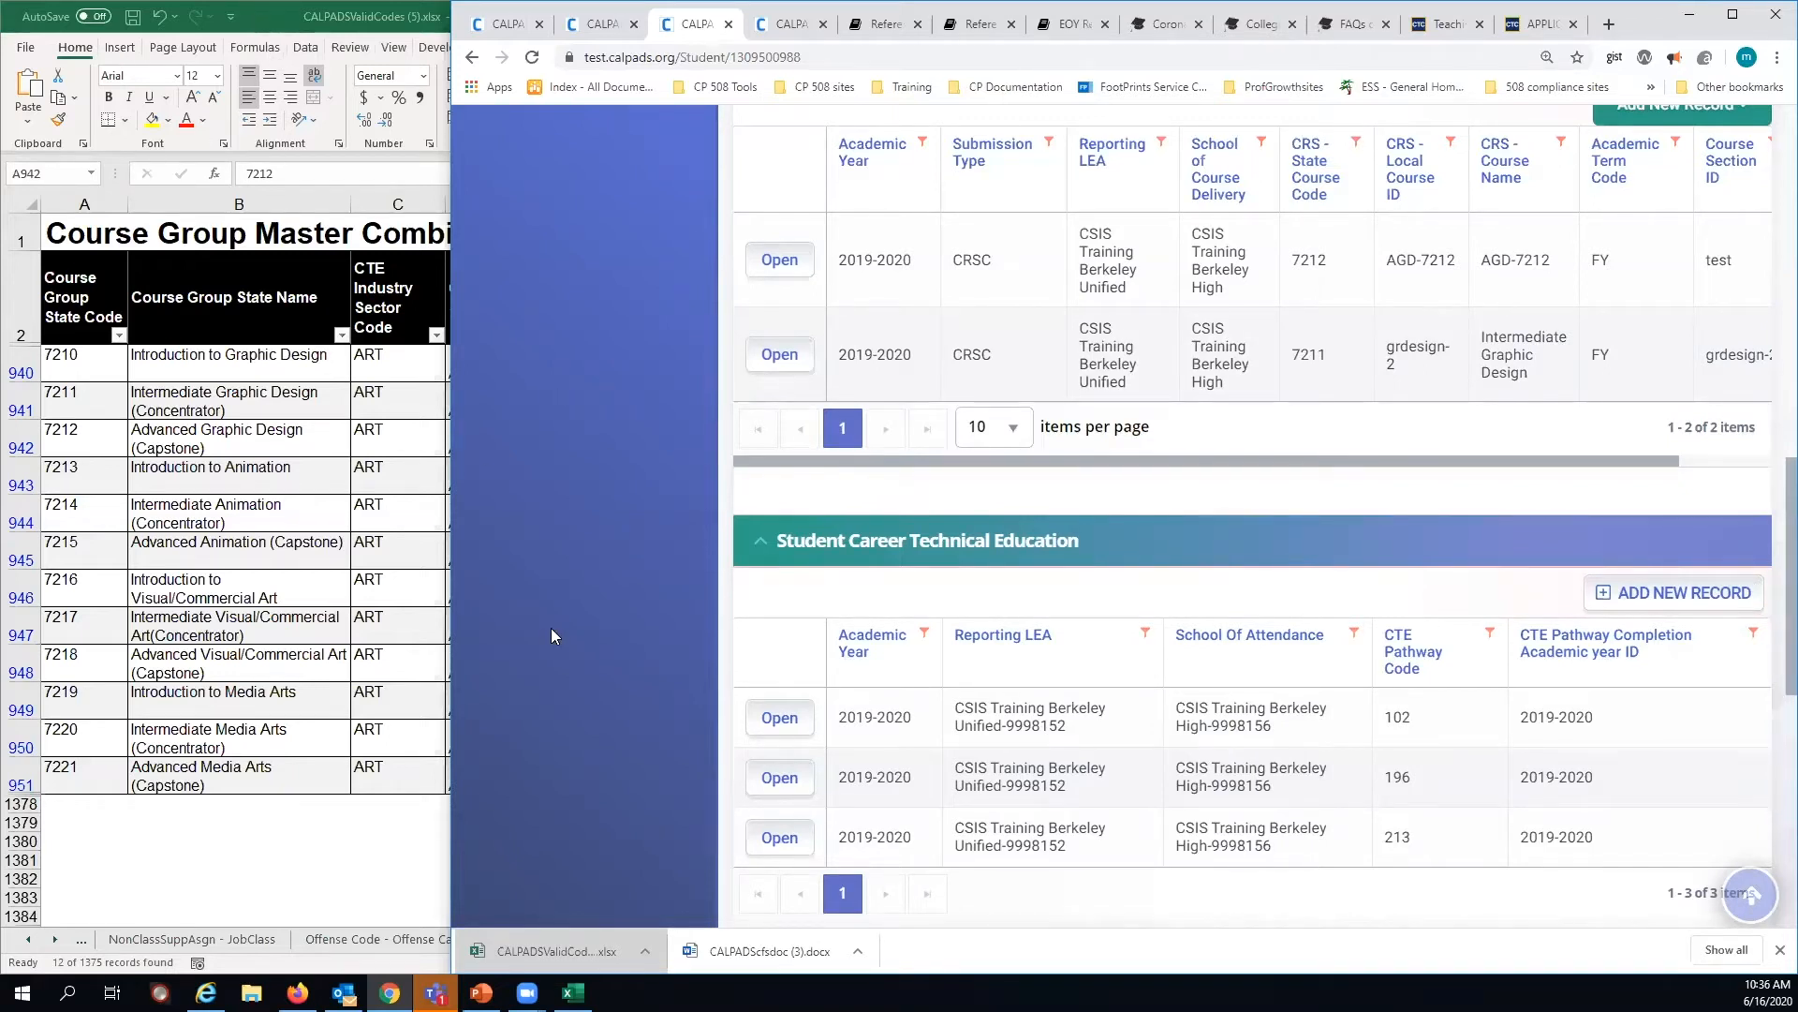
{"action": "scroll", "scroll_direction": "down", "scroll_amount": 3}
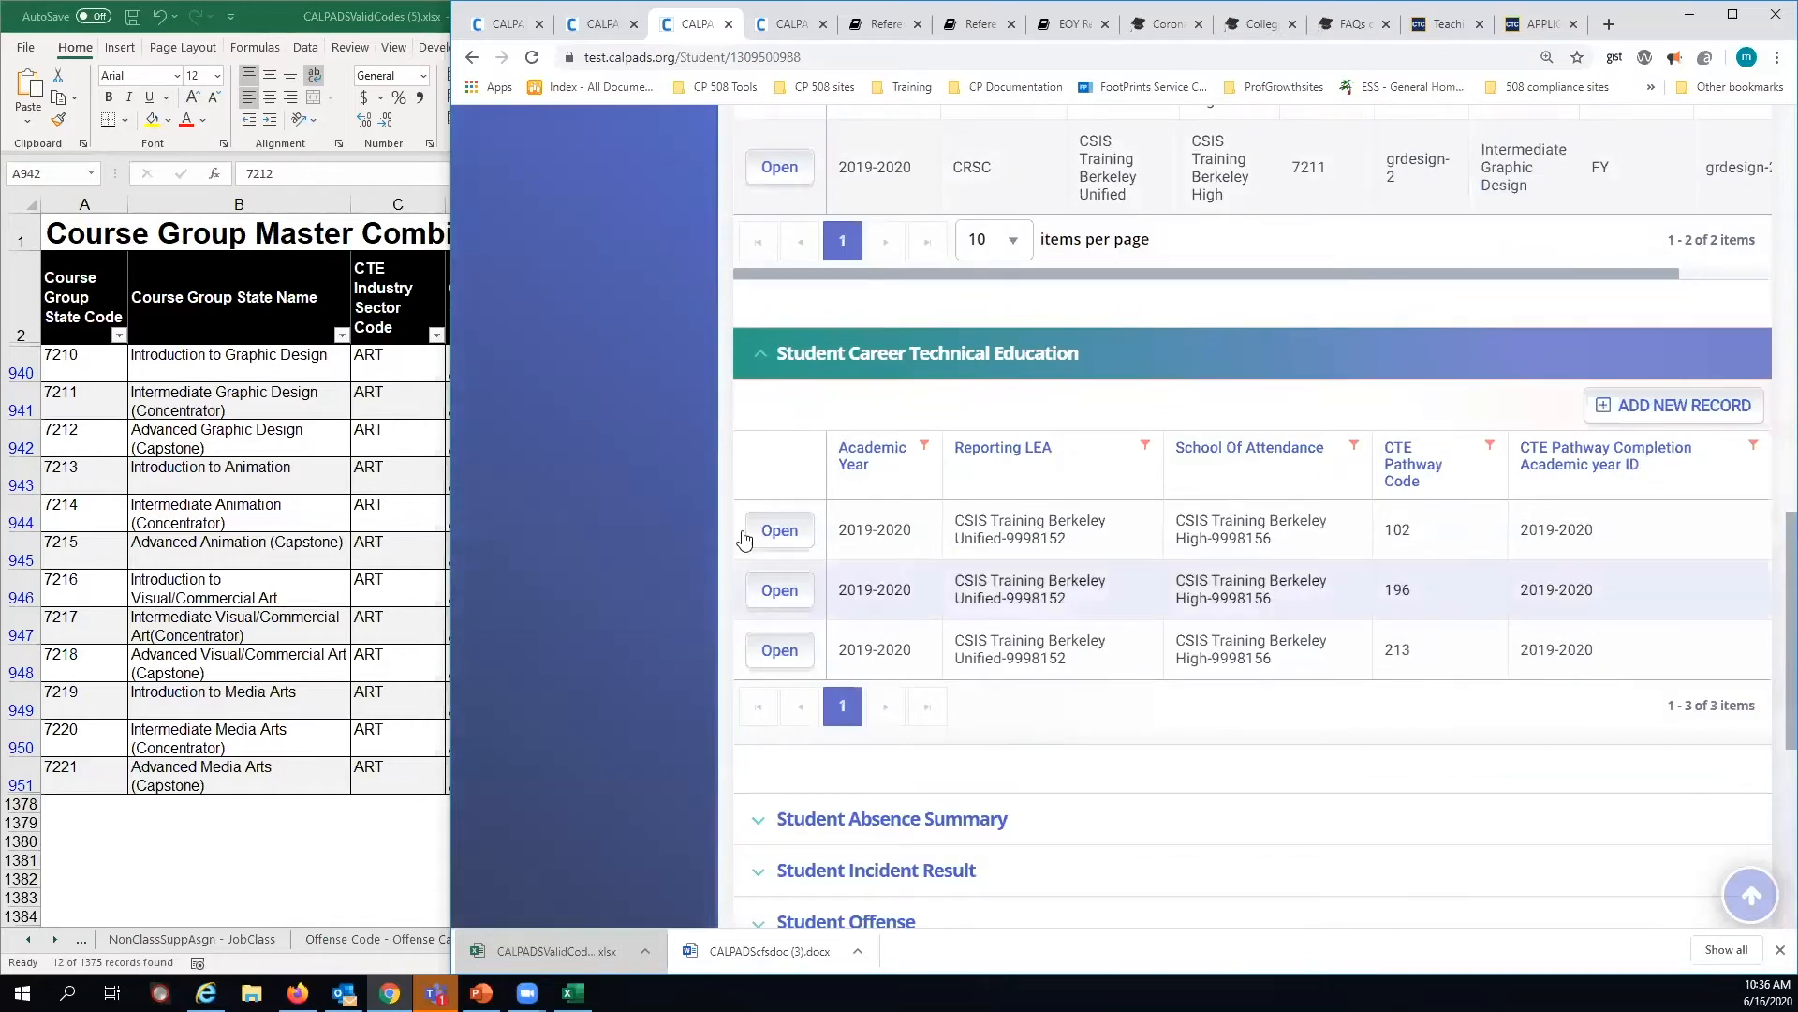
{"action": "mouse_move", "coordinate": [619, 541]}
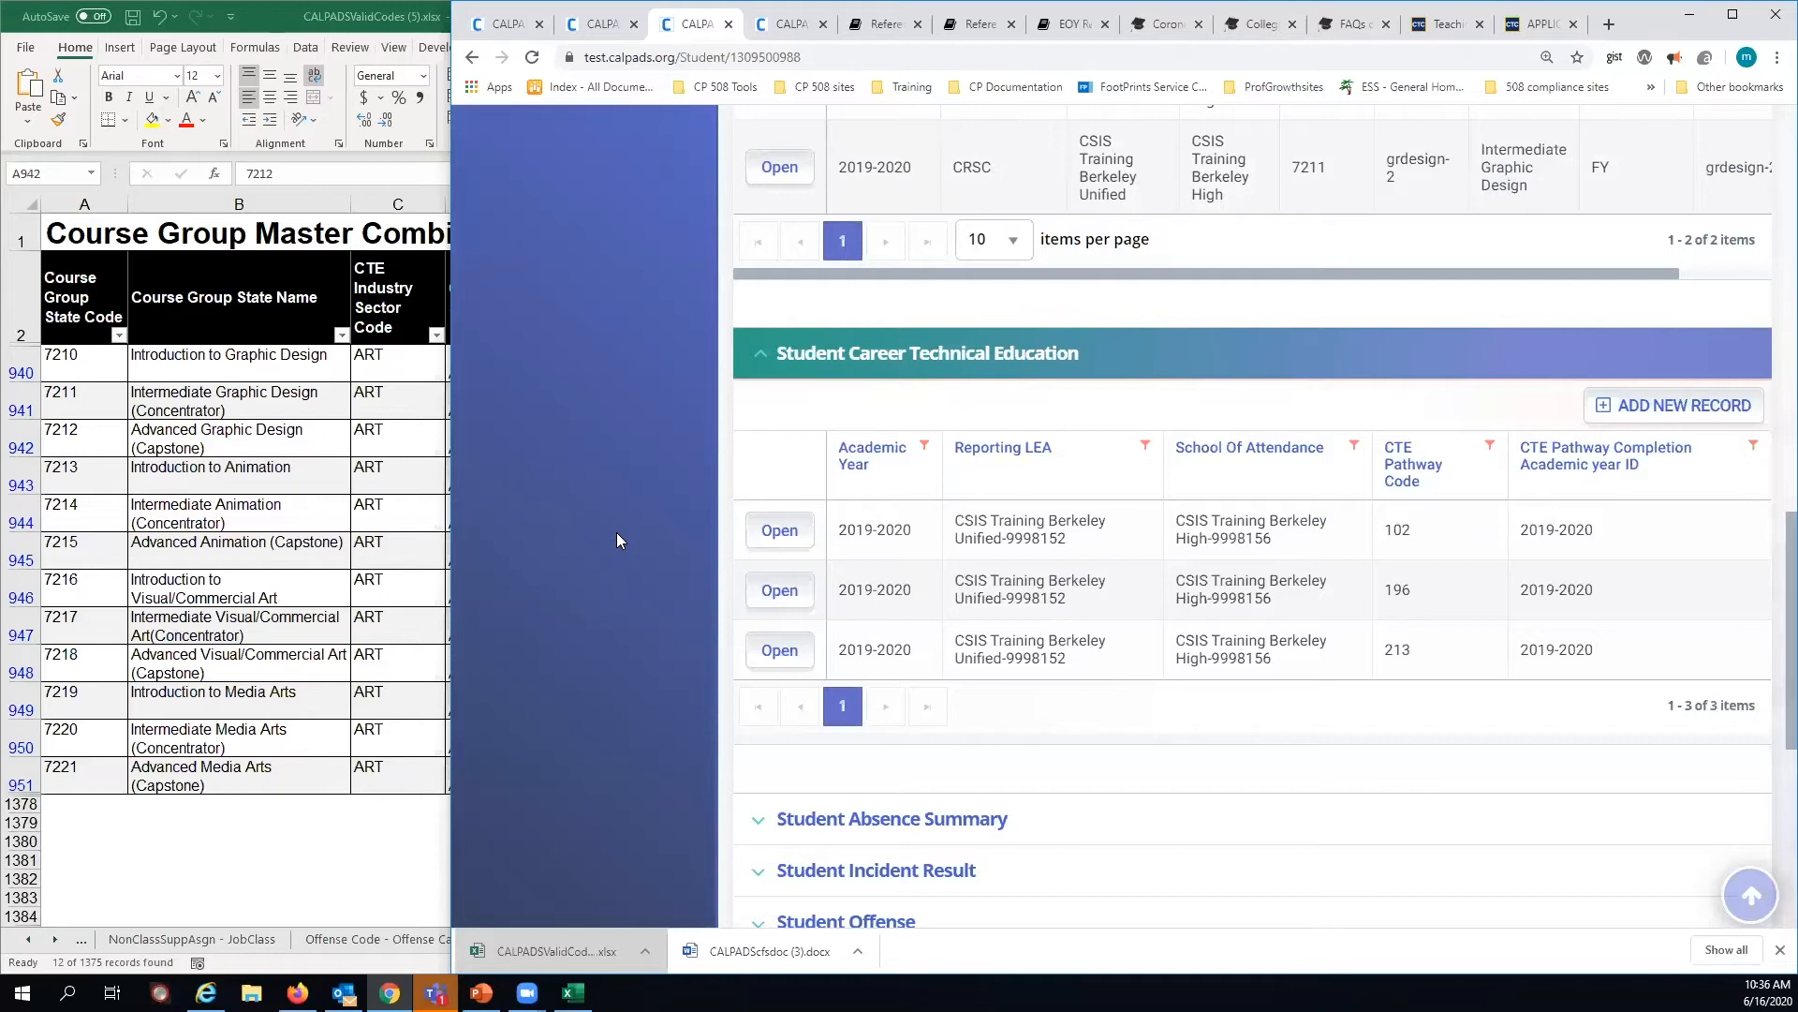
{"action": "left_click", "coordinate": [1439, 529]}
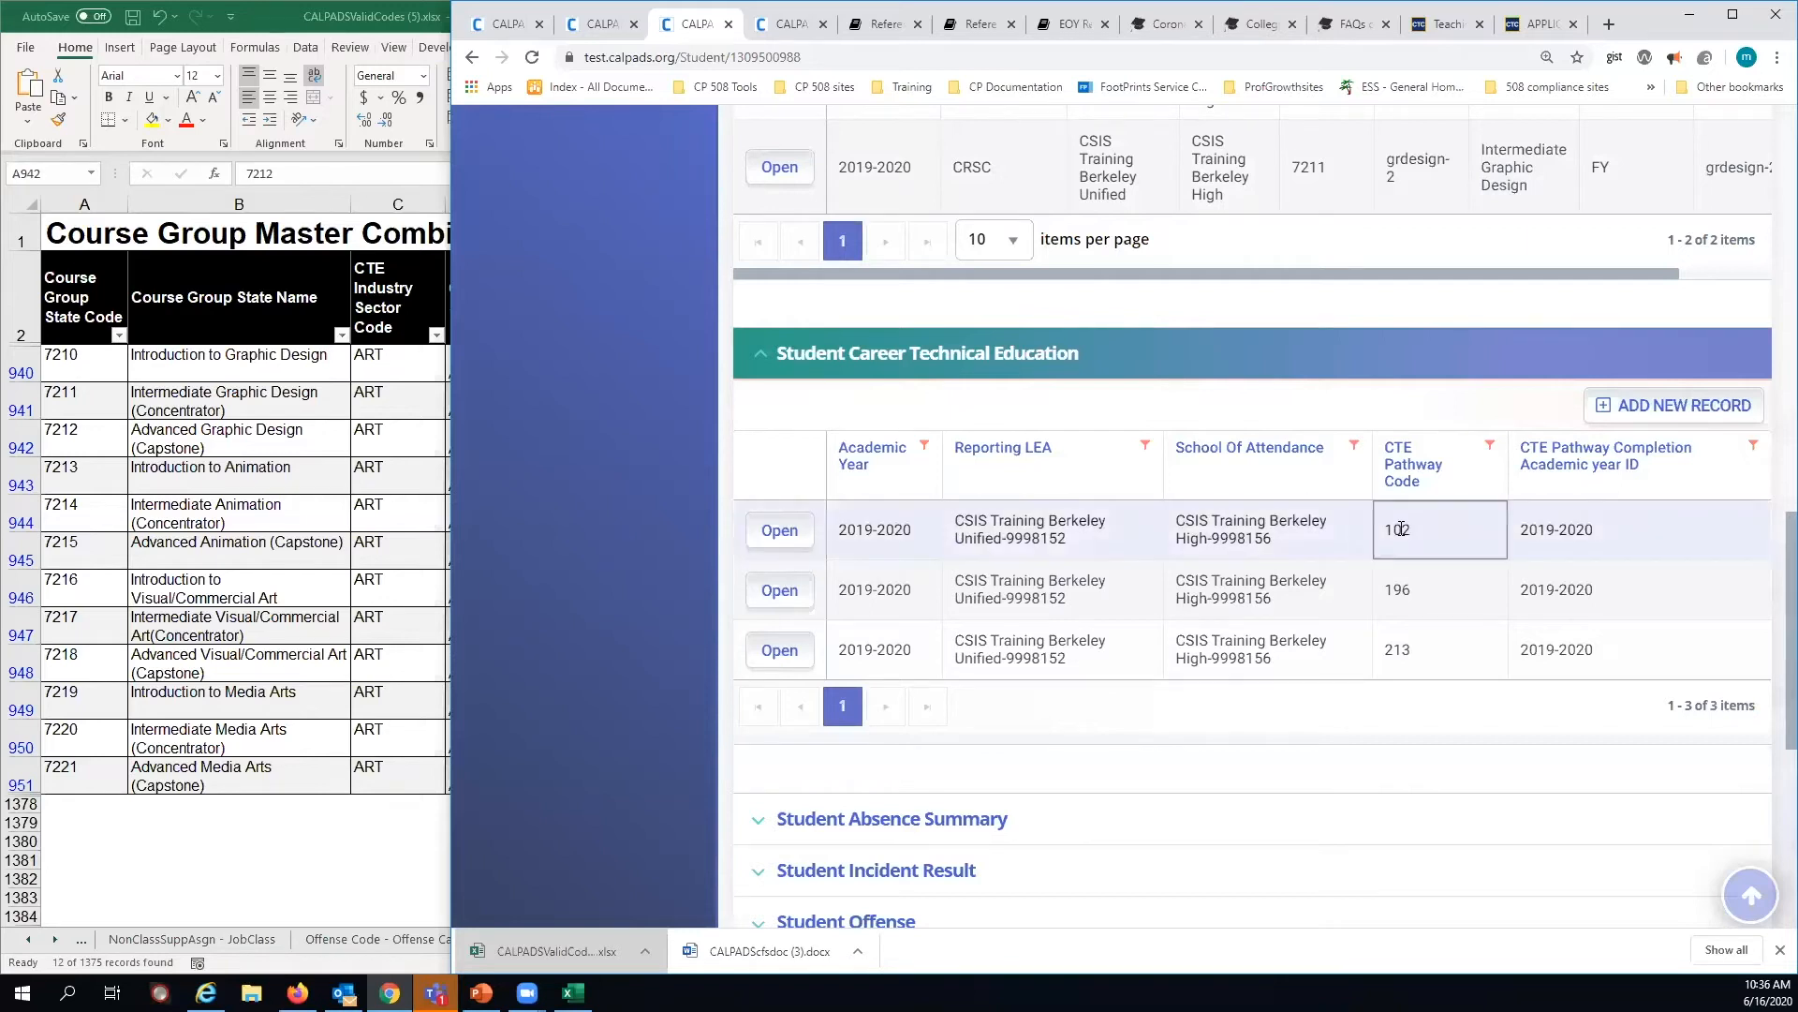
{"action": "left_click", "coordinate": [1439, 649]}
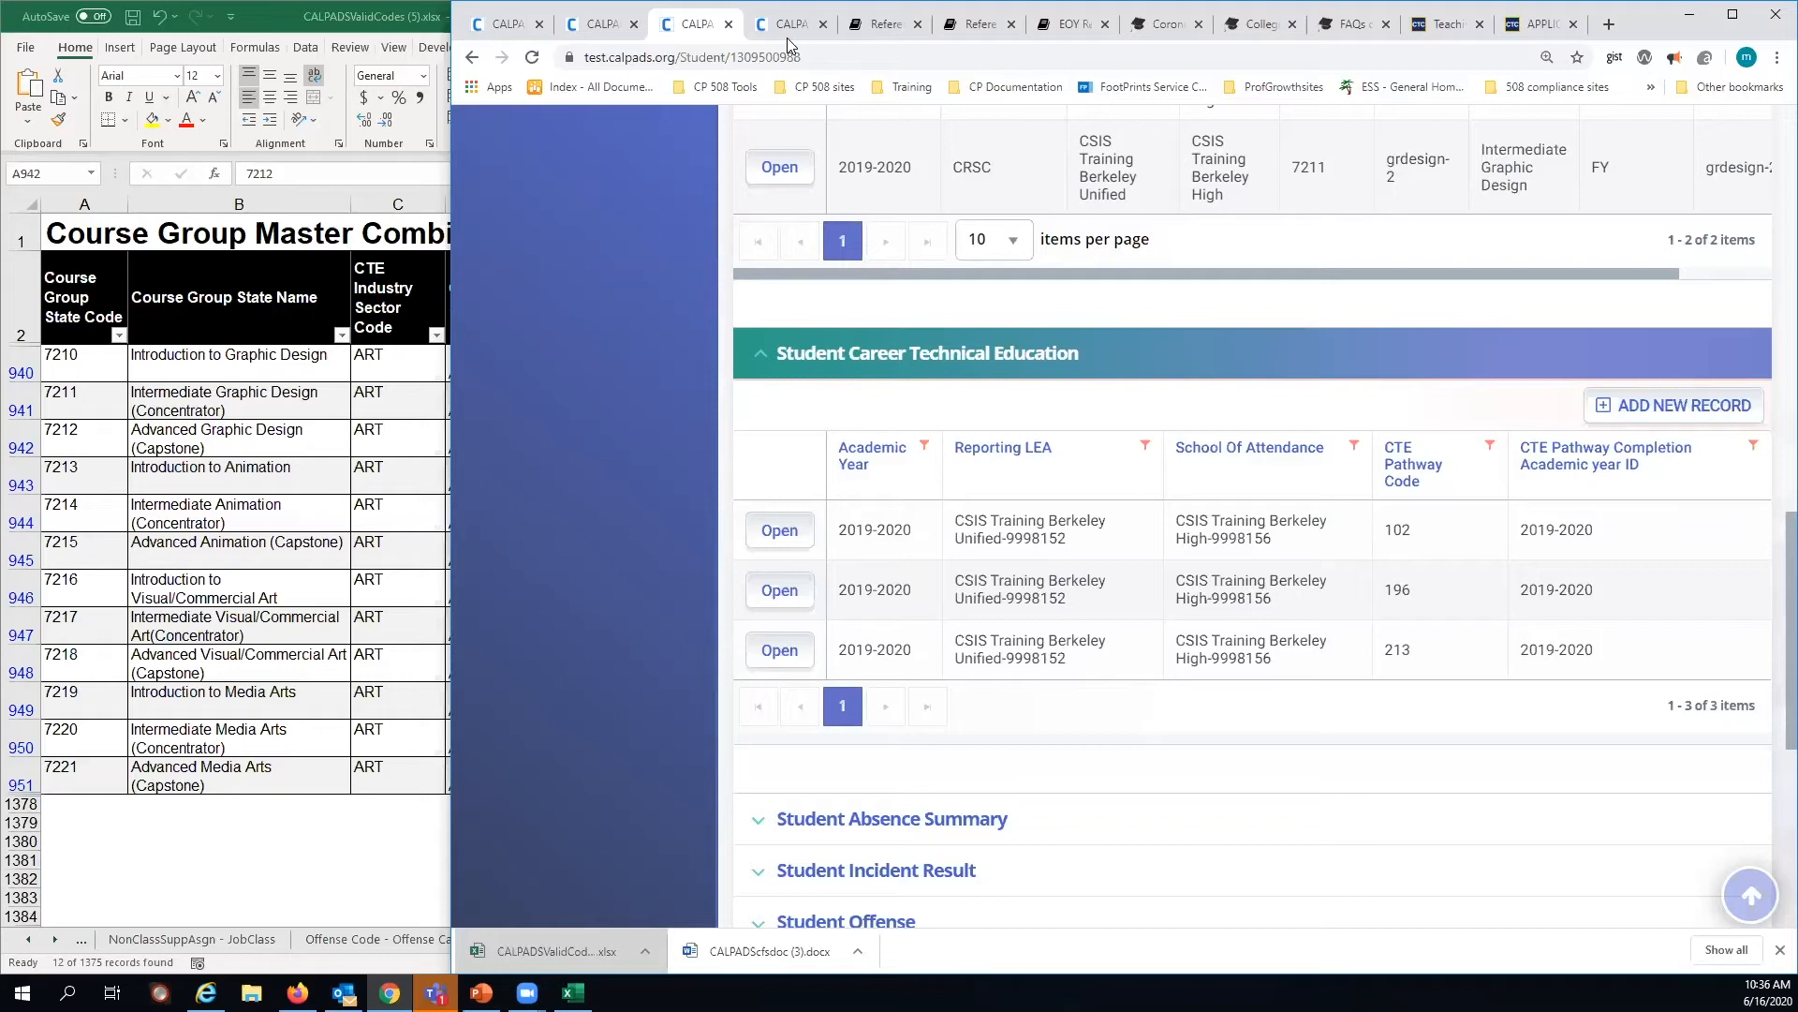
{"action": "mouse_move", "coordinate": [1220, 573]}
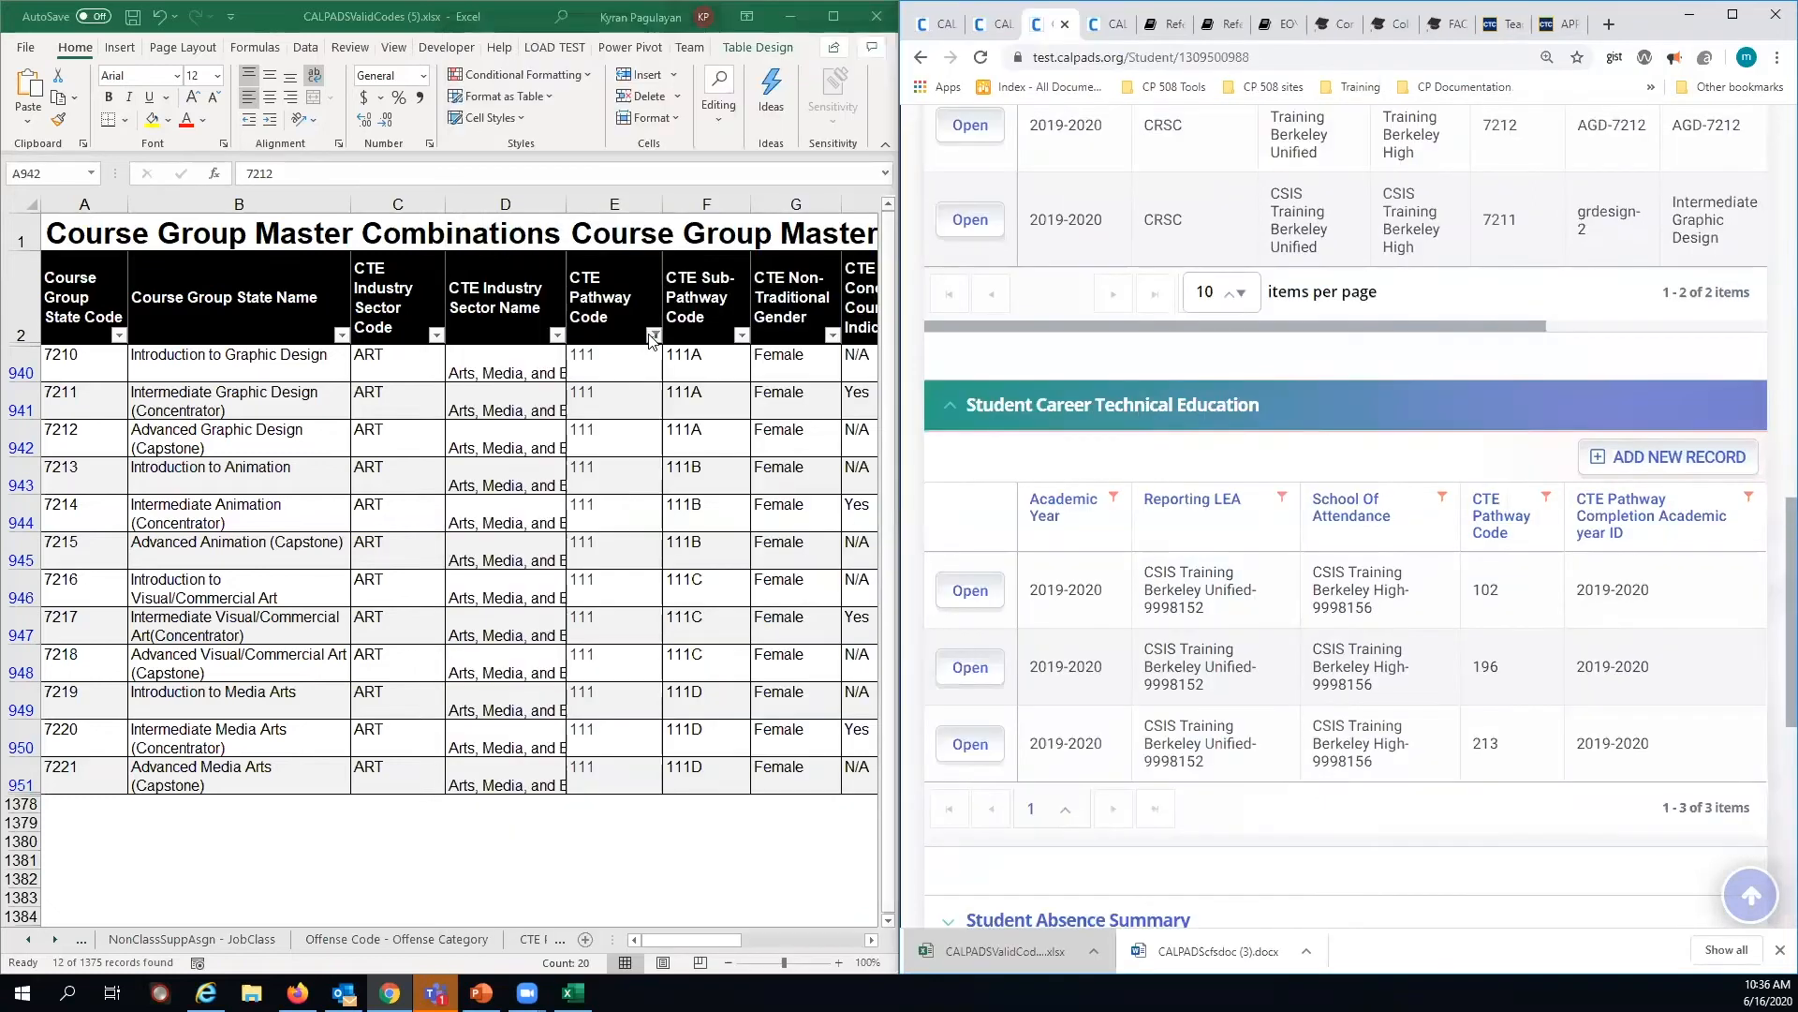
- Filter CTE Pathway Code to 102 and review courses 7130–7135 against 7212 and 7211
{"action": "left_click", "coordinate": [647, 336]}
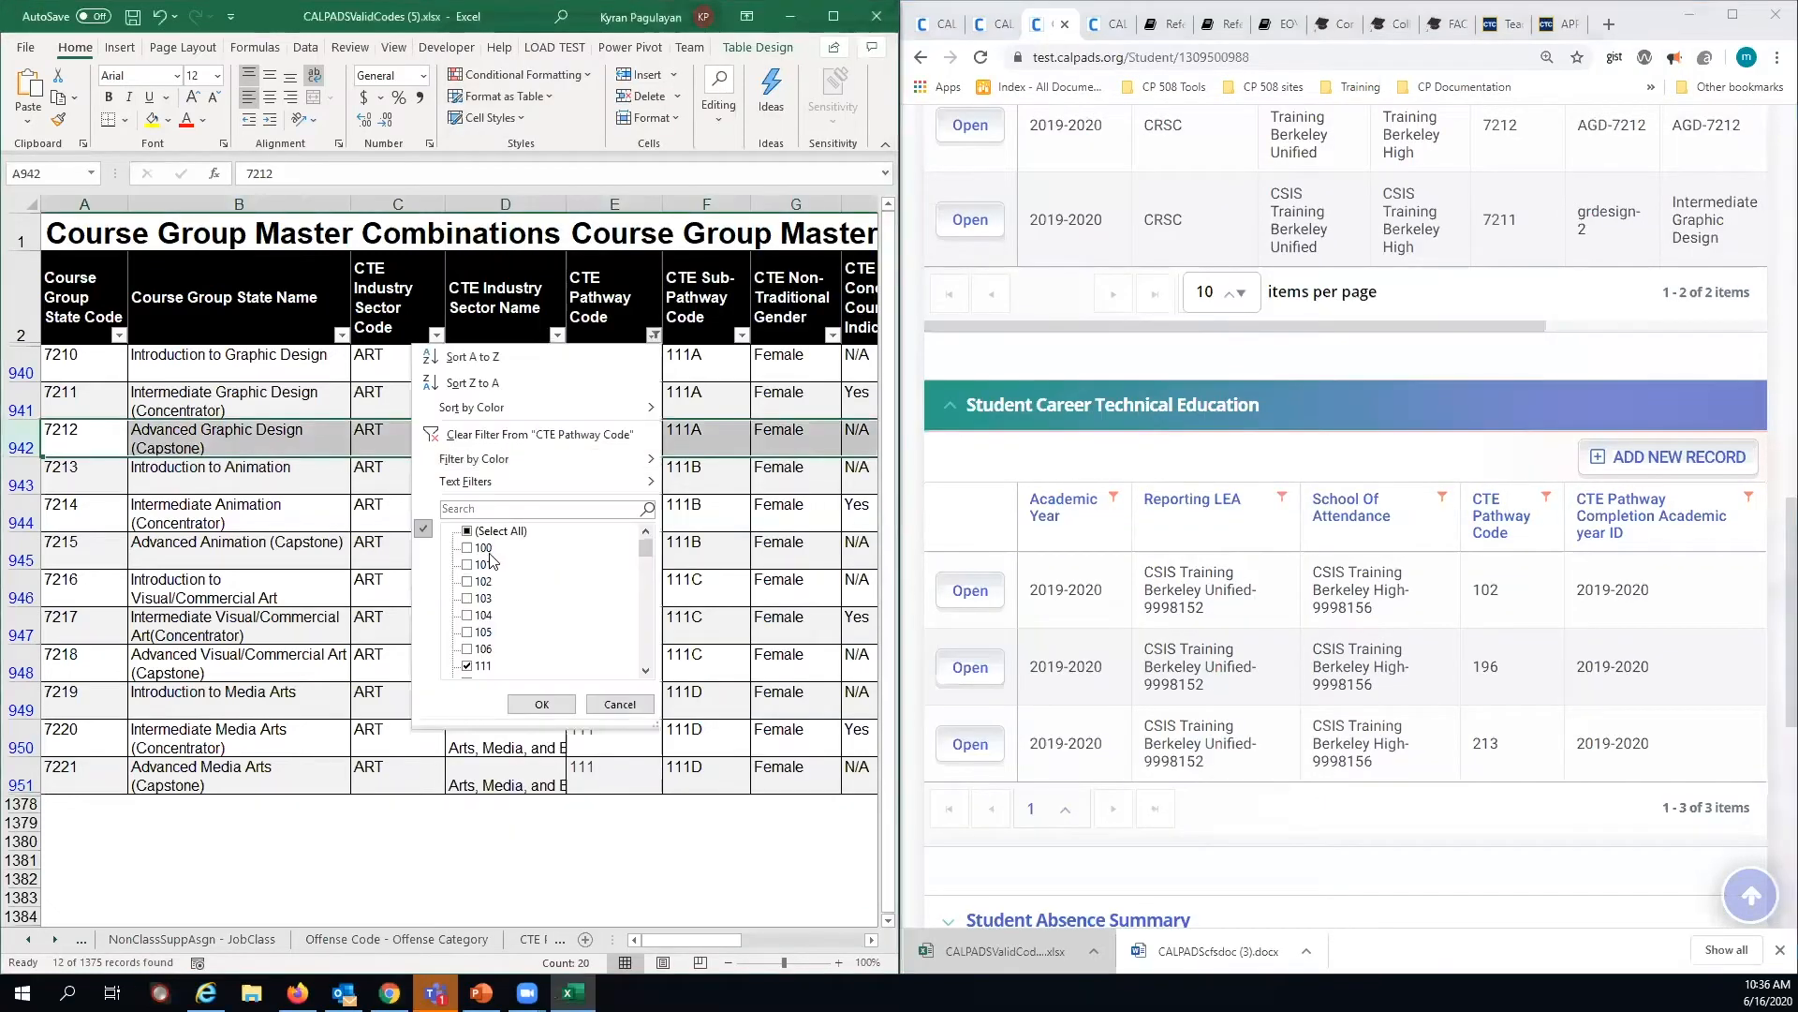
{"action": "left_click", "coordinate": [468, 581]}
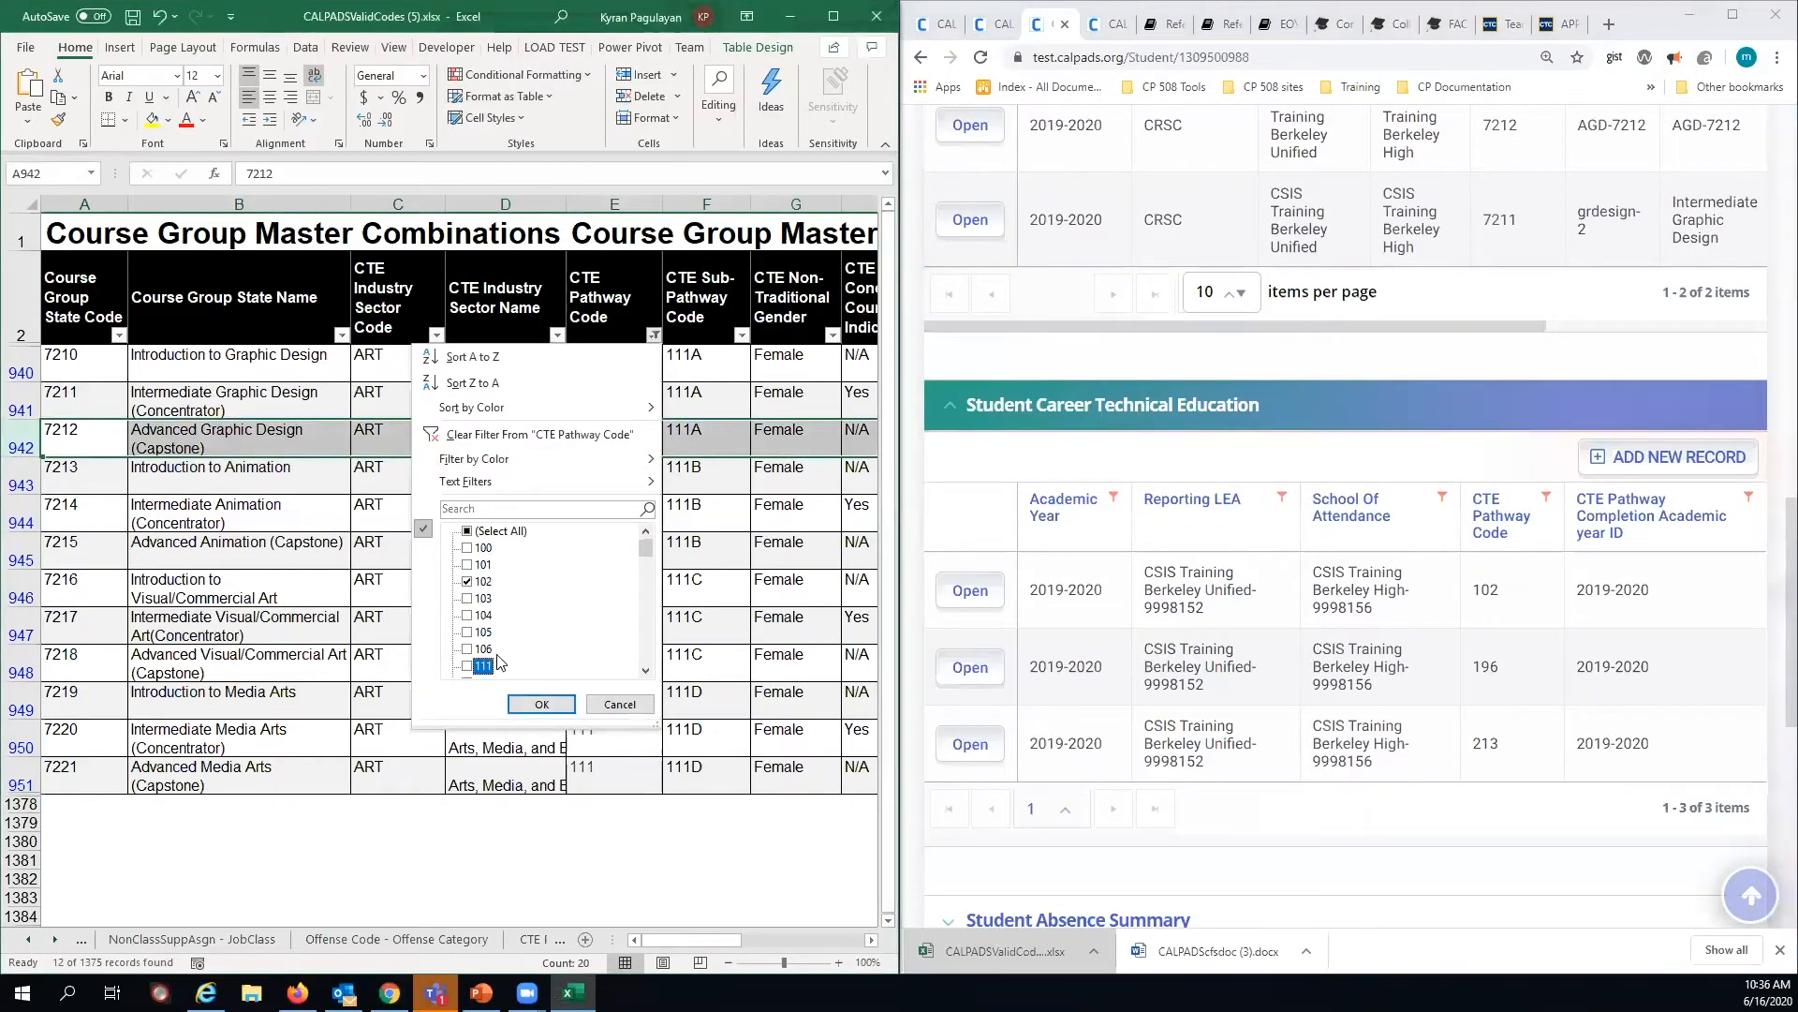
{"action": "left_click", "coordinate": [539, 703]}
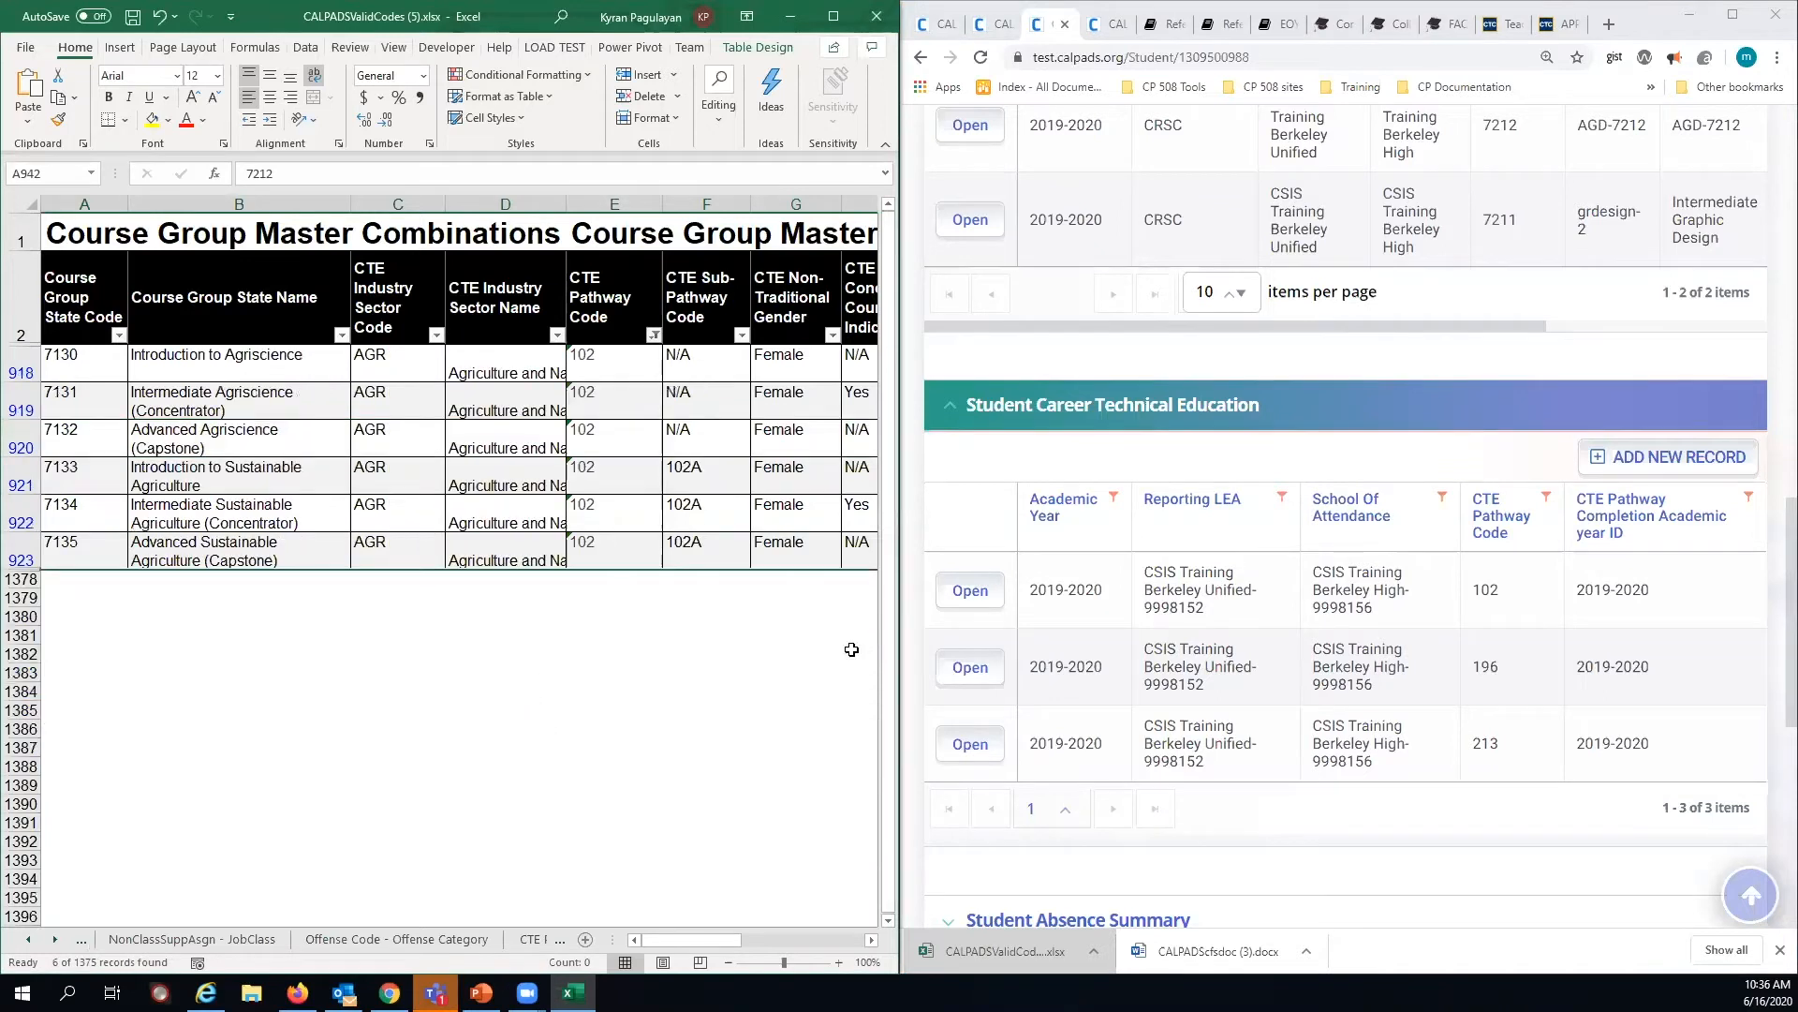
{"action": "mouse_move", "coordinate": [1526, 617]}
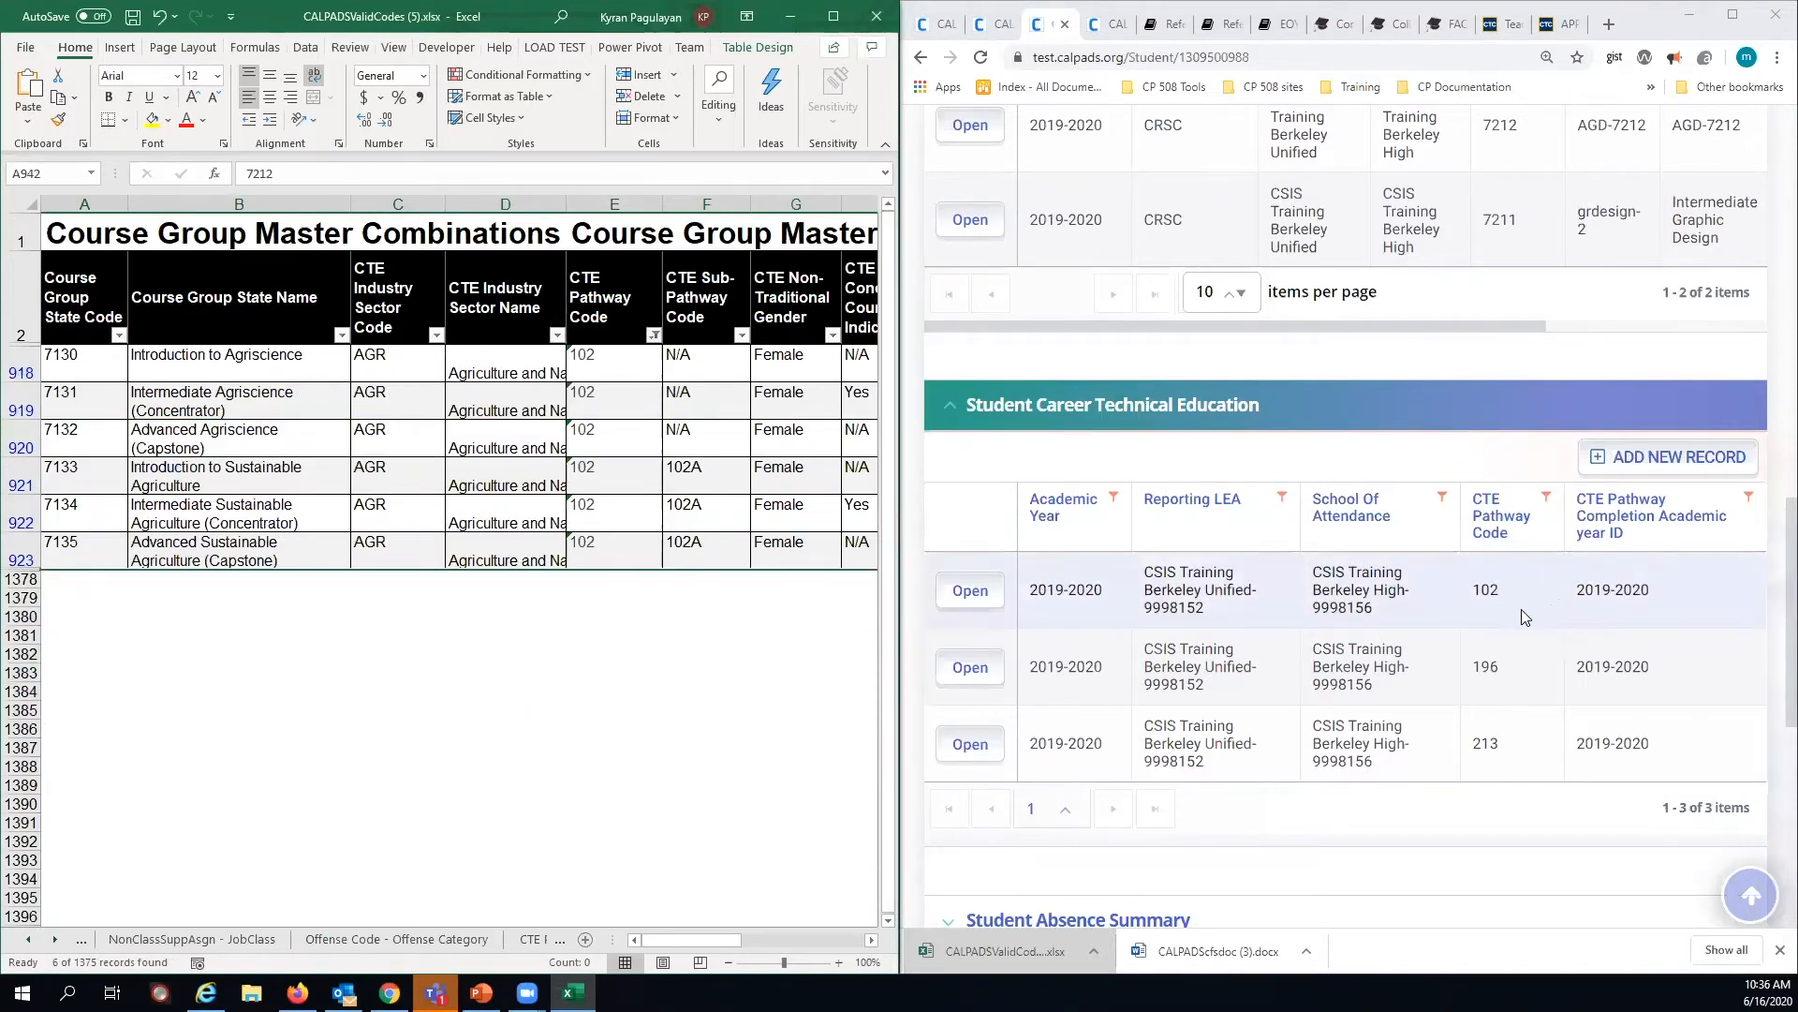
{"action": "scroll", "scroll_direction": "down", "scroll_amount": 3}
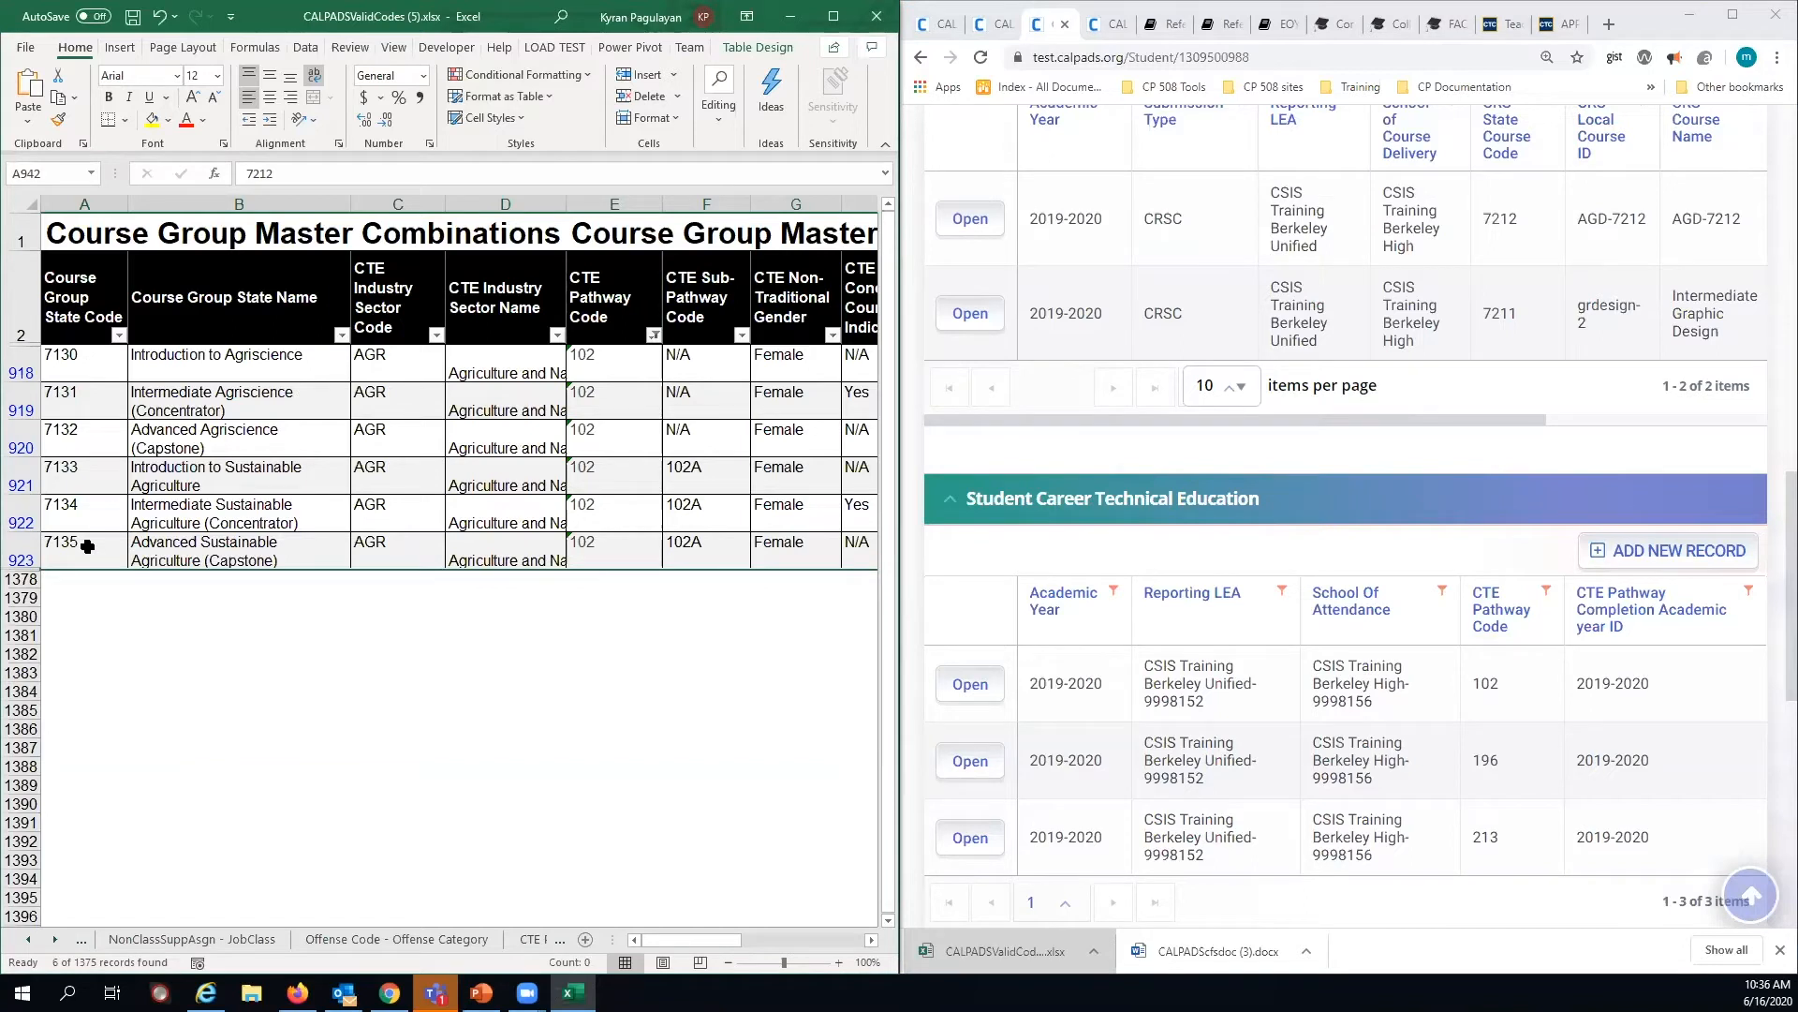
{"action": "mouse_move", "coordinate": [791, 638]}
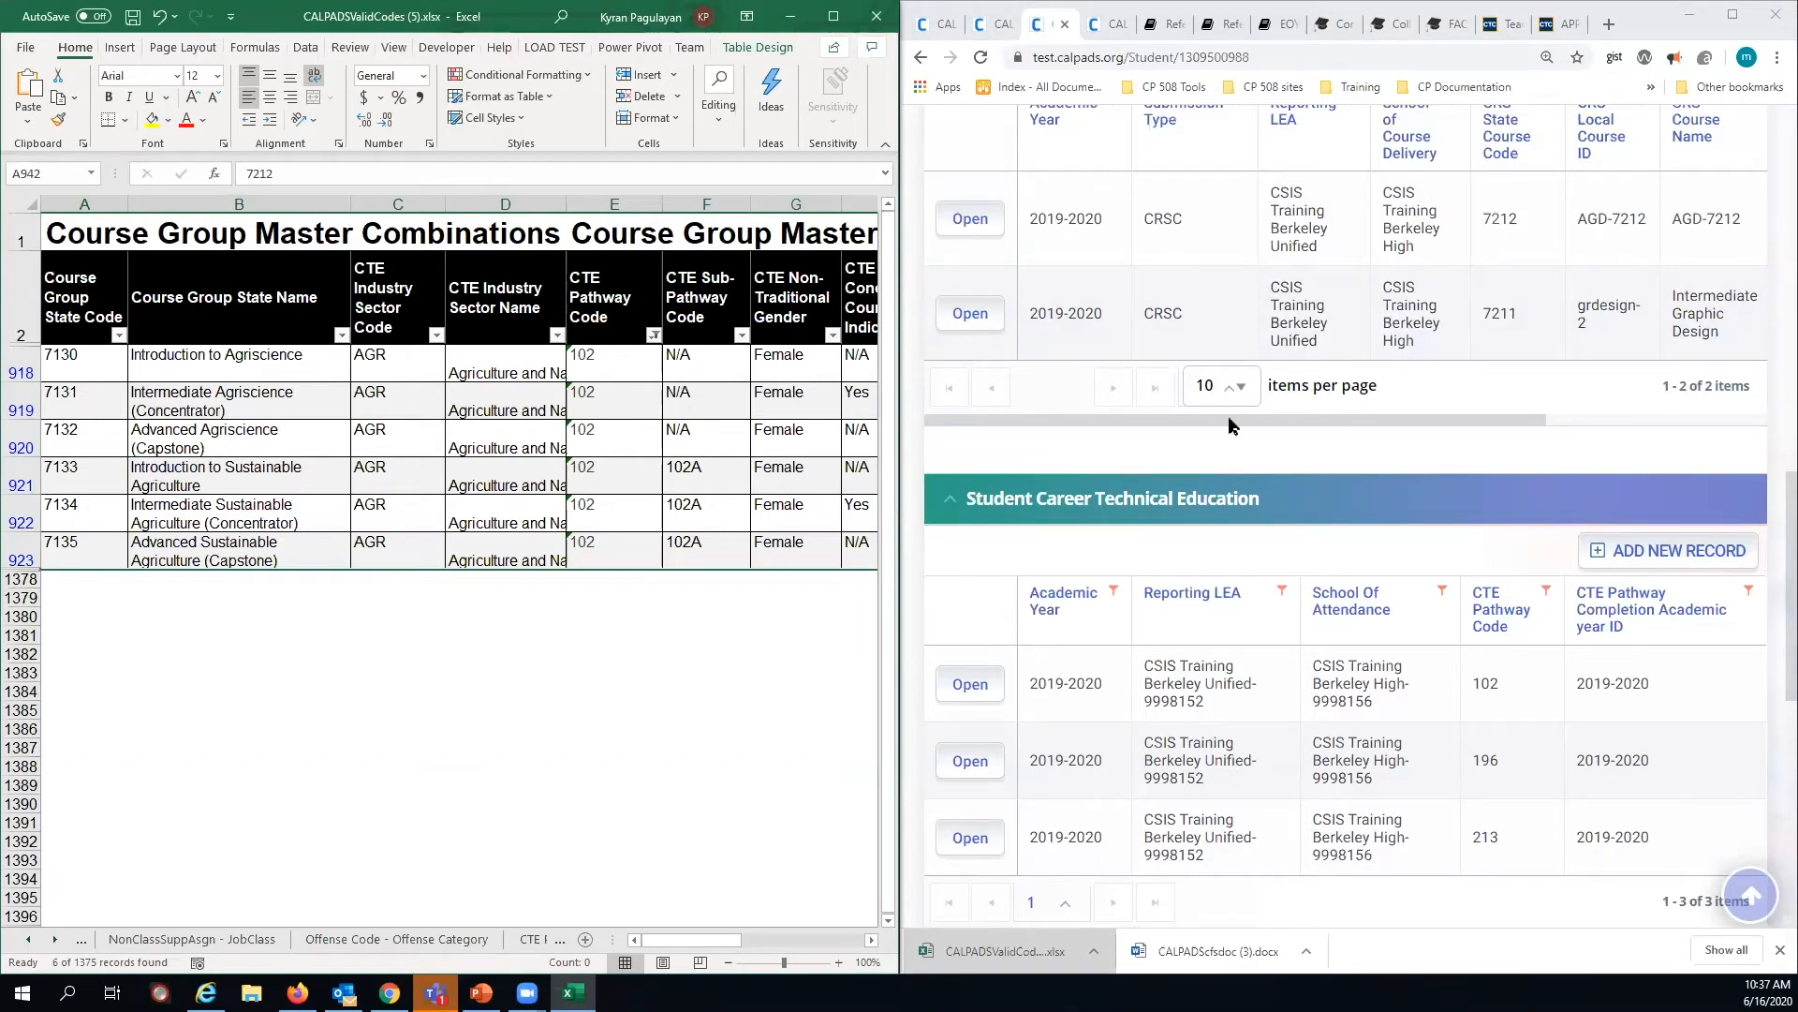
{"action": "mouse_move", "coordinate": [1428, 212]}
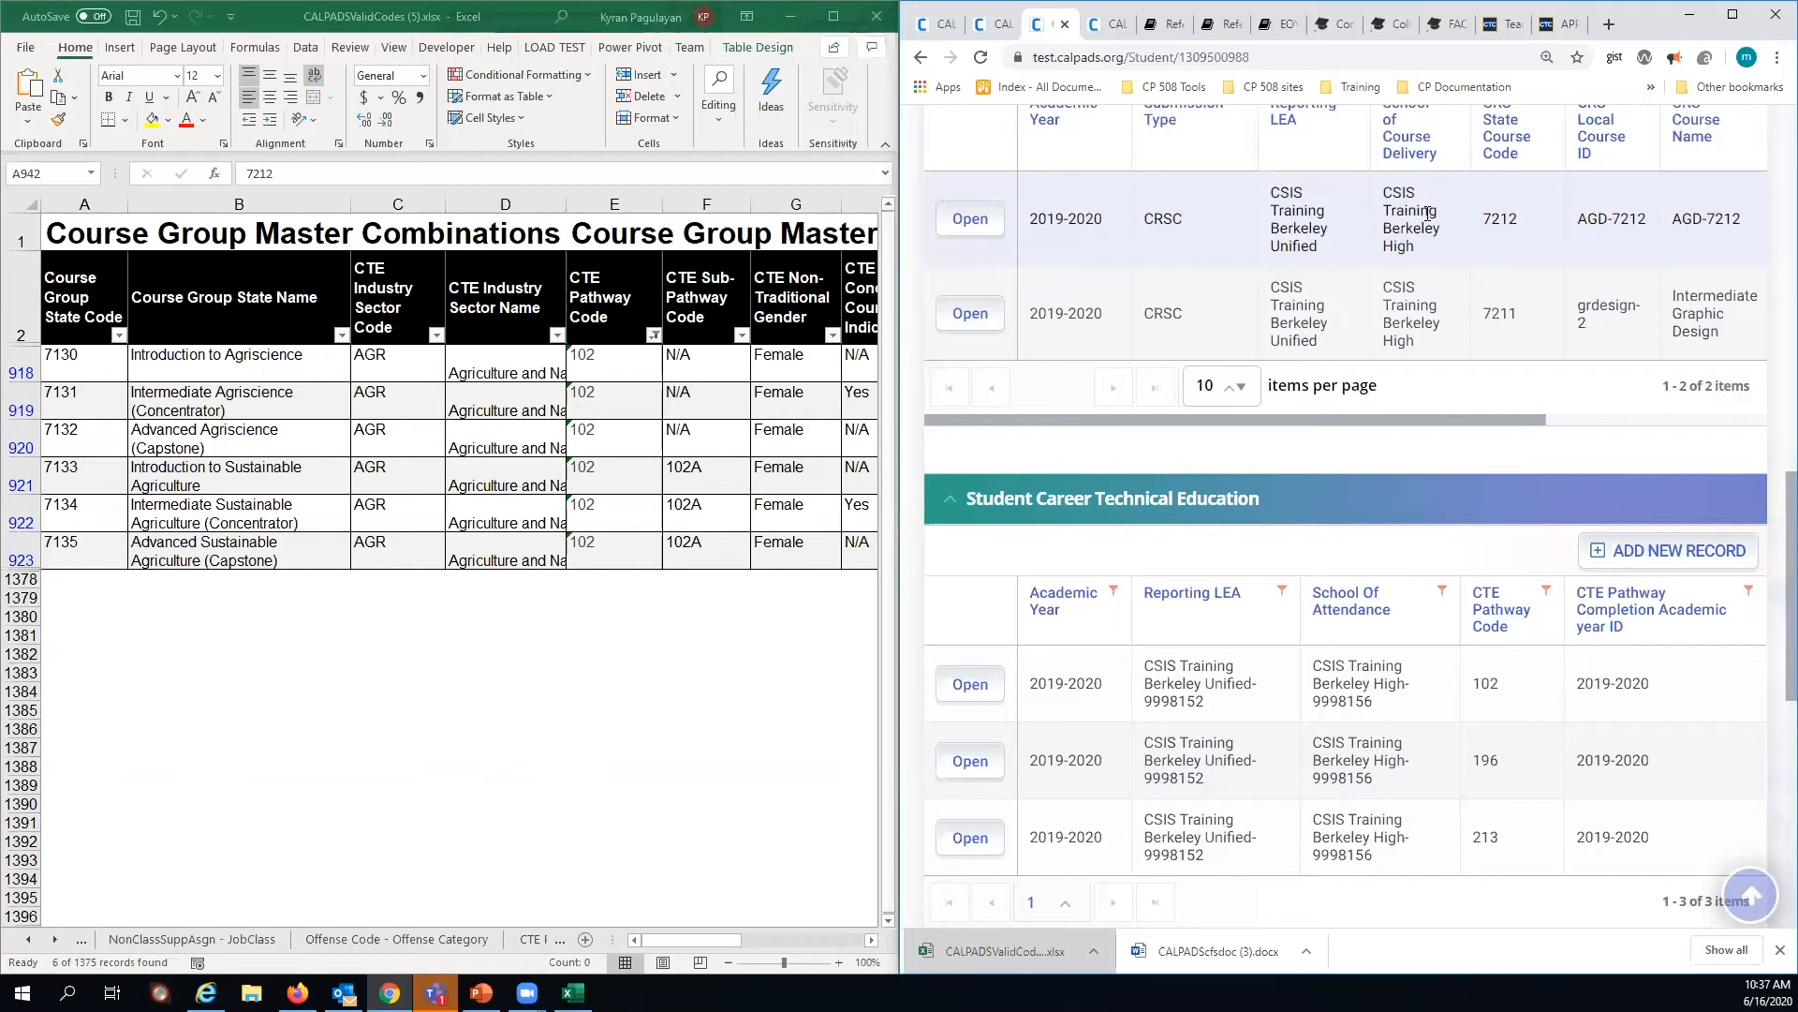
{"action": "scroll", "scroll_direction": "up", "scroll_amount": 3}
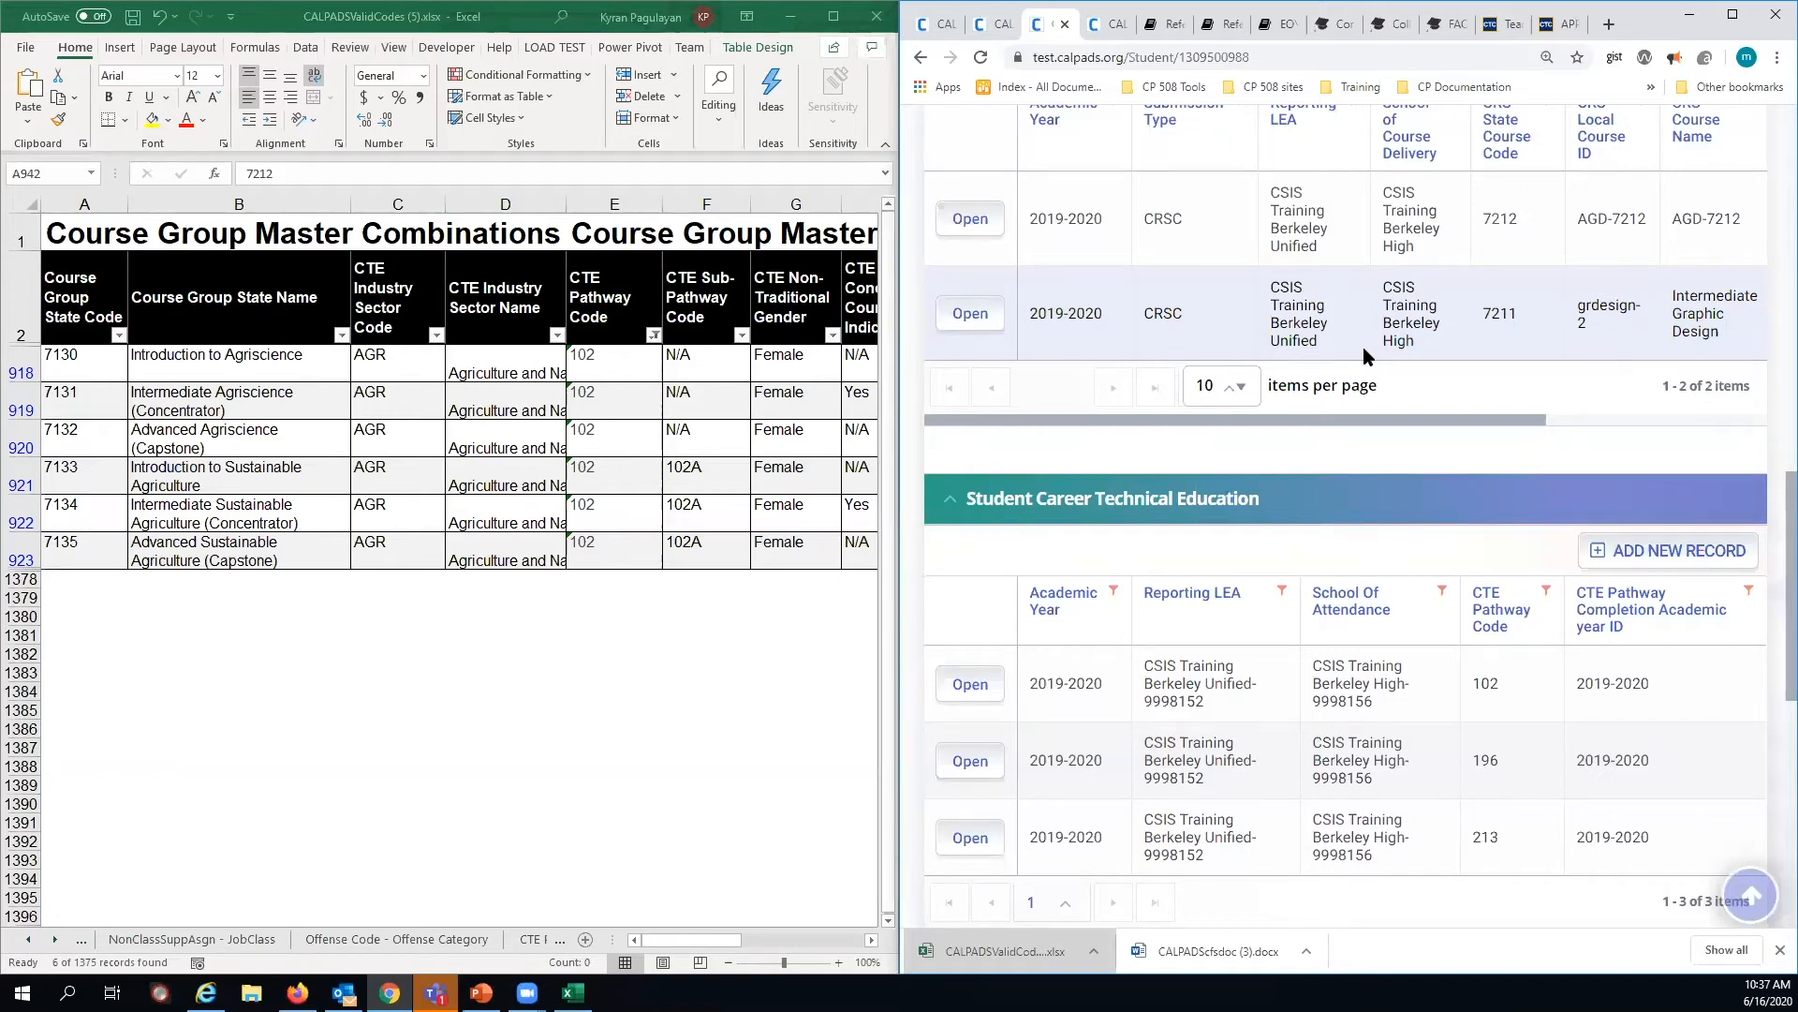
{"action": "mouse_move", "coordinate": [1373, 483]}
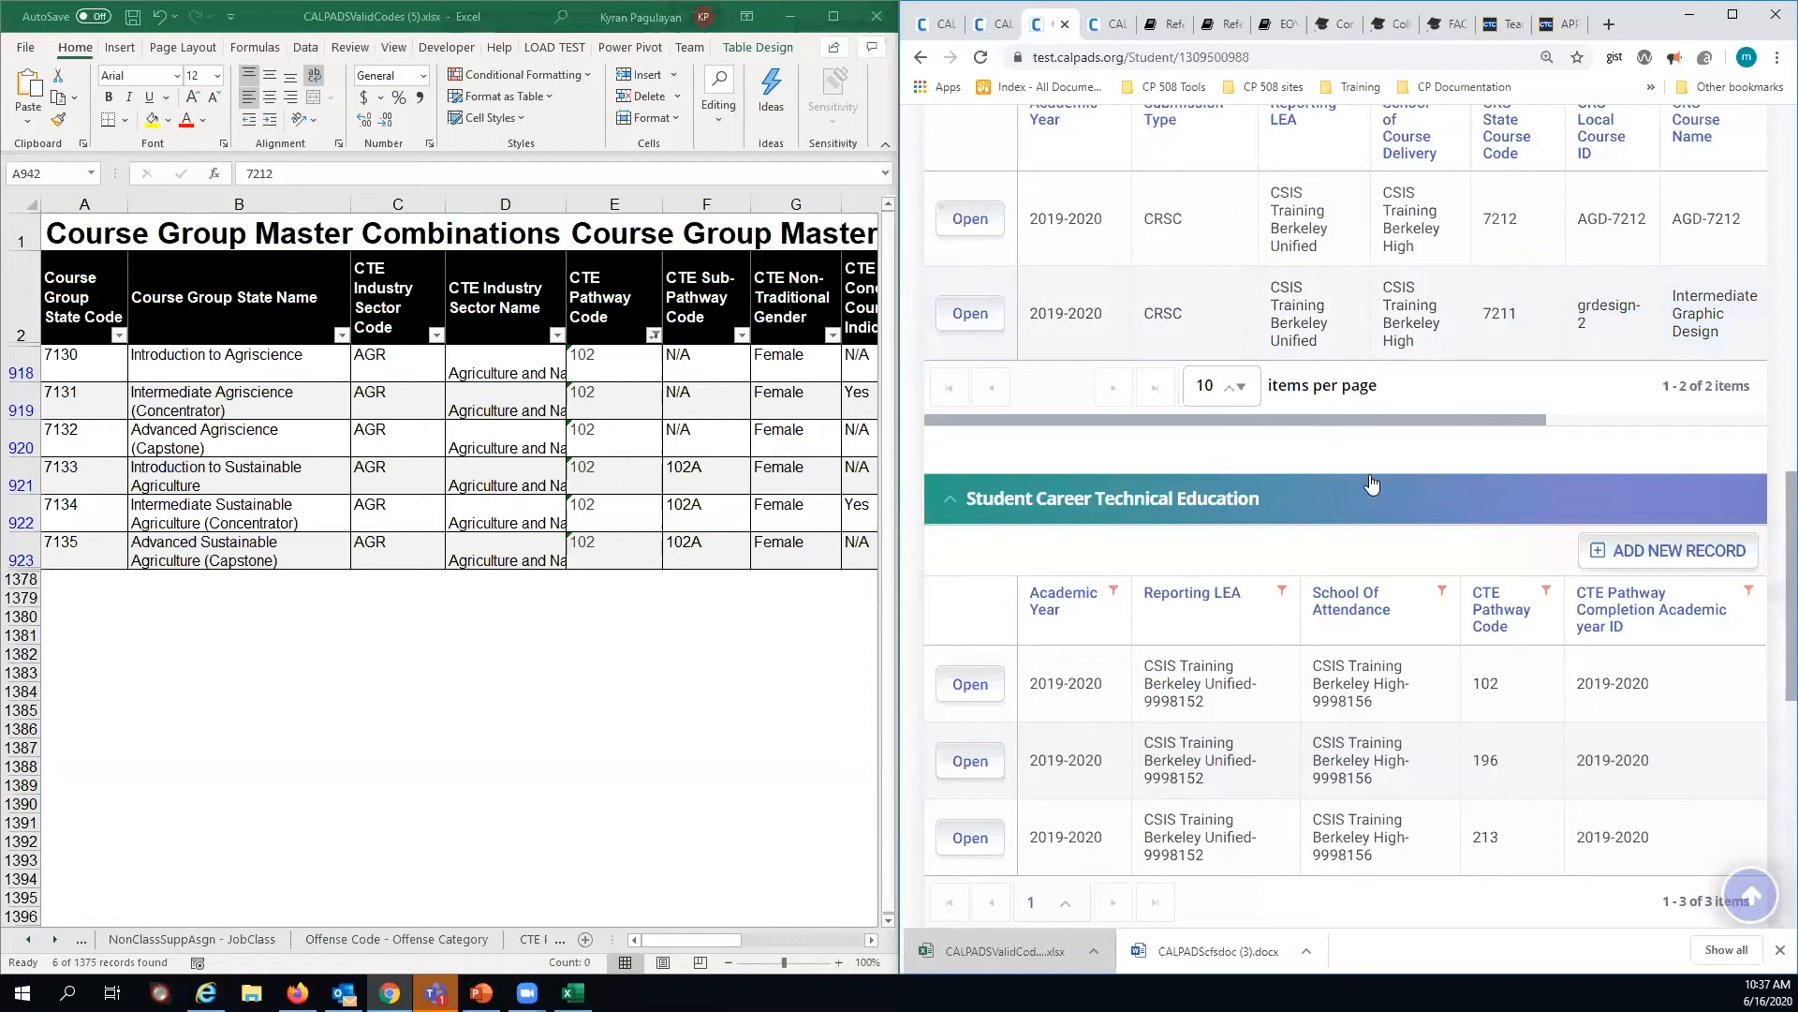
{"action": "mouse_move", "coordinate": [1376, 453]}
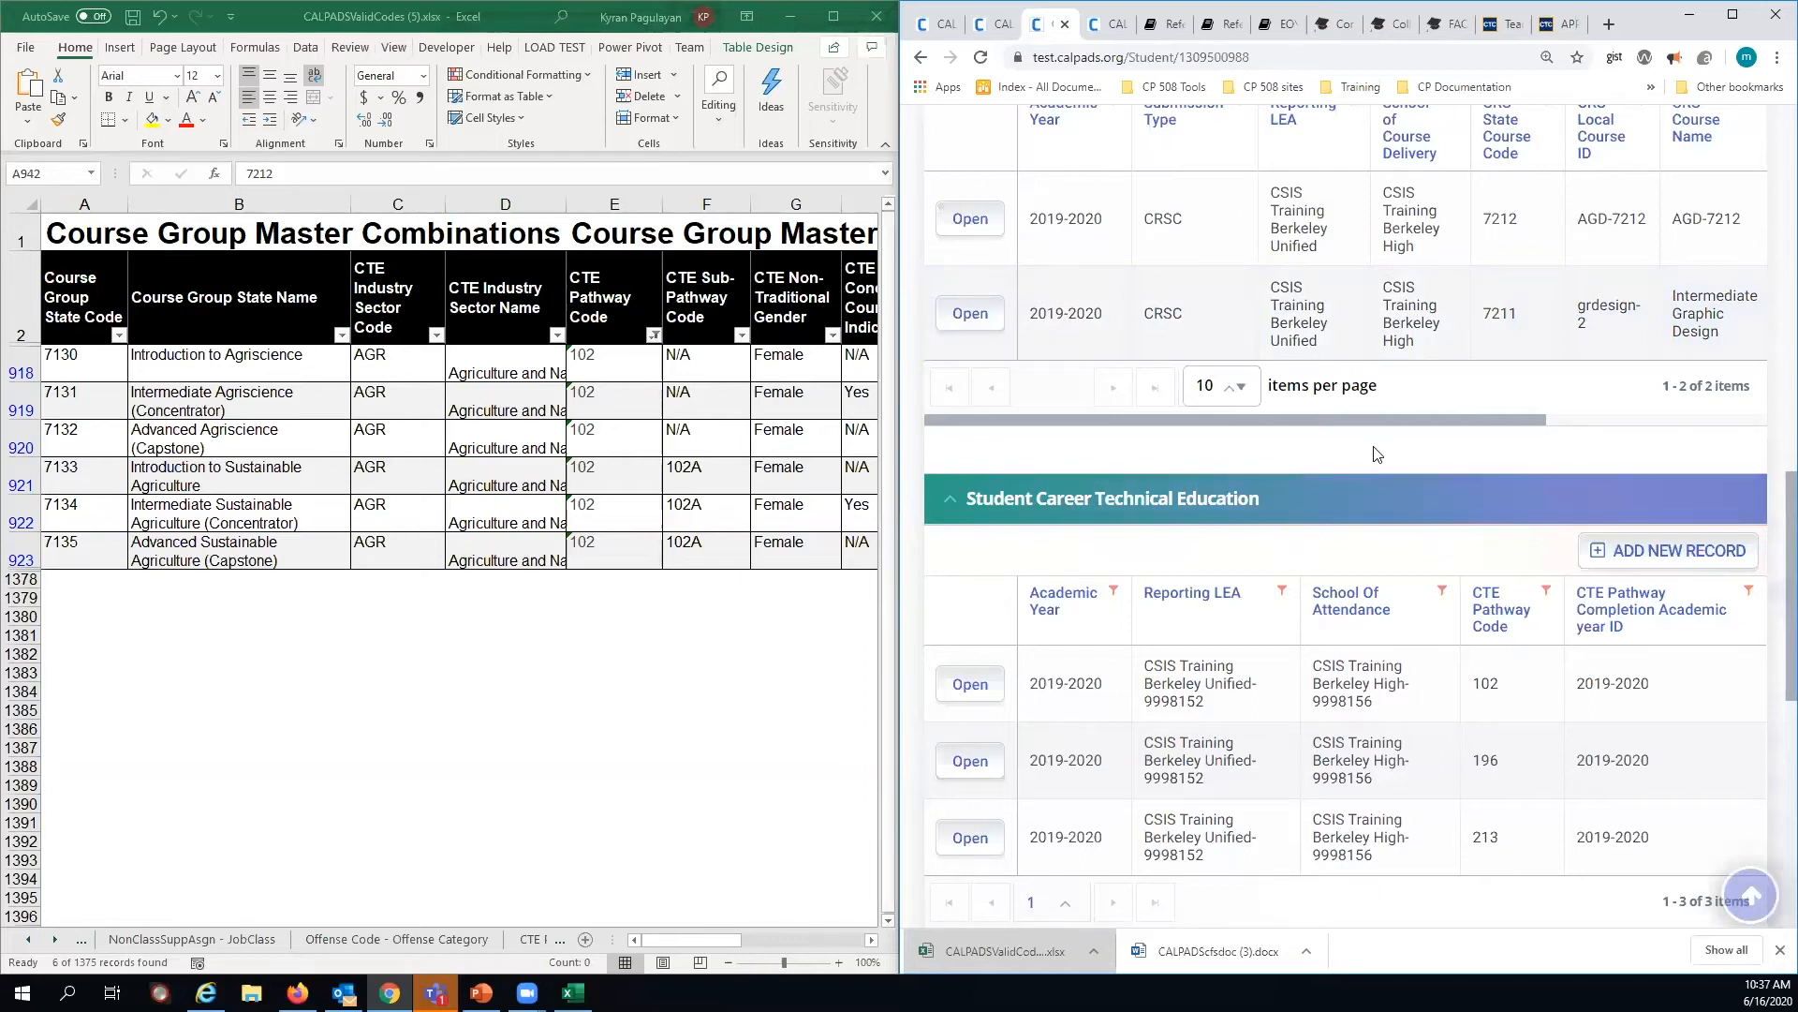
{"action": "scroll", "scroll_direction": "up", "scroll_amount": 3}
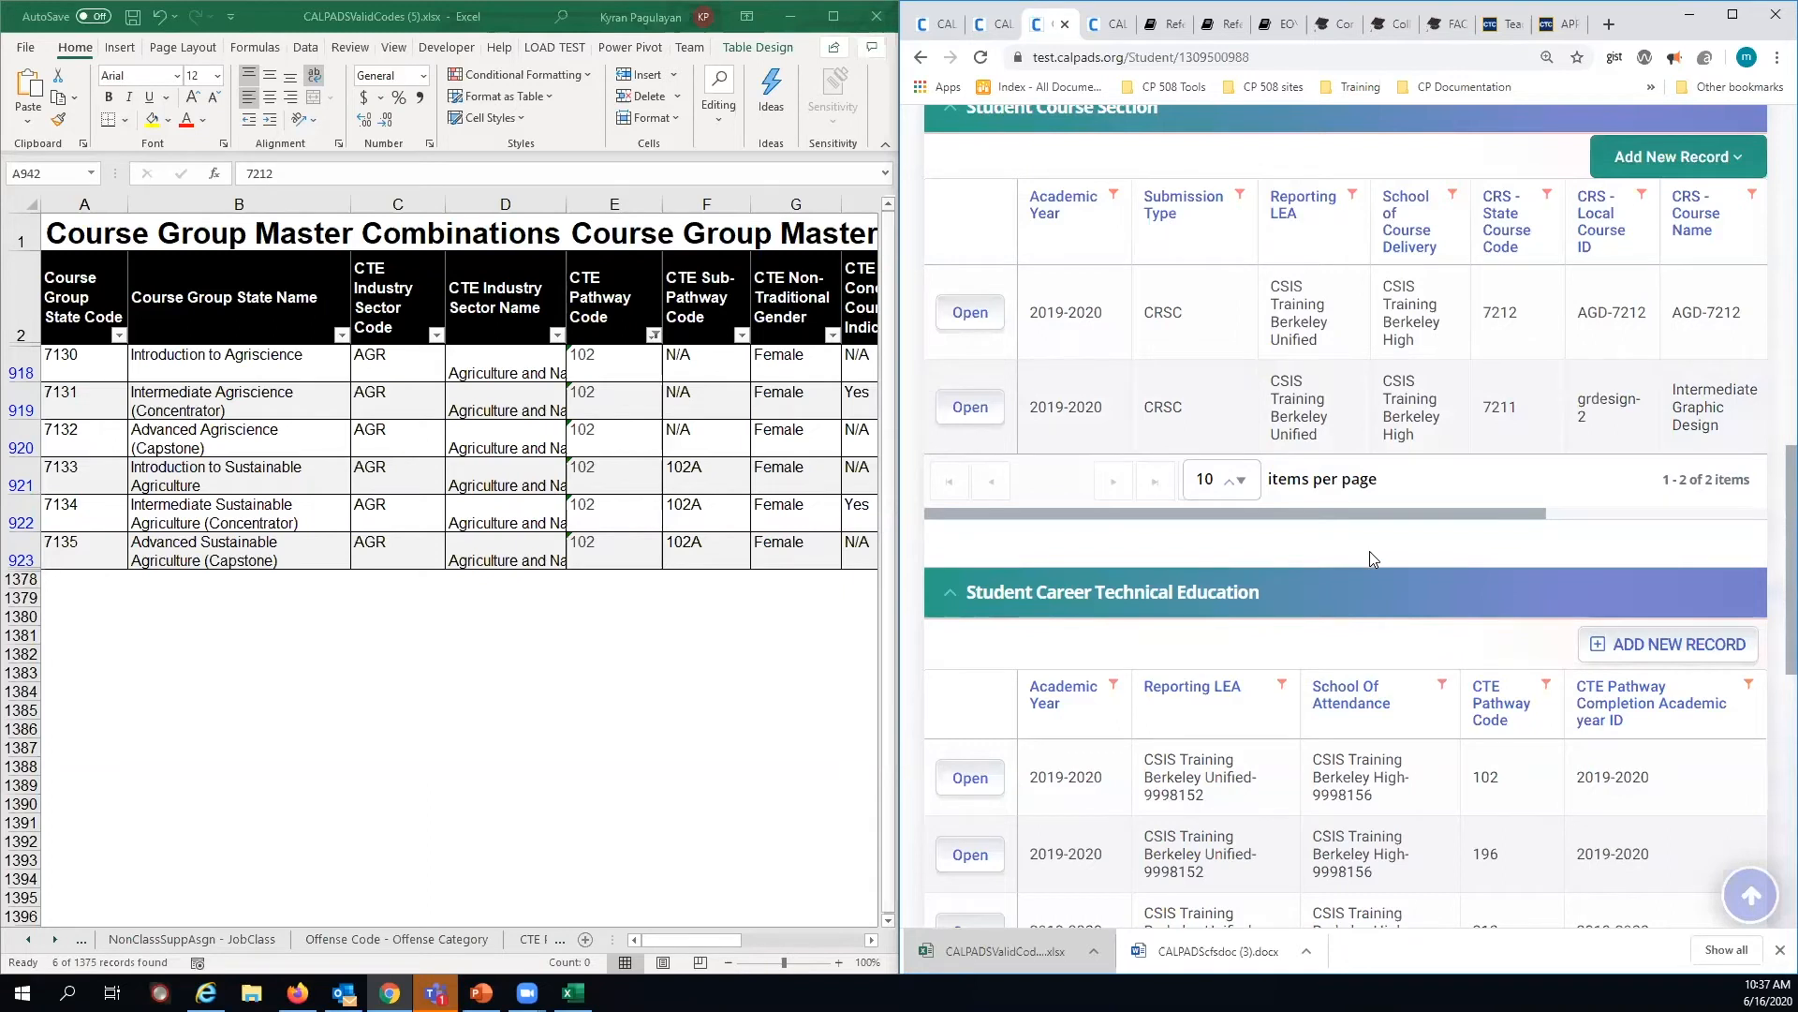
{"action": "scroll", "scroll_direction": "down", "scroll_amount": 3}
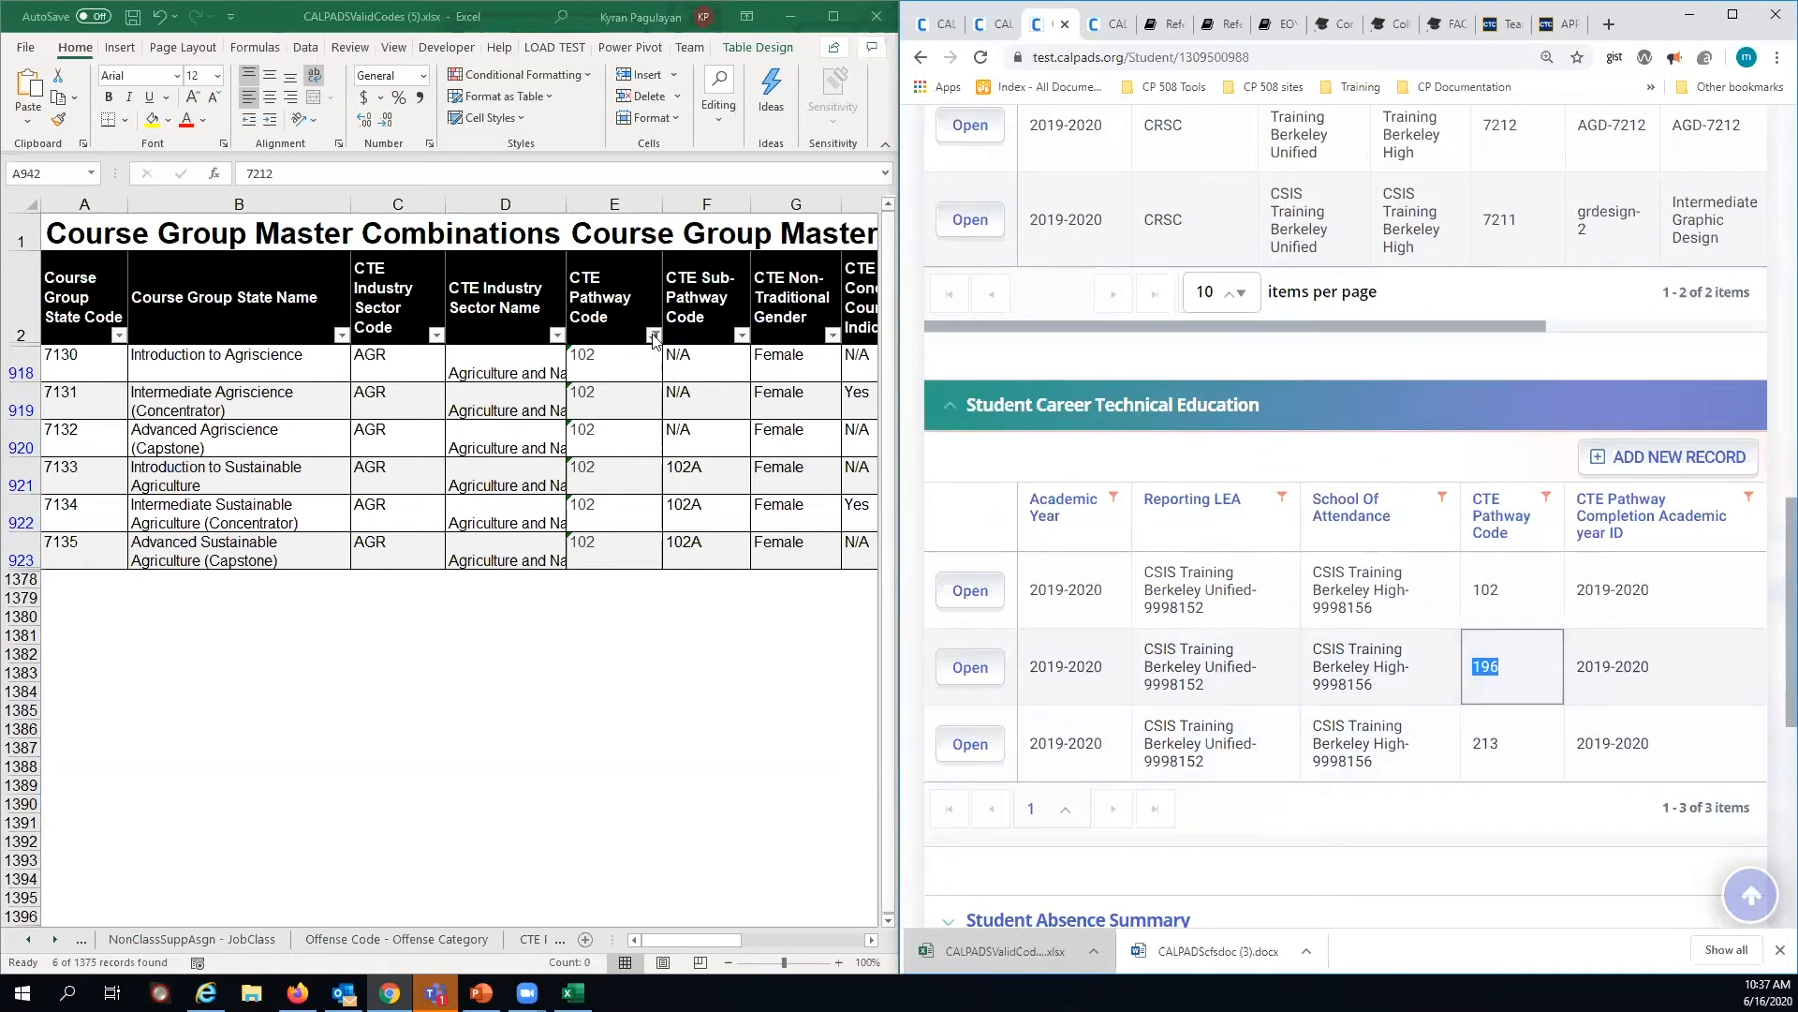
- Filter CTE Pathway Code to 196, leaving Biotechnology courses 7910–7912, then select pathway 213 in CALPADS
{"action": "left_click", "coordinate": [655, 335]}
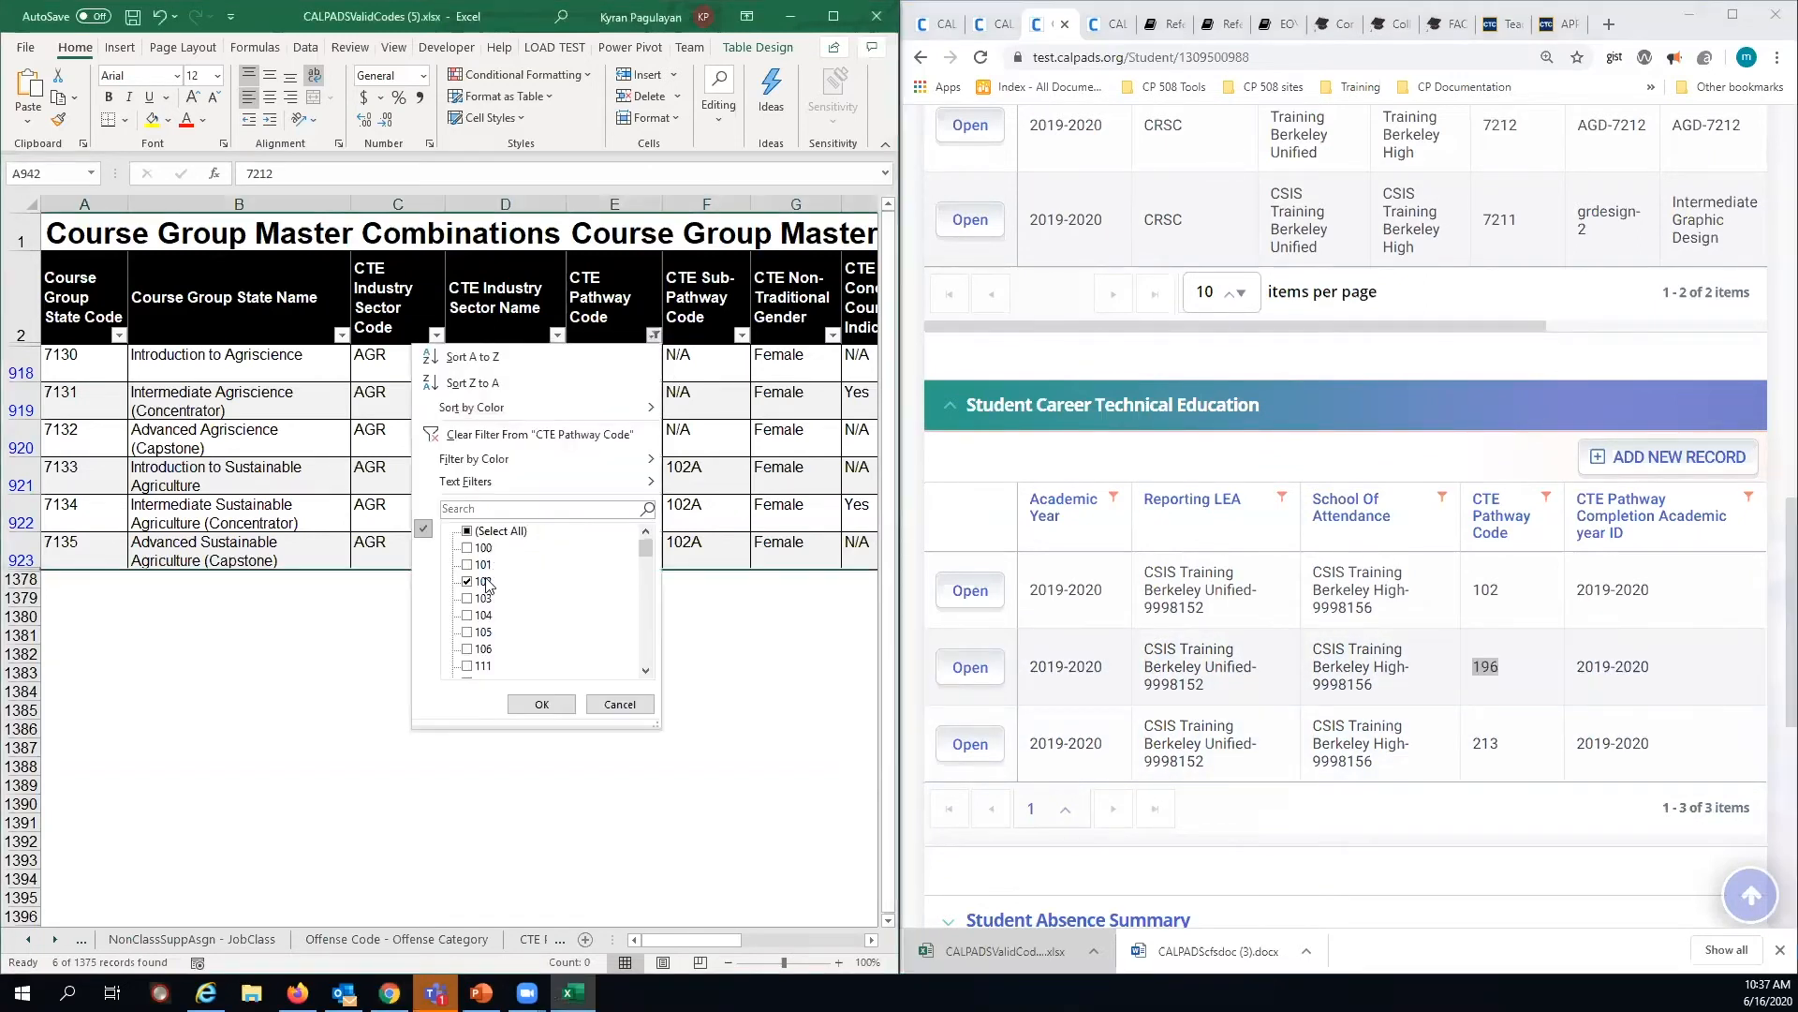
{"action": "type", "text": "19"}
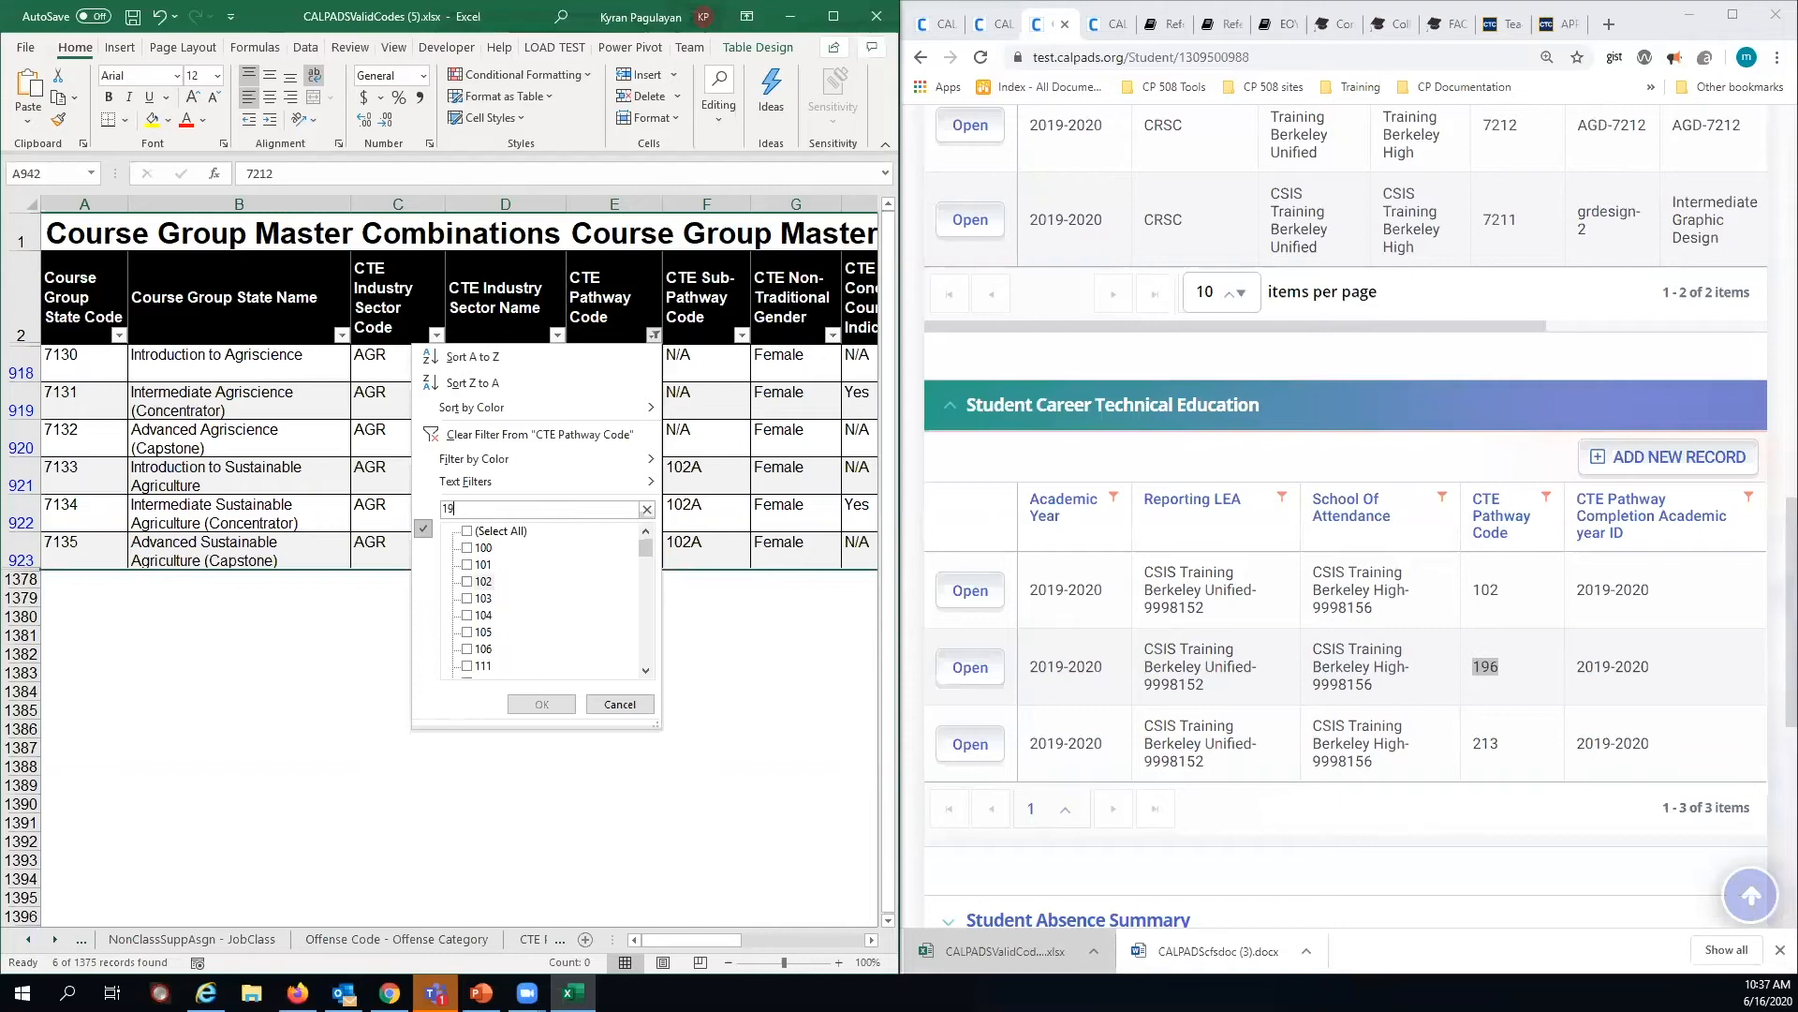
{"action": "left_click", "coordinate": [540, 703]}
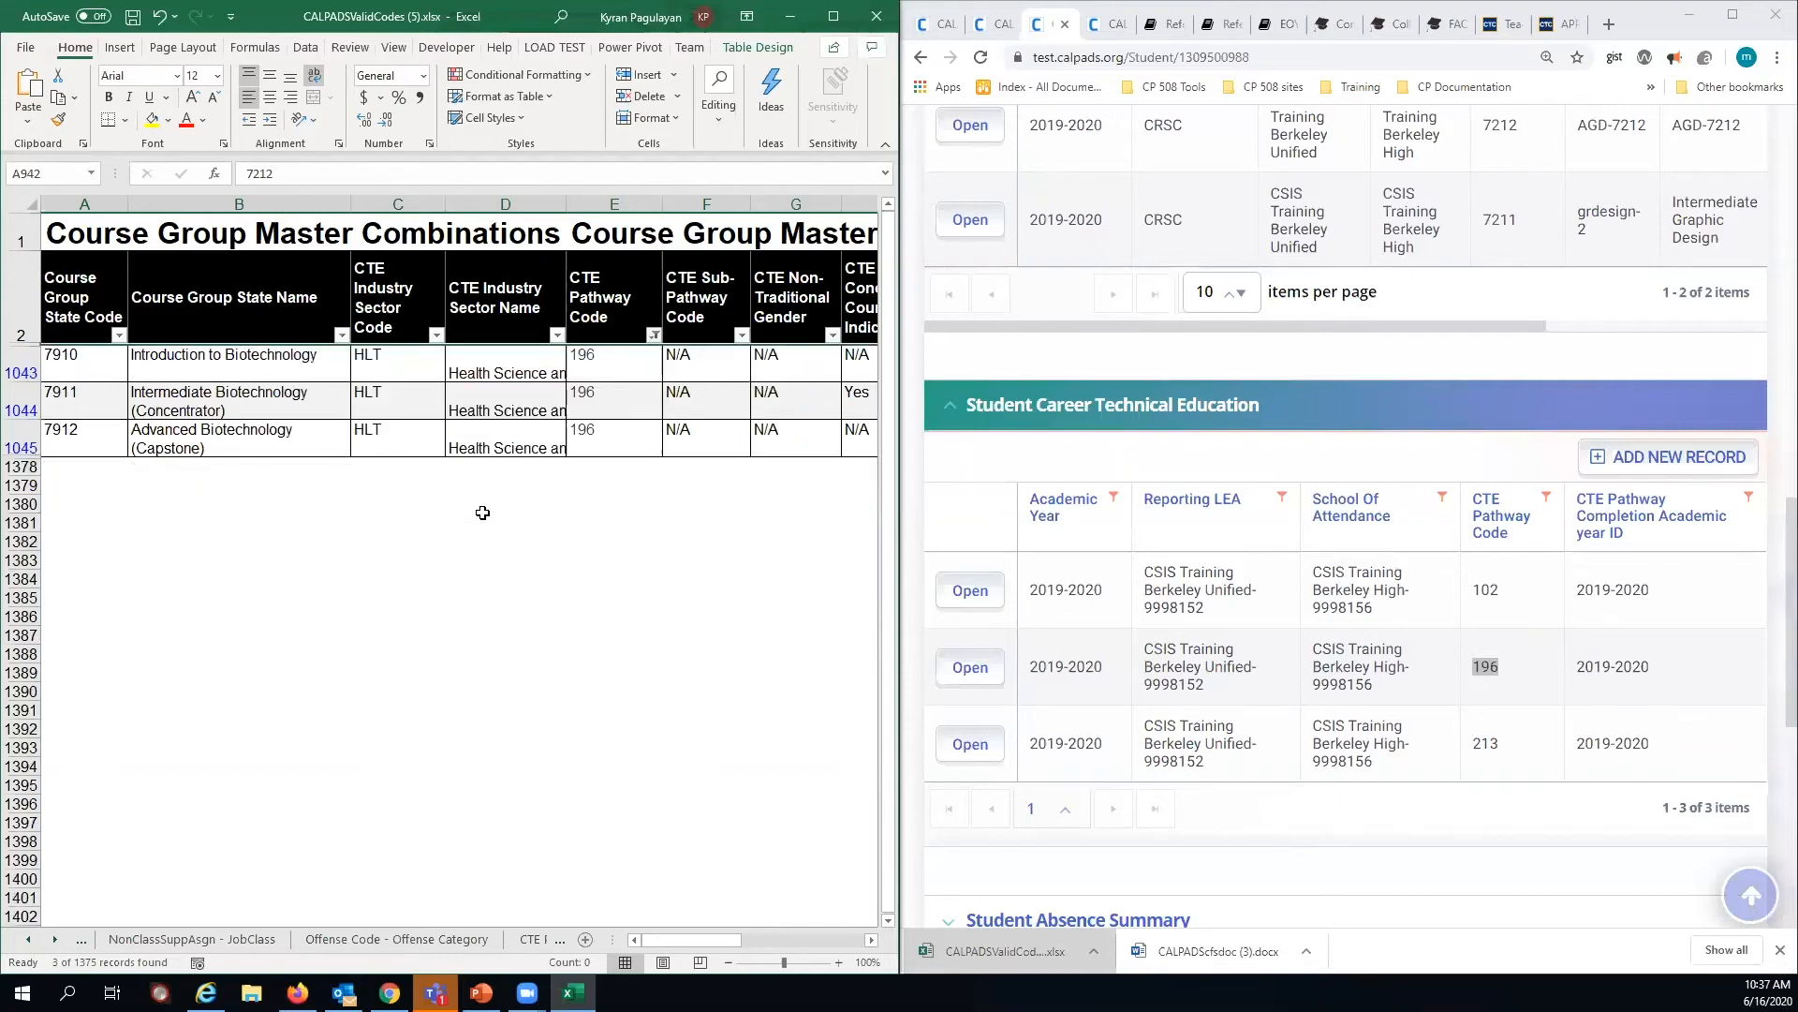
{"action": "mouse_move", "coordinate": [94, 400]}
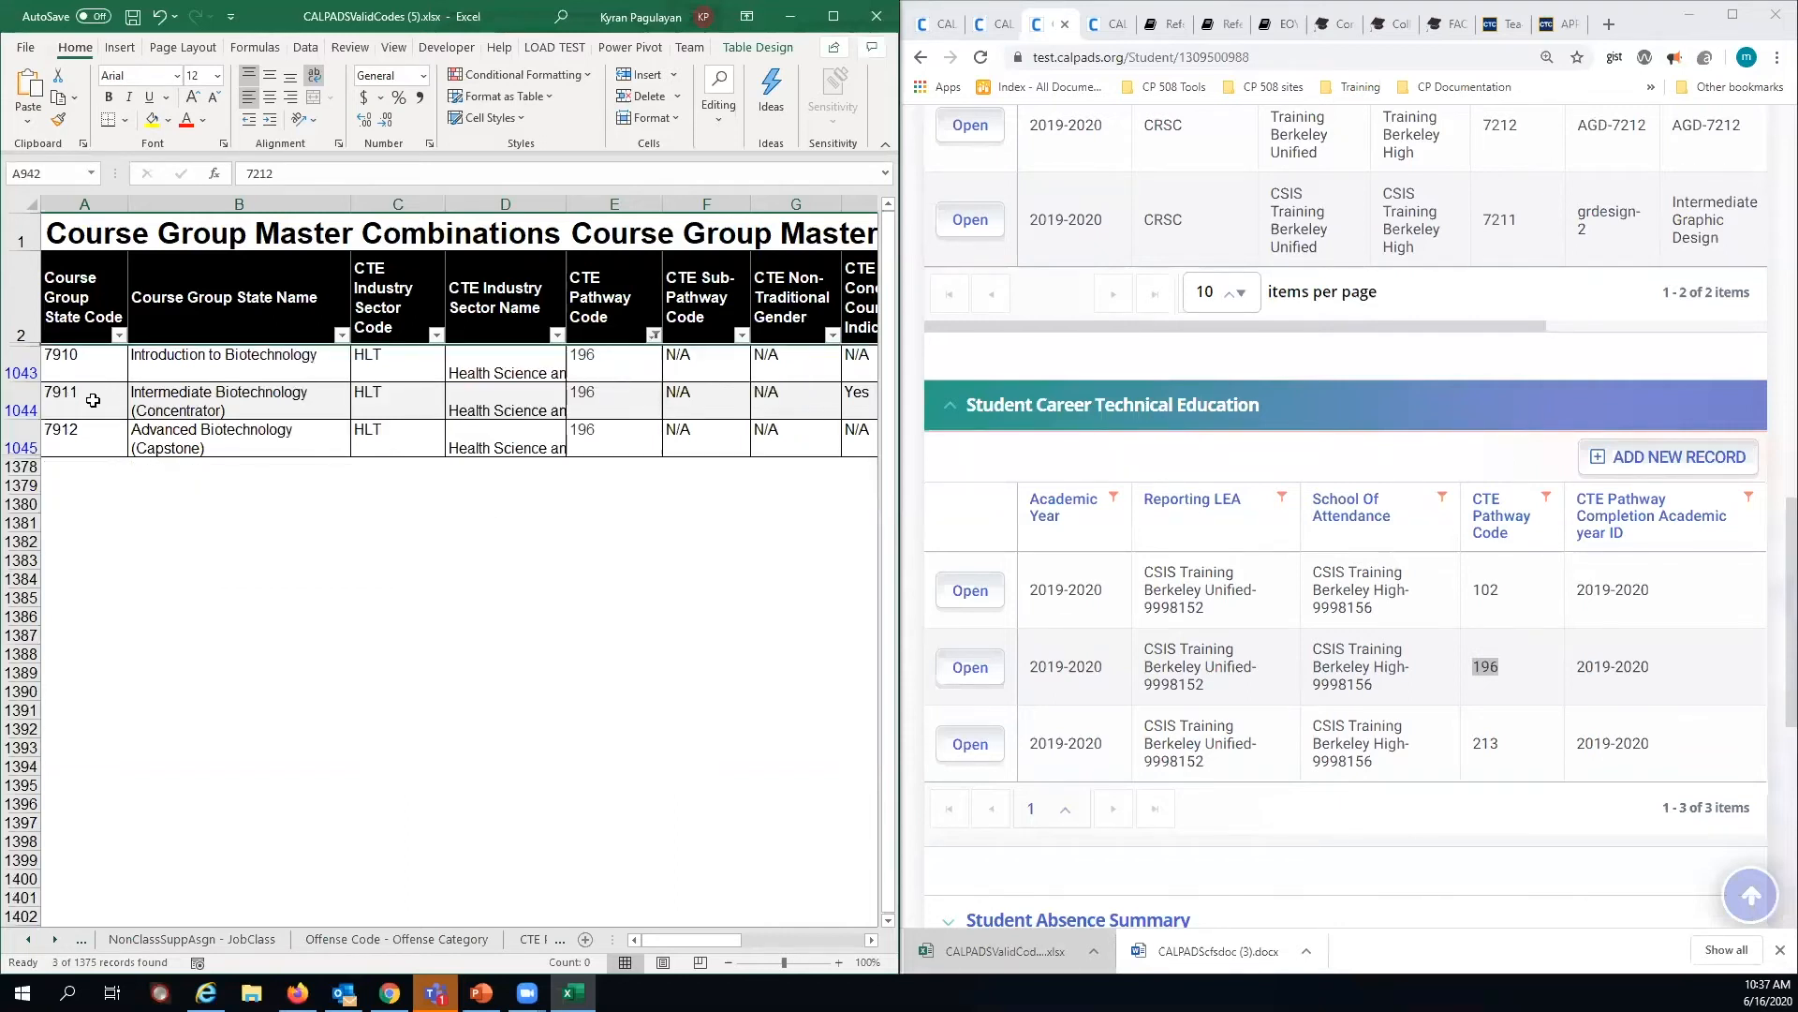
{"action": "left_click", "coordinate": [84, 439]}
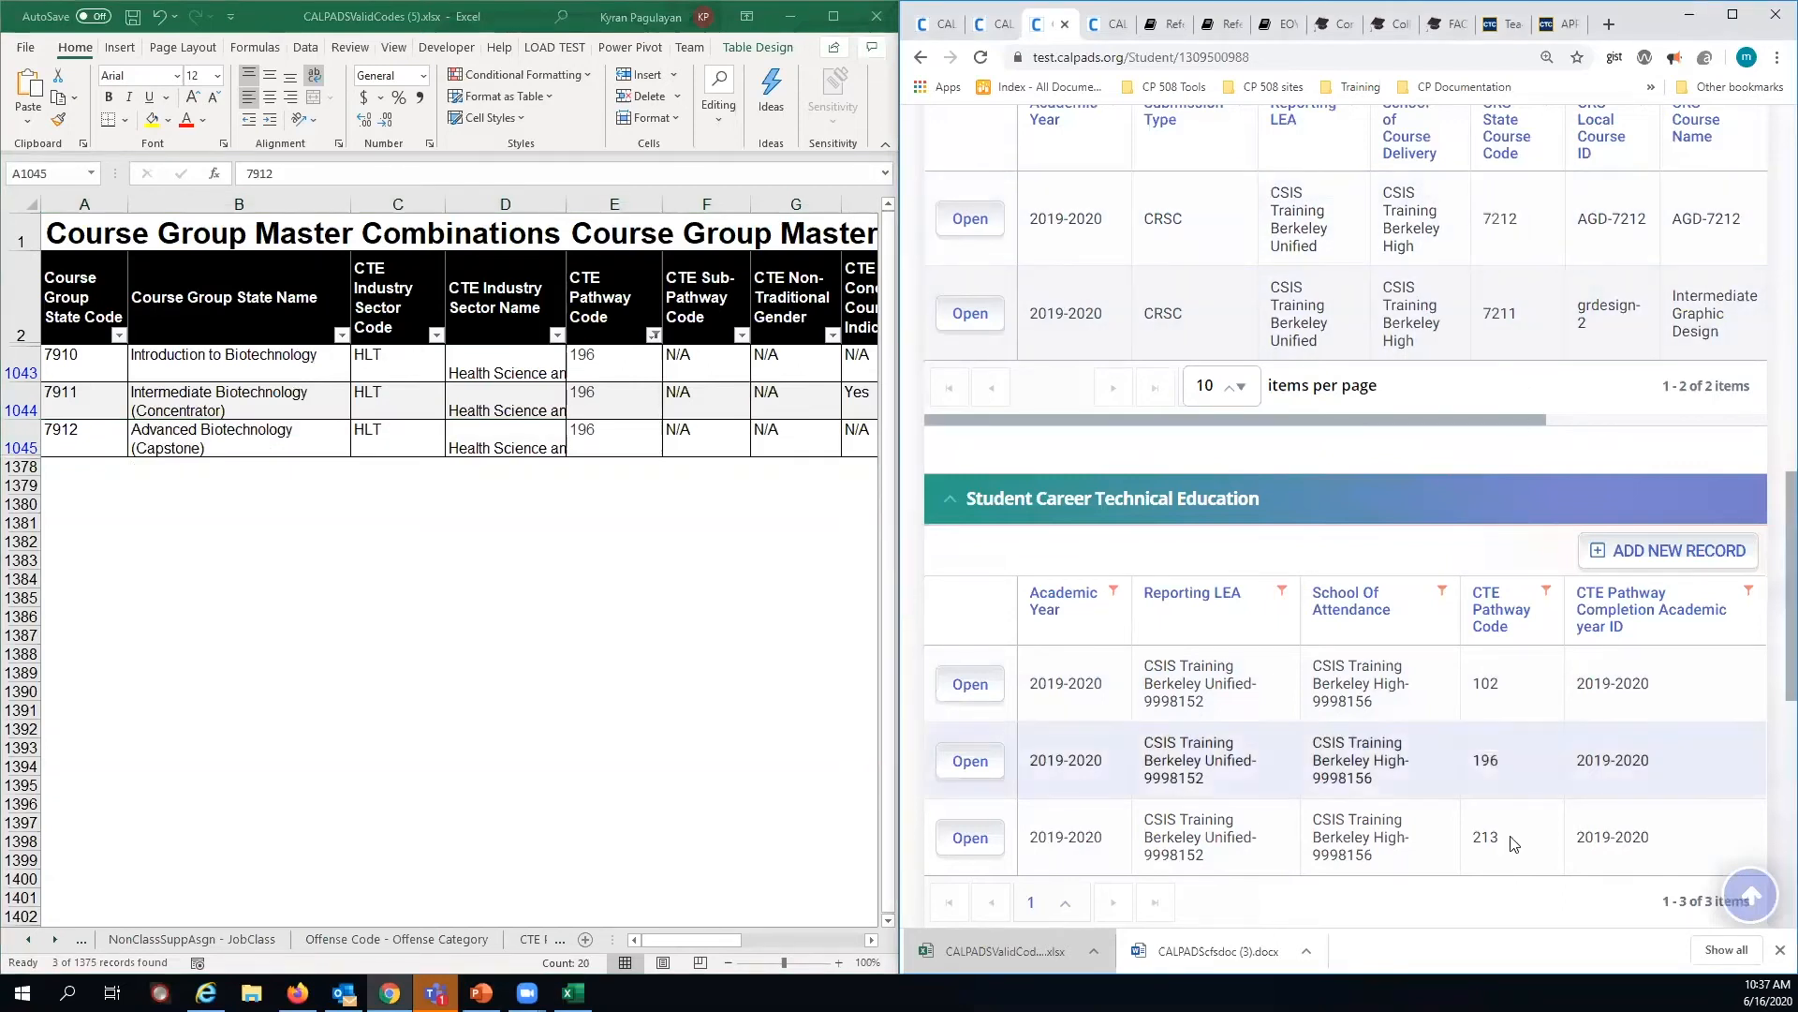
{"action": "double_click", "coordinate": [1484, 837]}
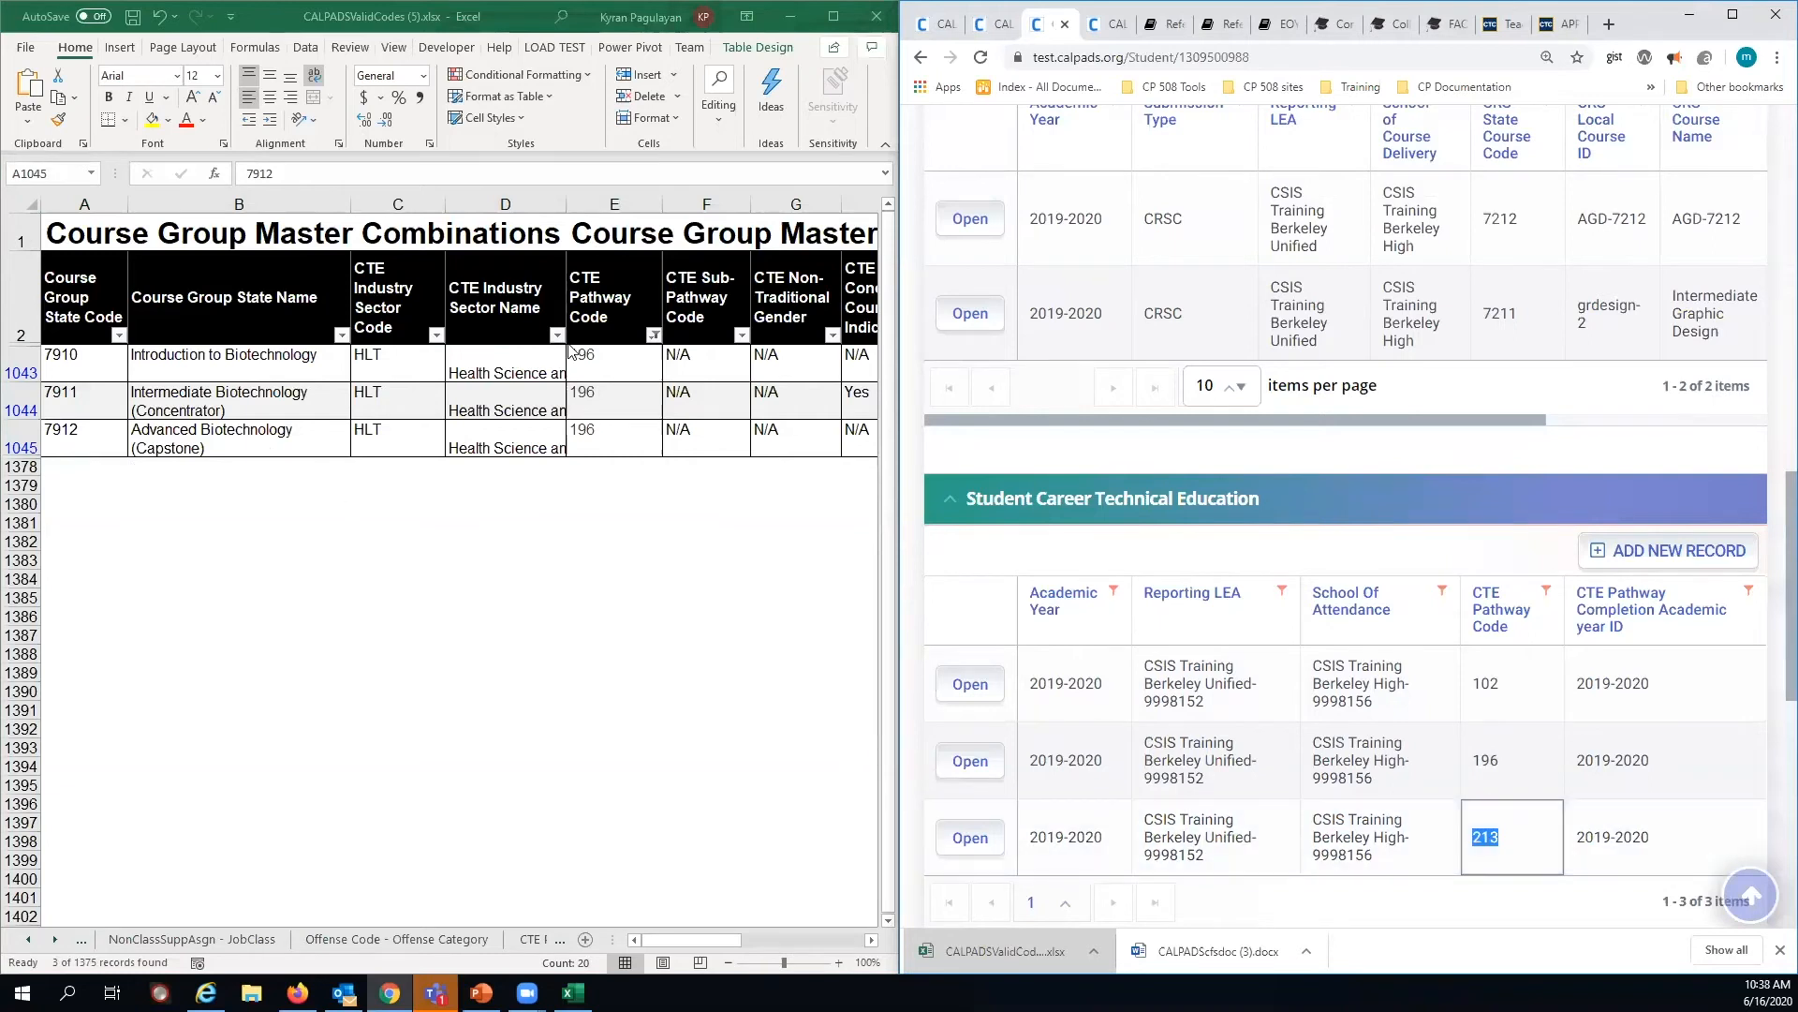
- Filter CTE Pathway Code to 213, leaving Welding courses 8230 and 8231
{"action": "left_click", "coordinate": [658, 335]}
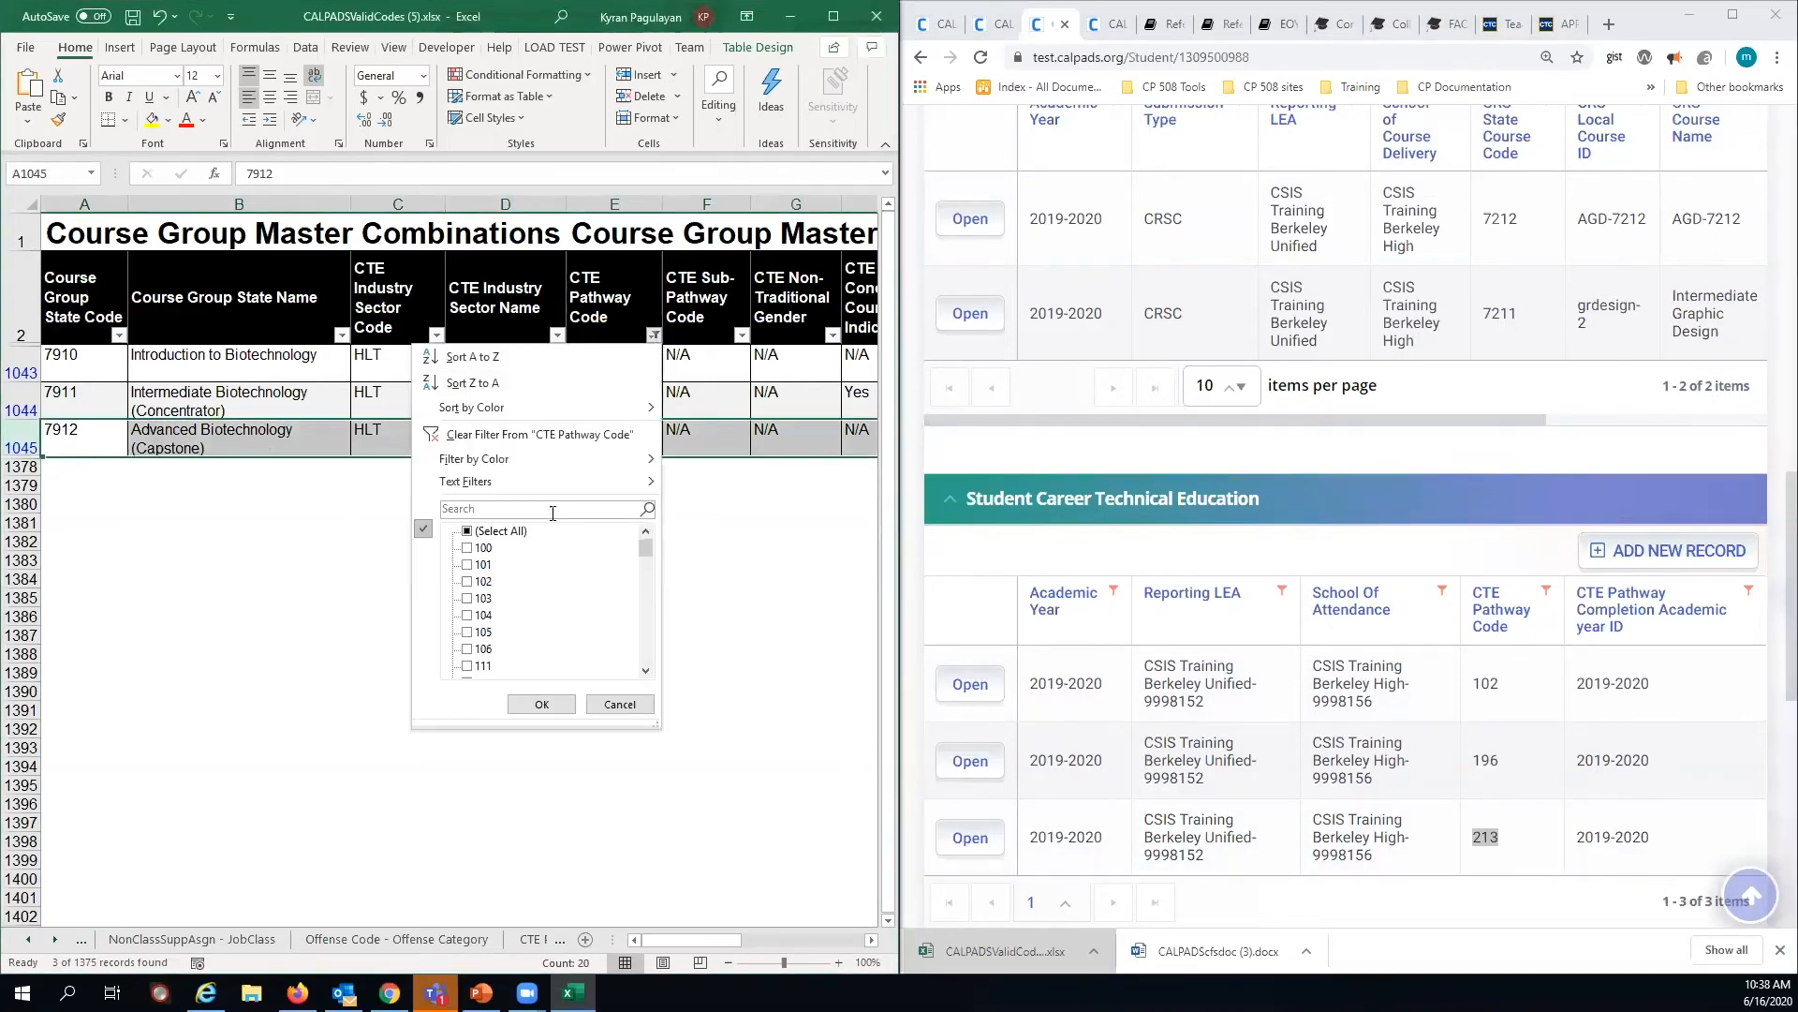
{"action": "type", "text": "213"}
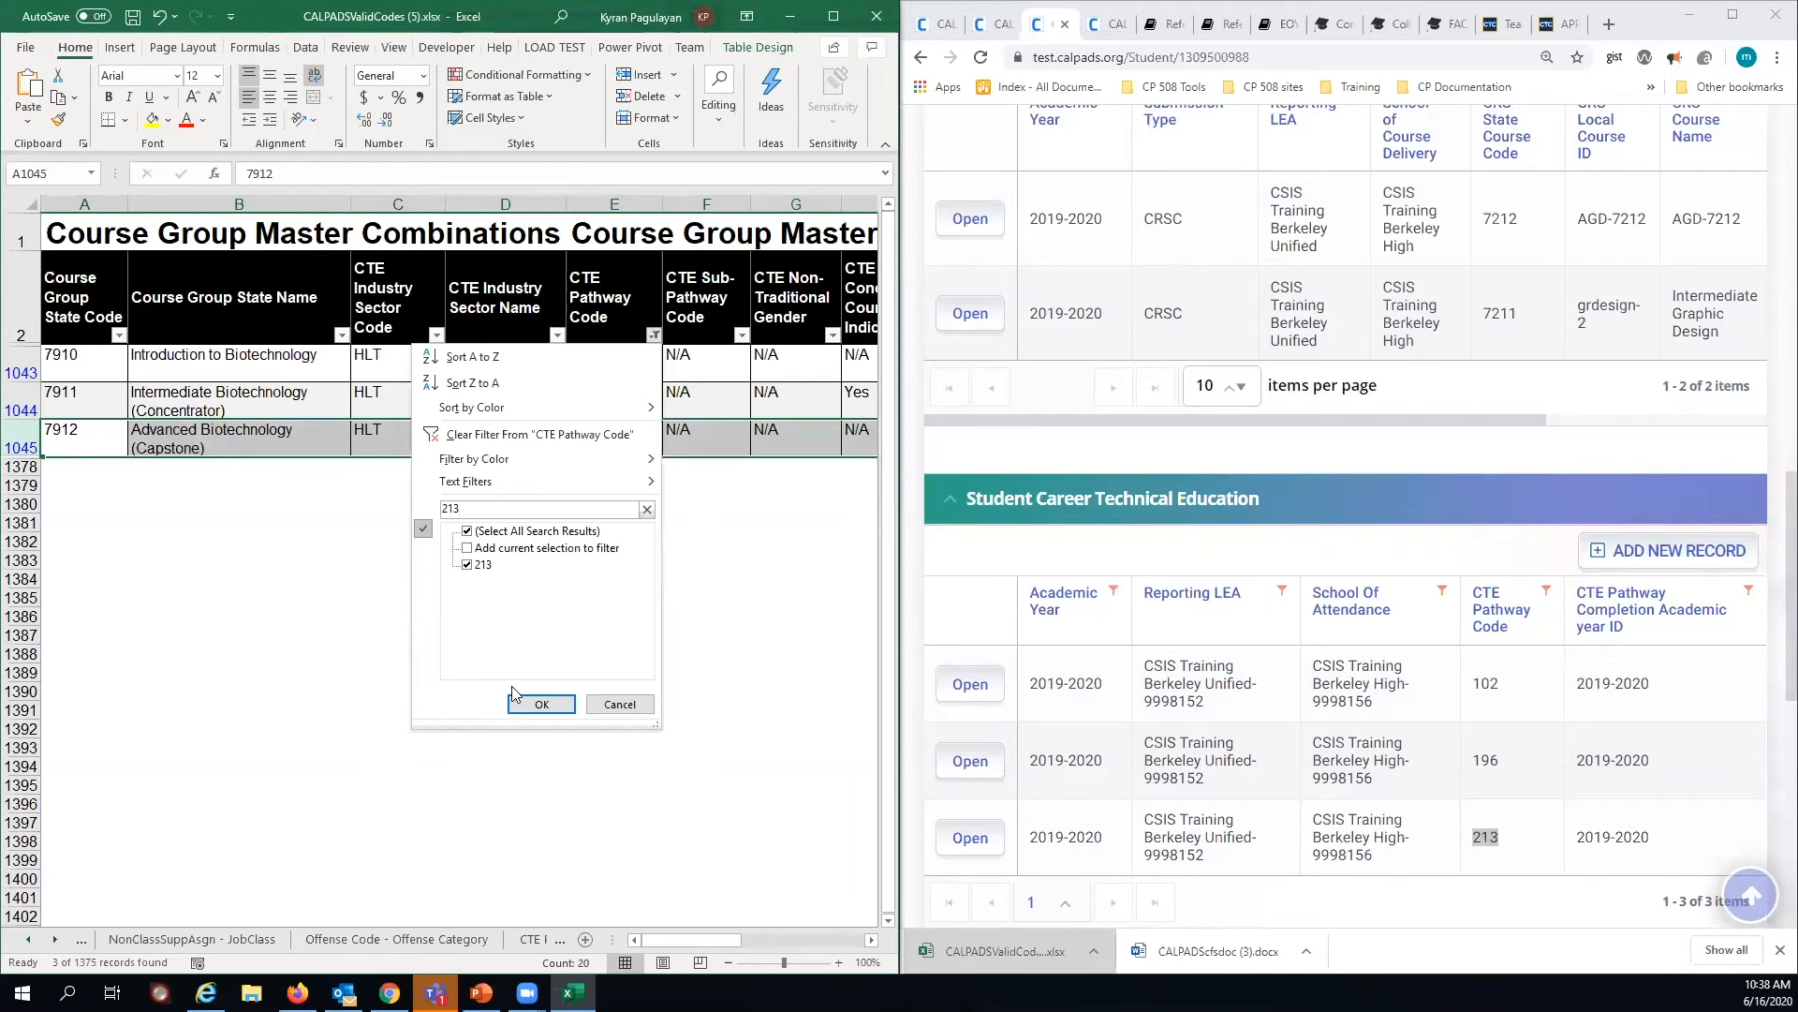
{"action": "left_click", "coordinate": [541, 703]}
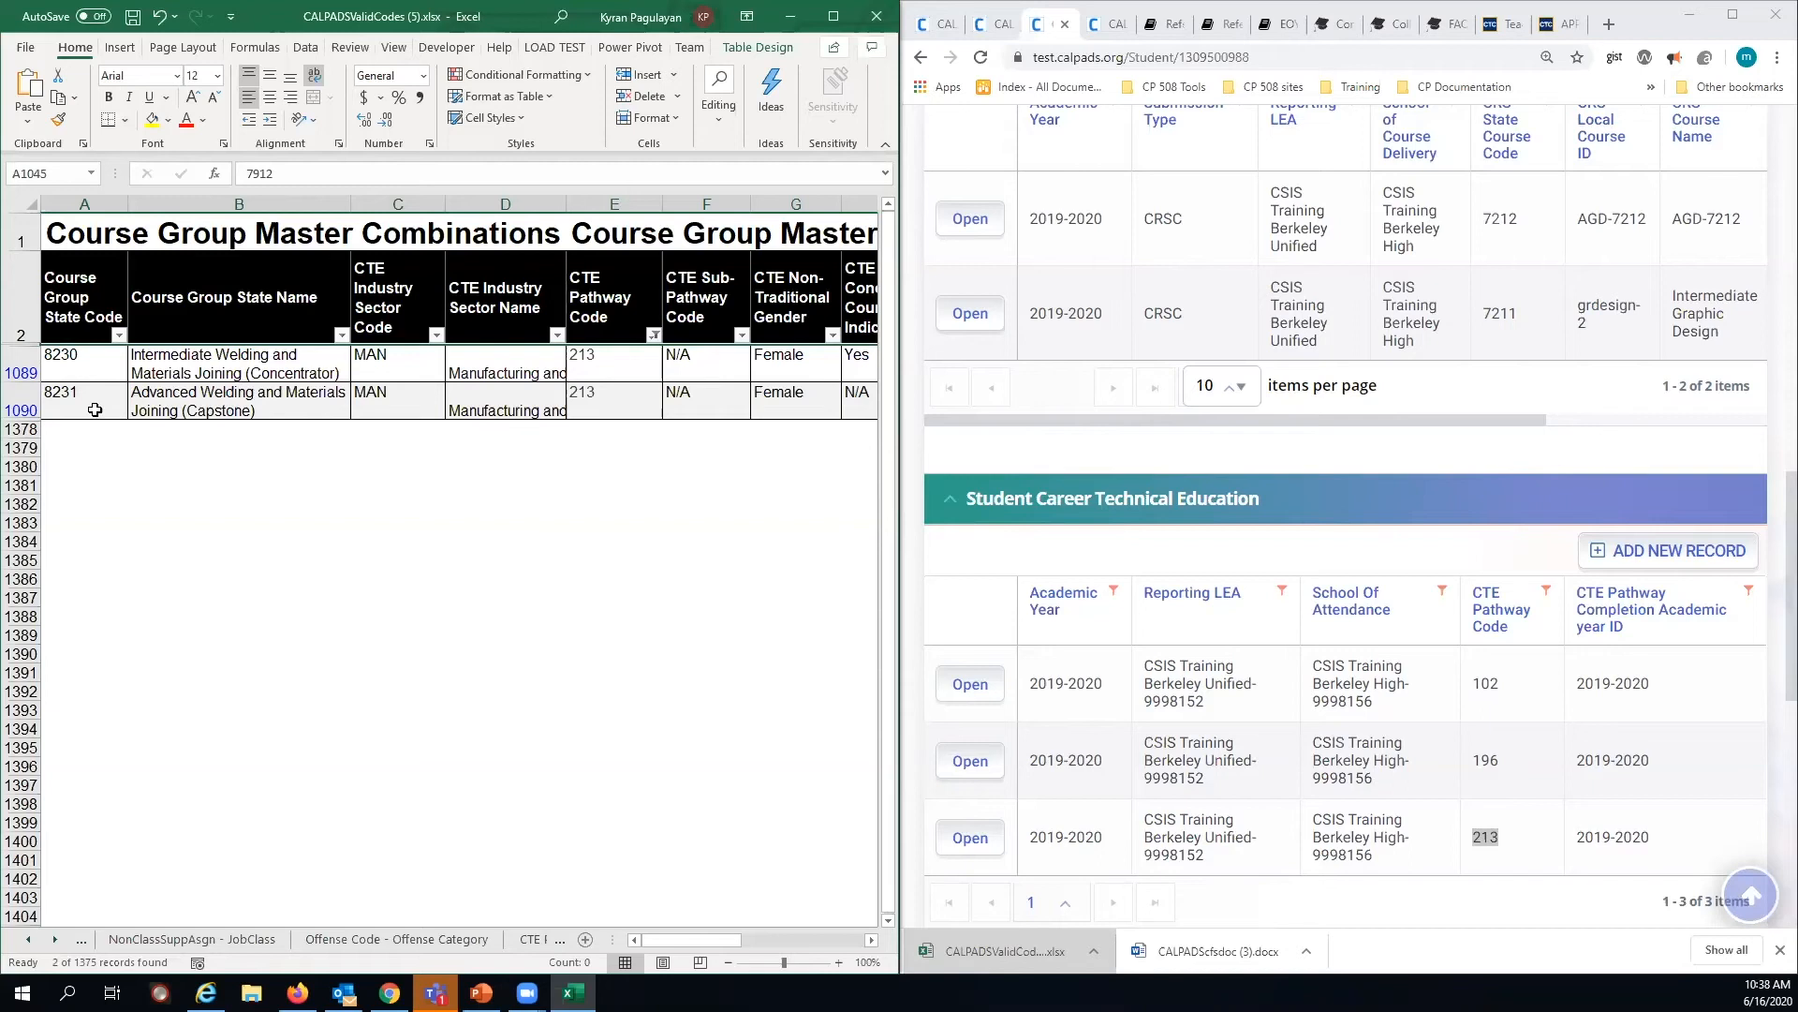
{"action": "mouse_move", "coordinate": [1067, 435]}
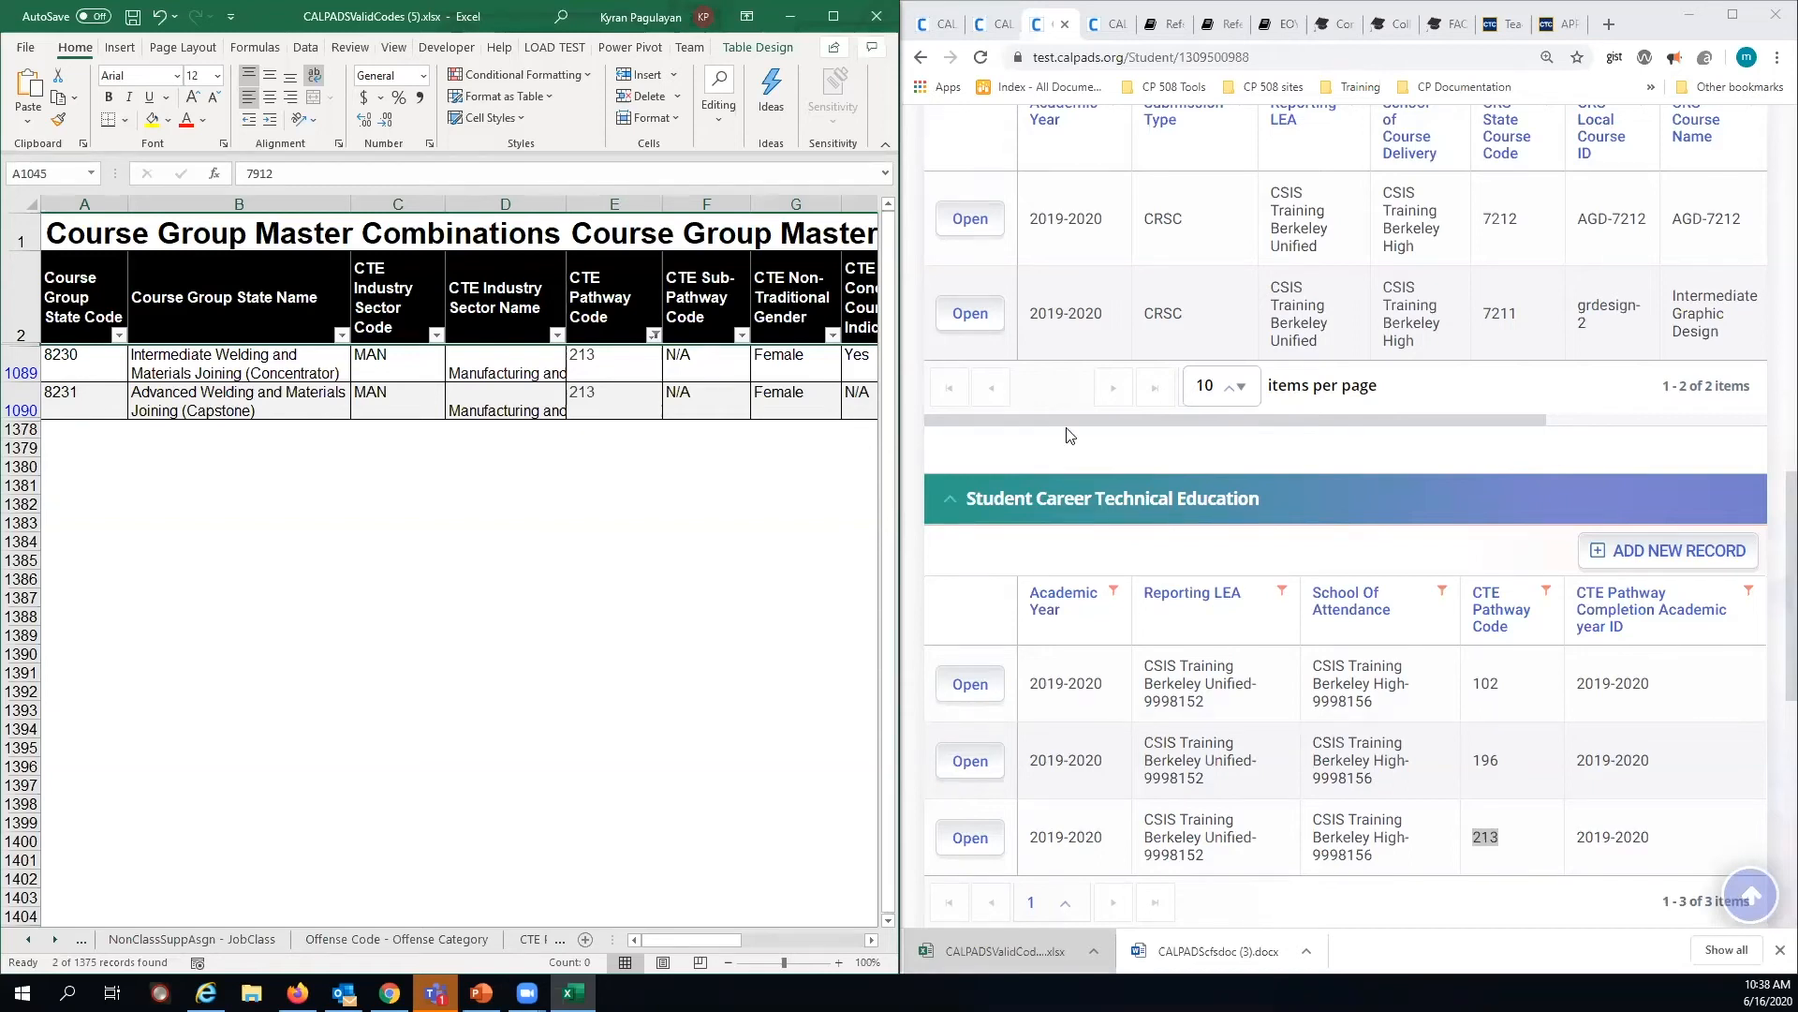
{"action": "left_click", "coordinate": [239, 402]}
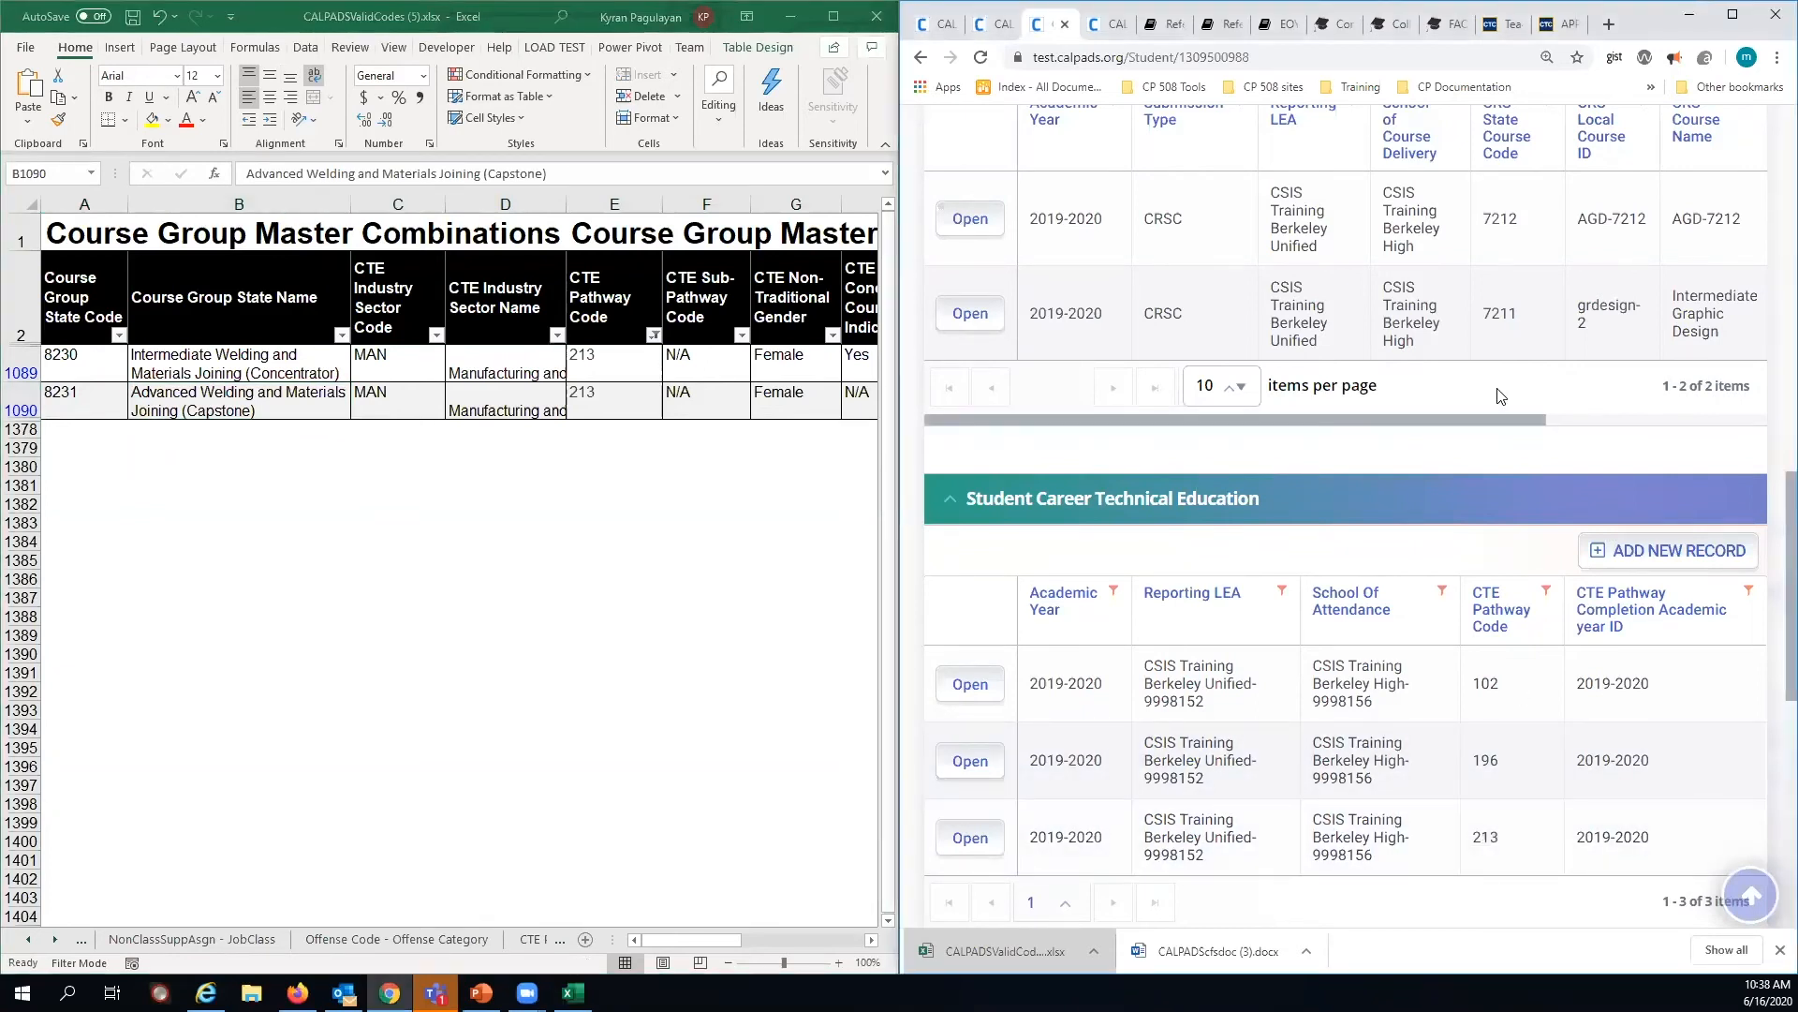
{"action": "mouse_move", "coordinate": [1495, 419]}
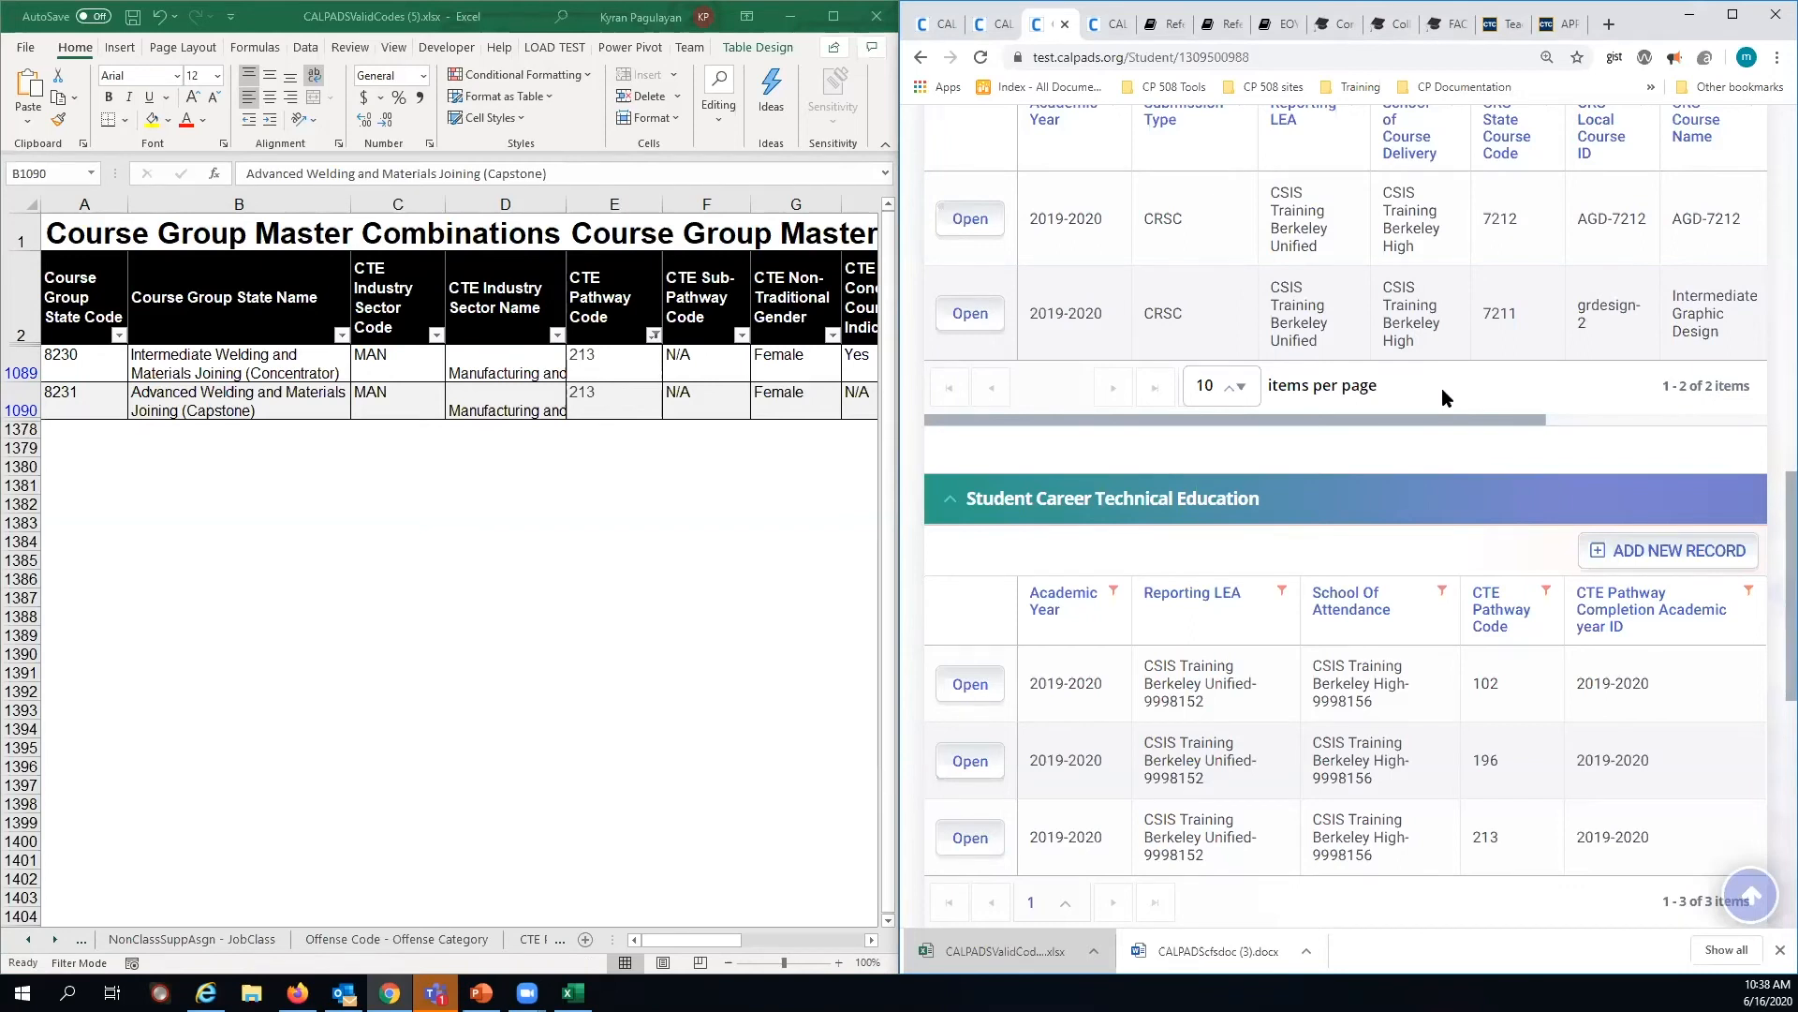
{"action": "scroll", "scroll_direction": "down", "scroll_amount": 3}
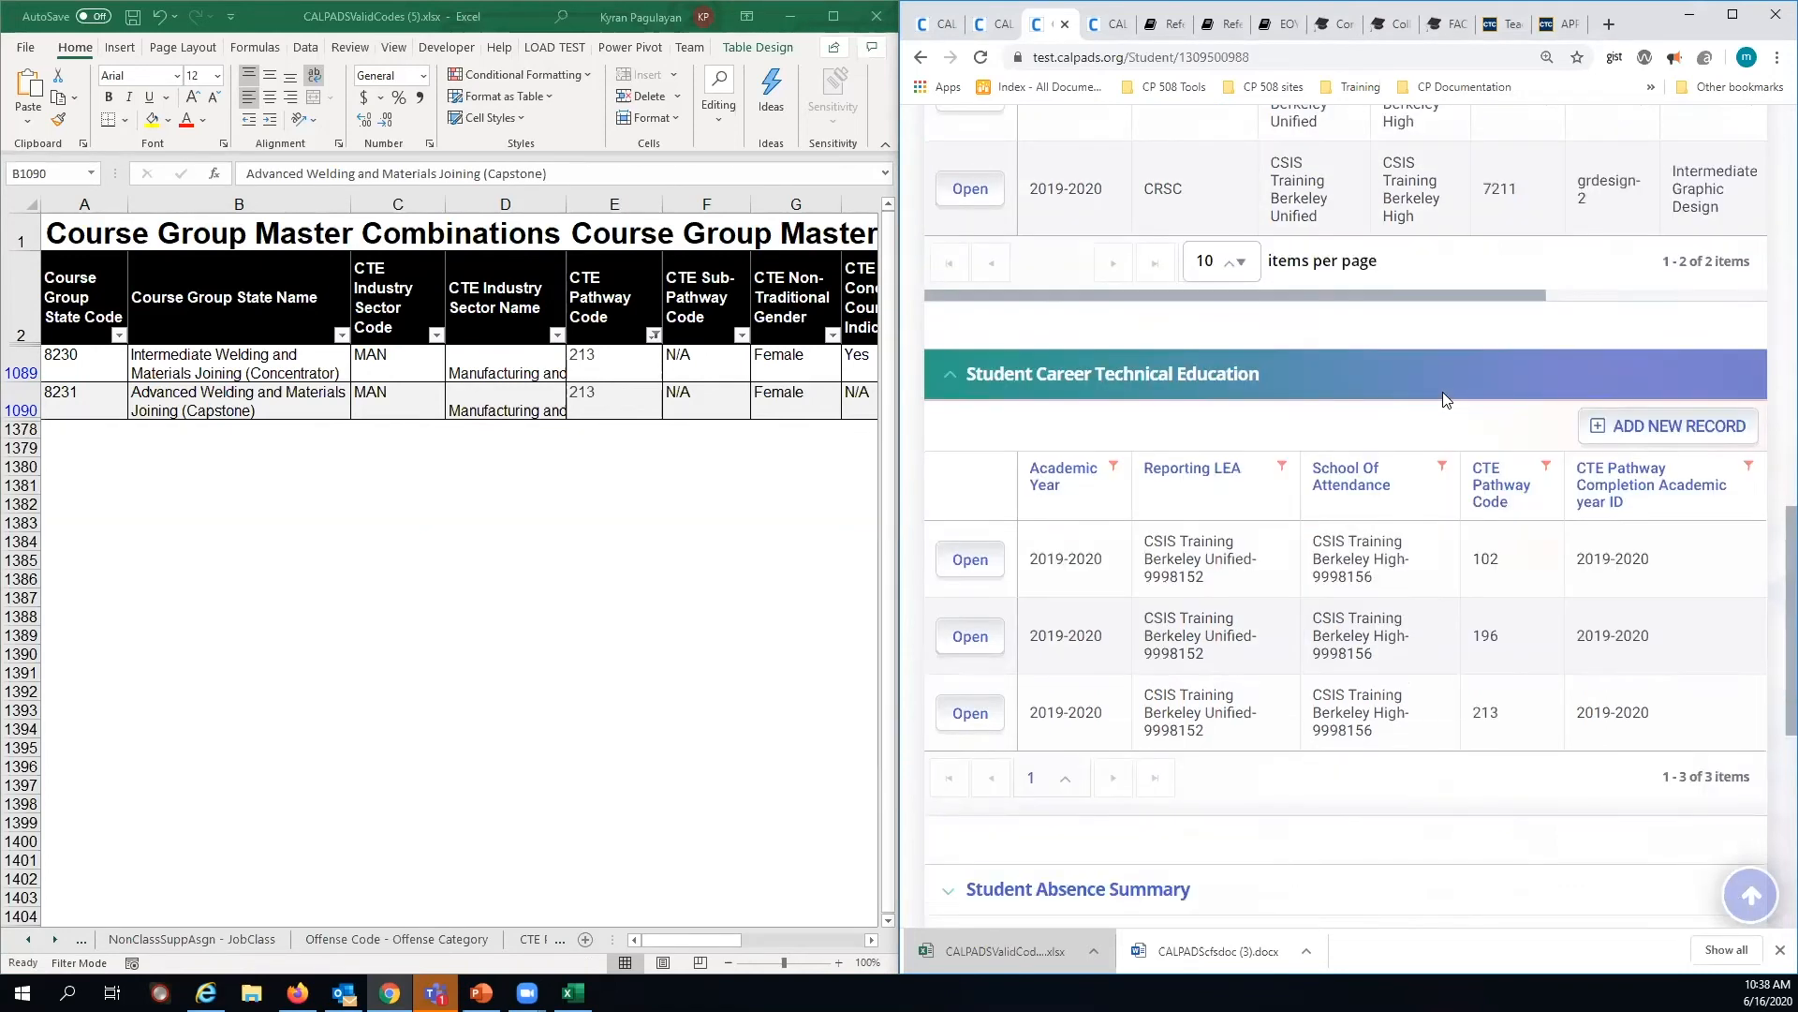
{"action": "scroll", "scroll_direction": "down", "scroll_amount": 3}
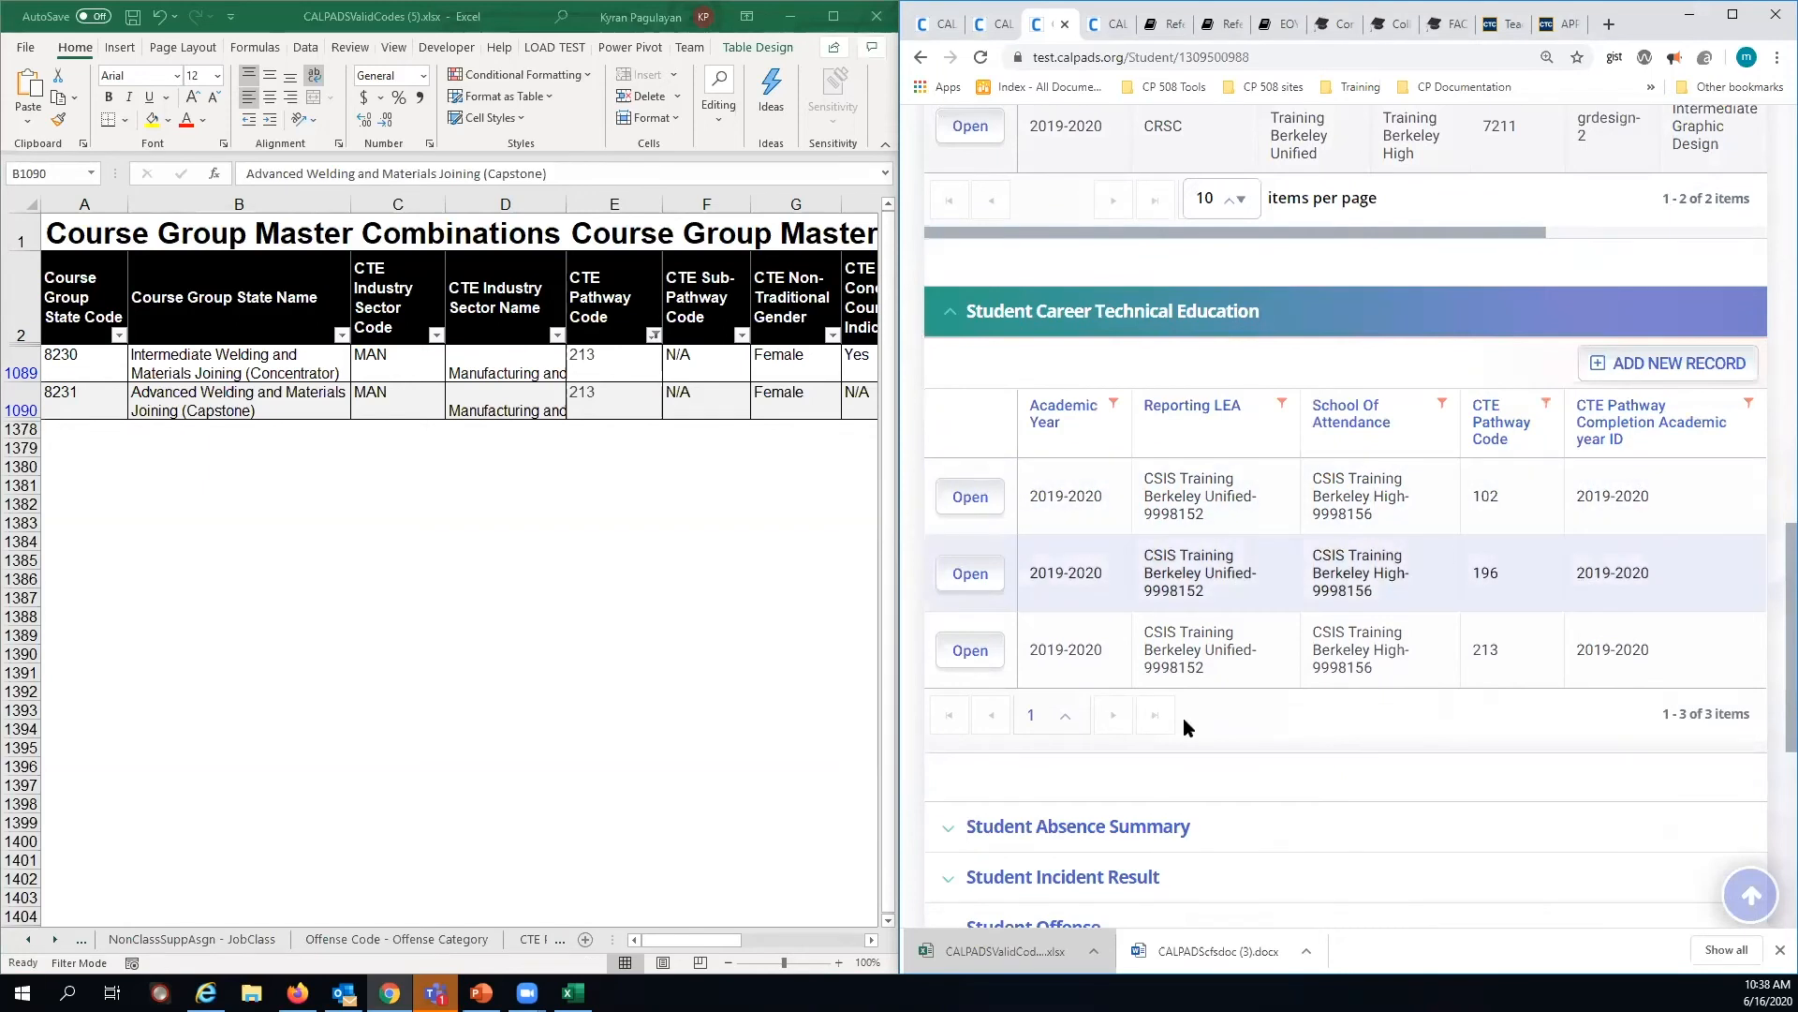
{"action": "mouse_move", "coordinate": [1440, 282]}
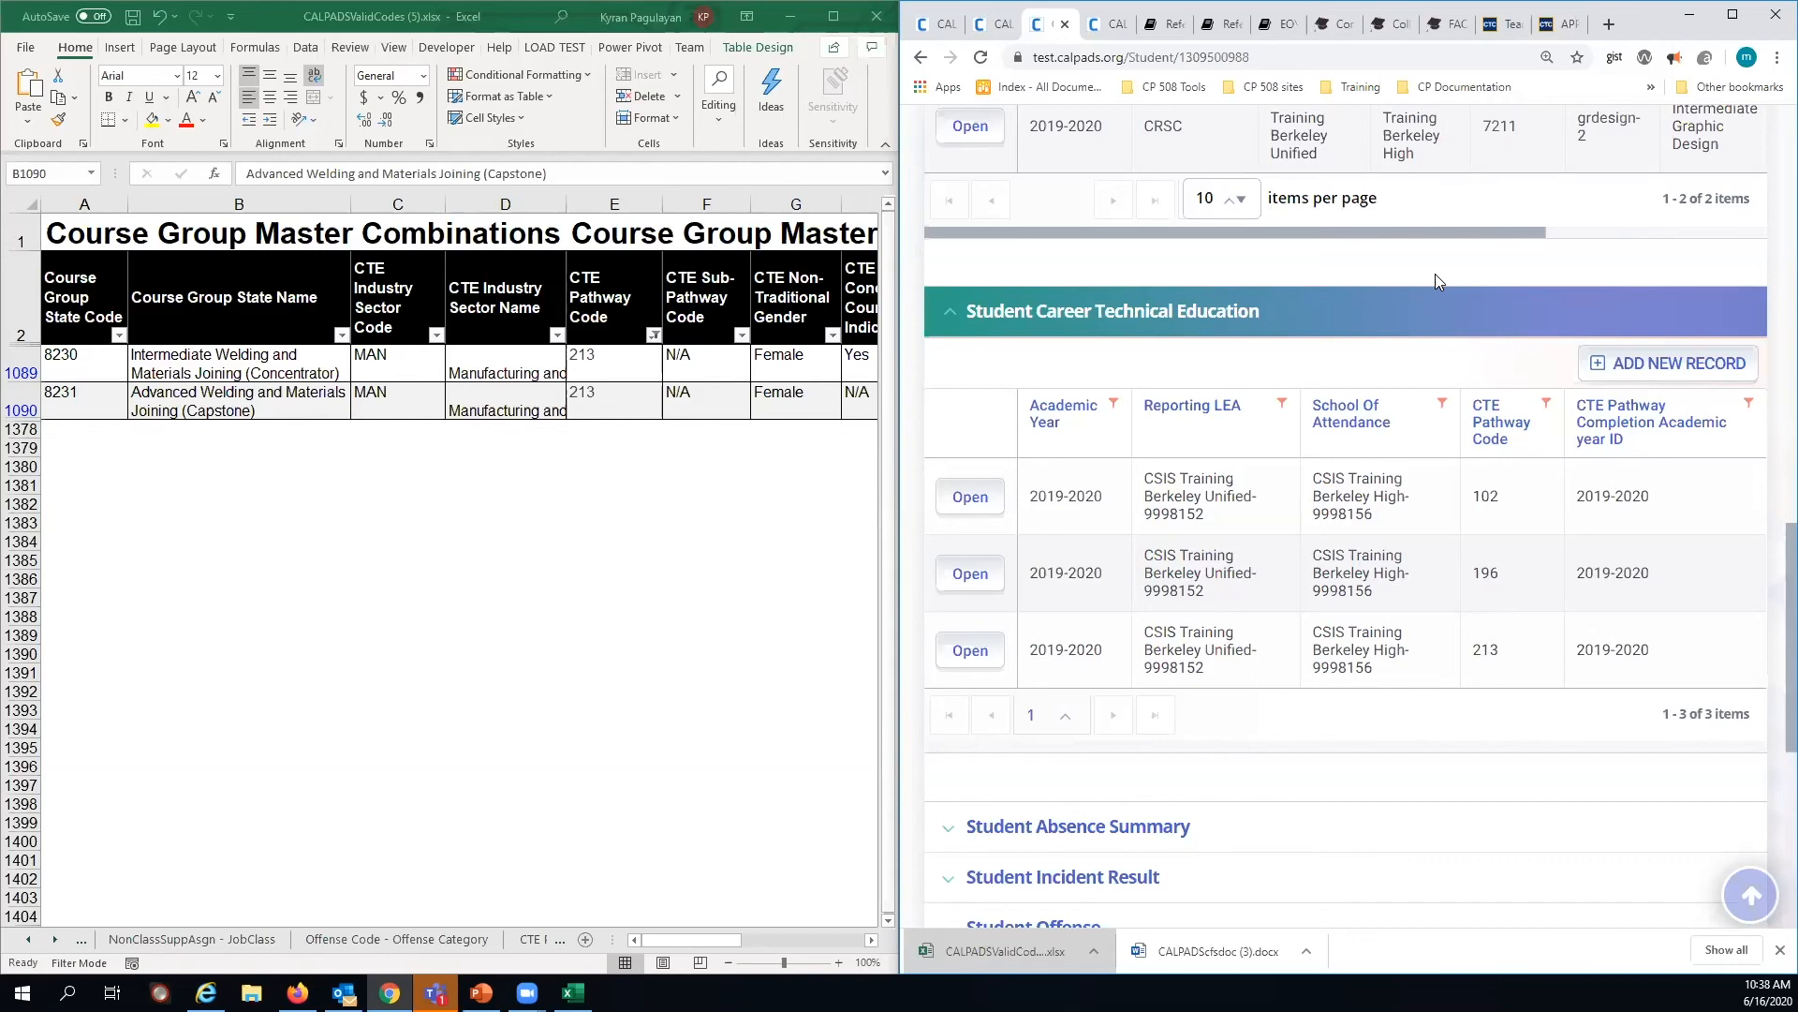
{"action": "mouse_move", "coordinate": [1523, 717]}
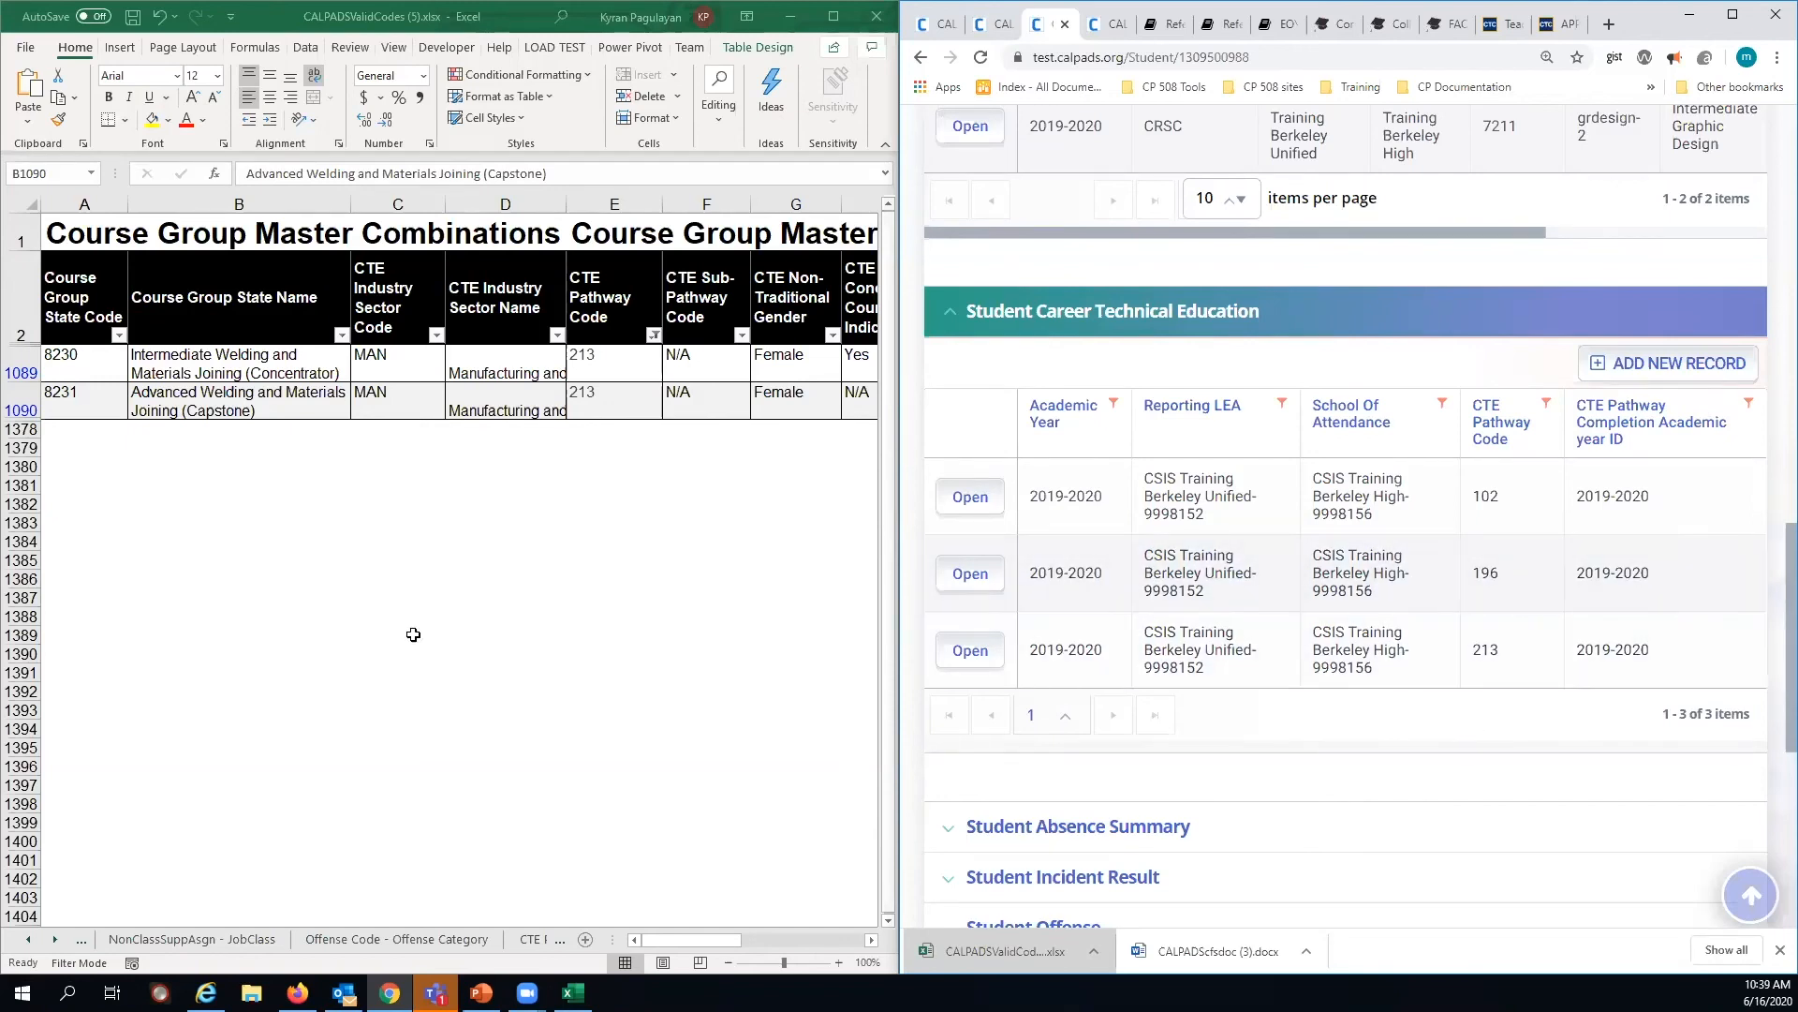
{"action": "left_click", "coordinate": [505, 634]}
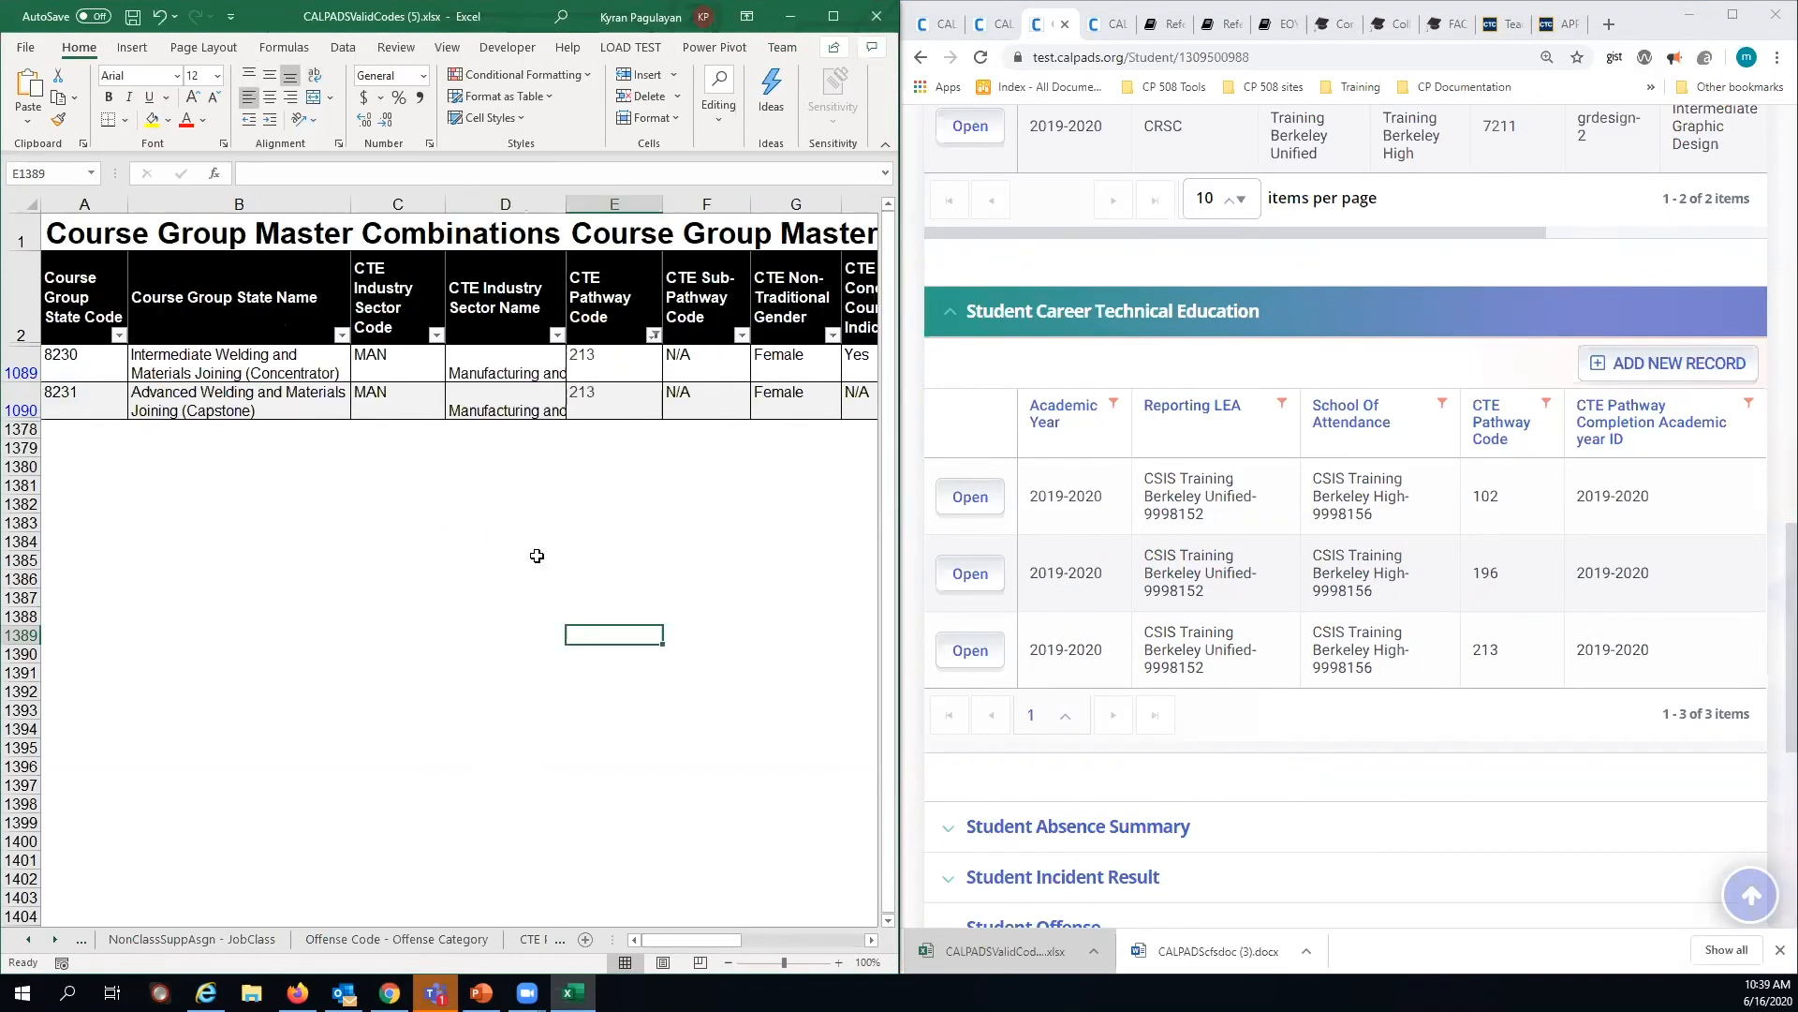
- Review the pathway 213 rows, then bring up the CERT122 slide in PowerPoint
{"action": "left_click", "coordinate": [504, 551]}
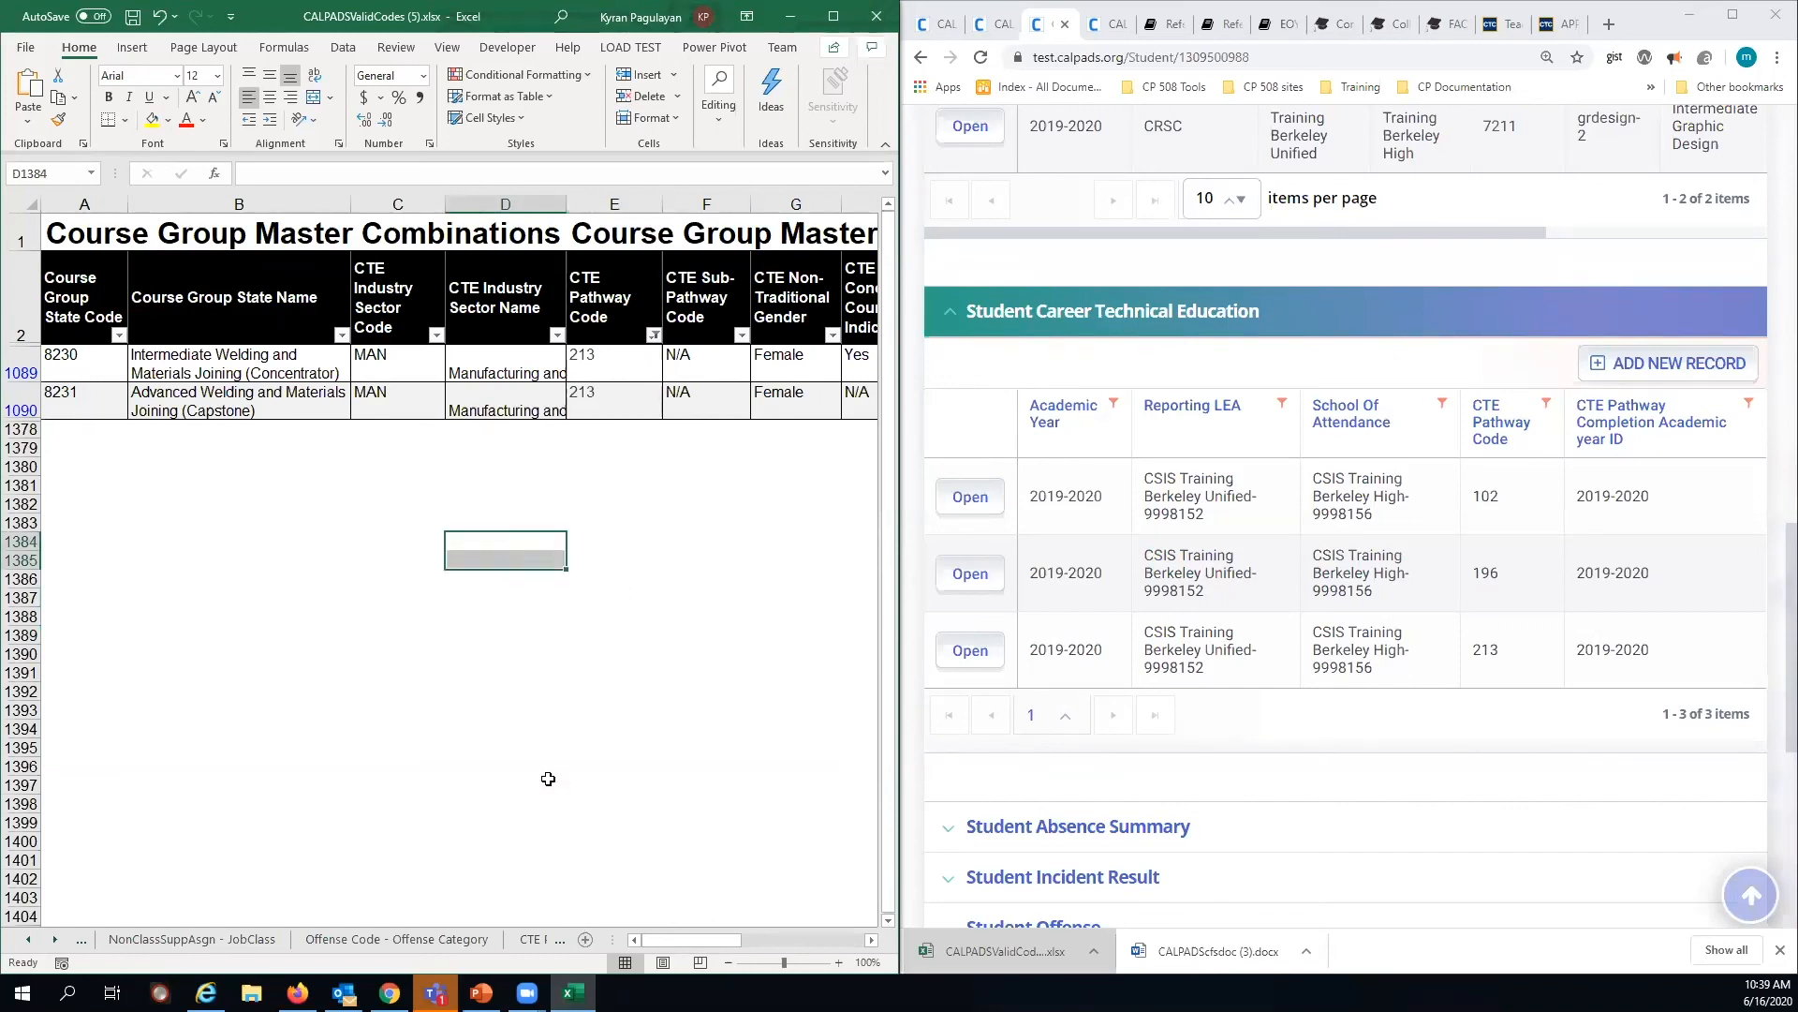
{"action": "mouse_move", "coordinate": [616, 490]}
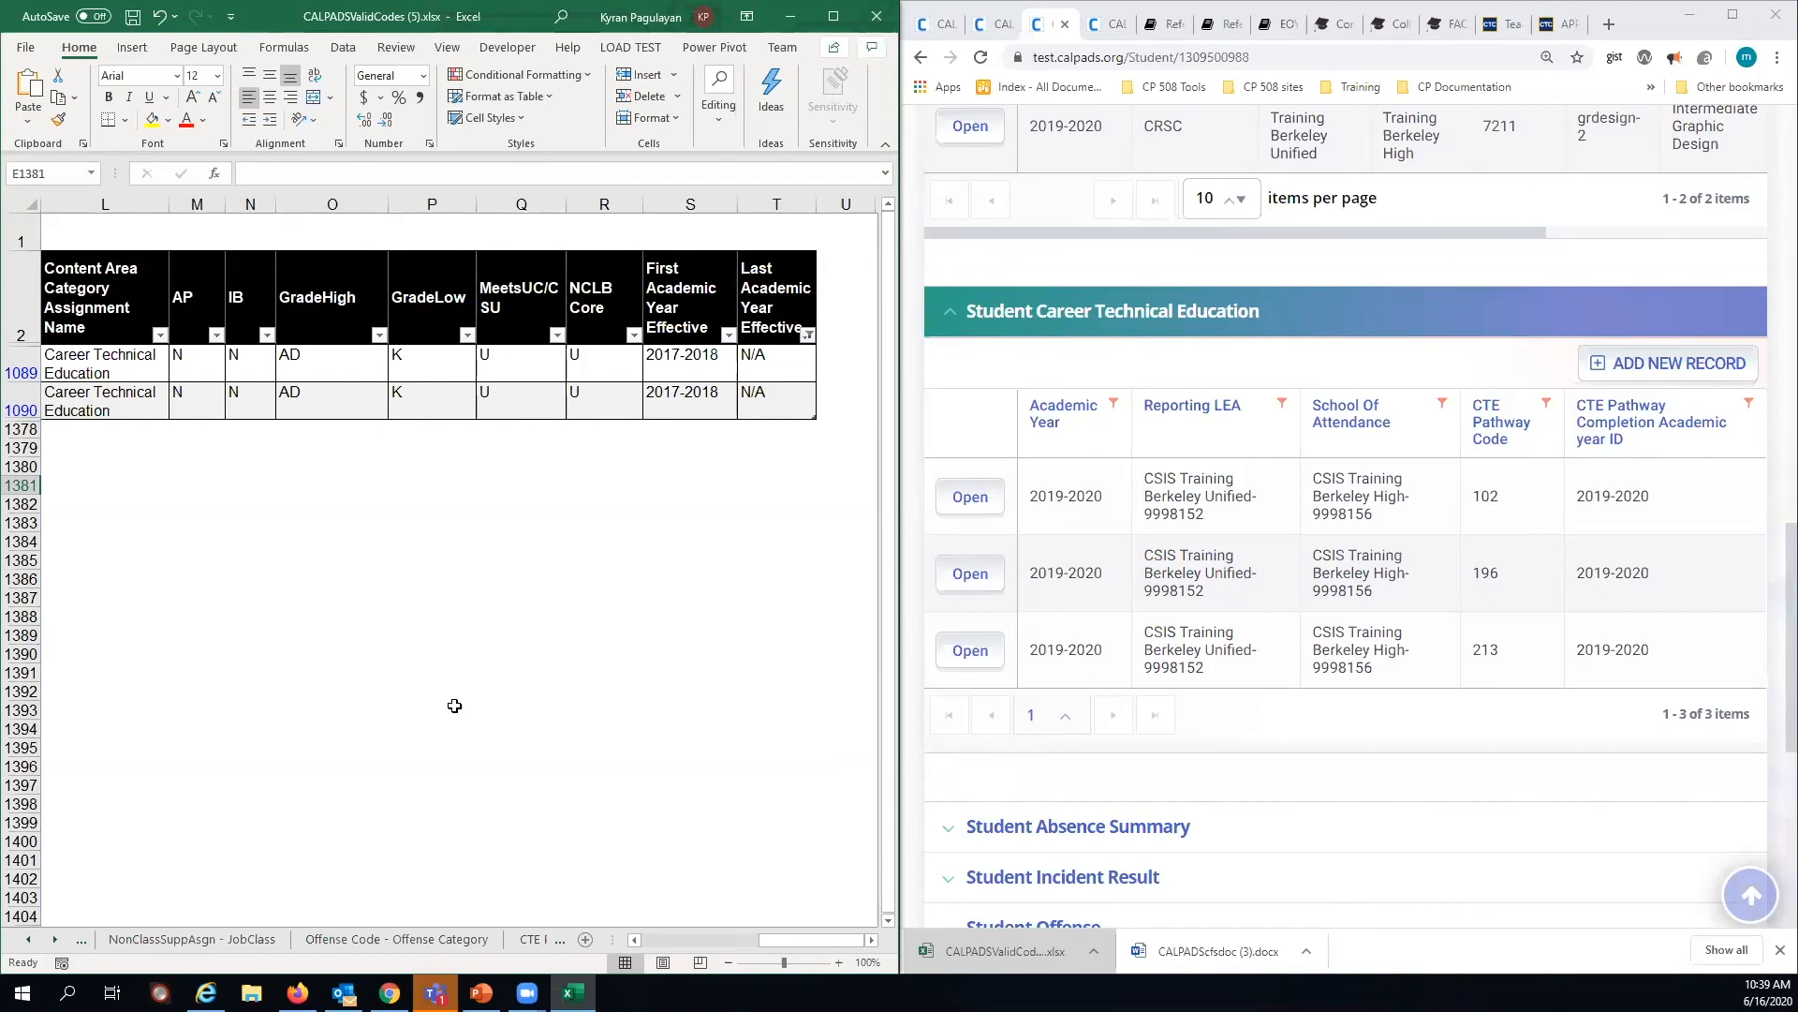
{"action": "left_click", "coordinate": [481, 992]}
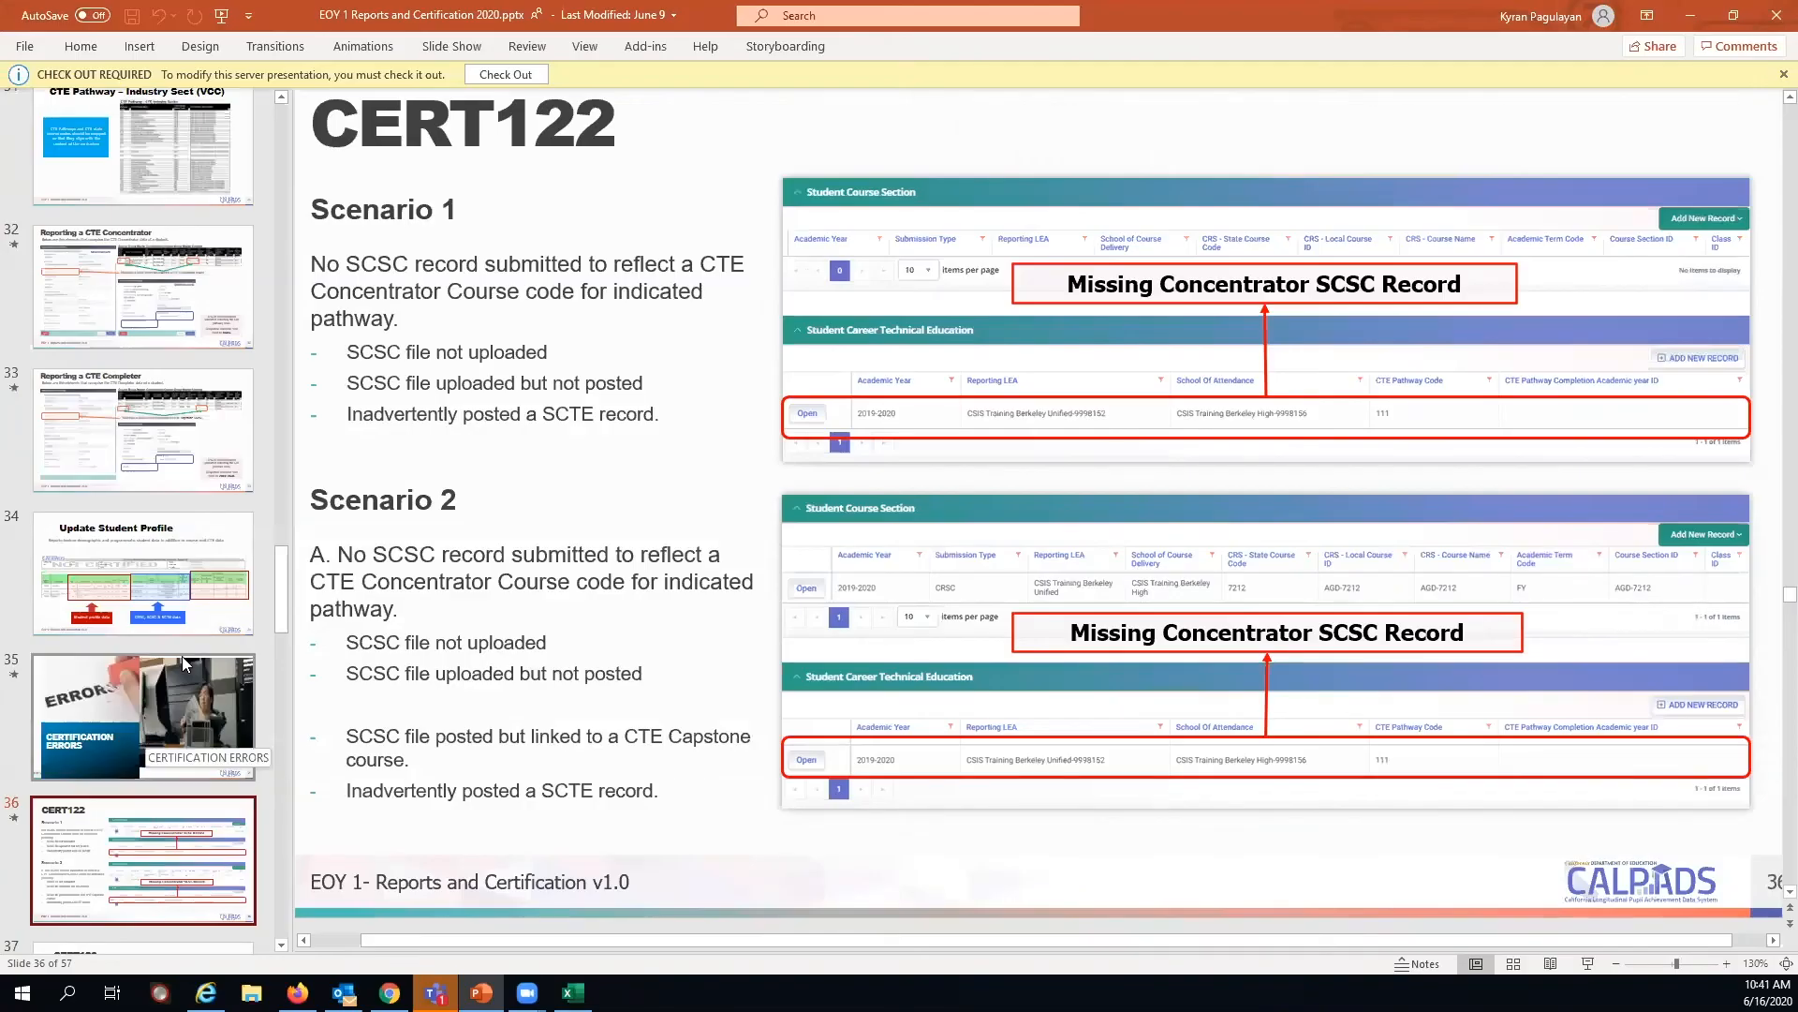